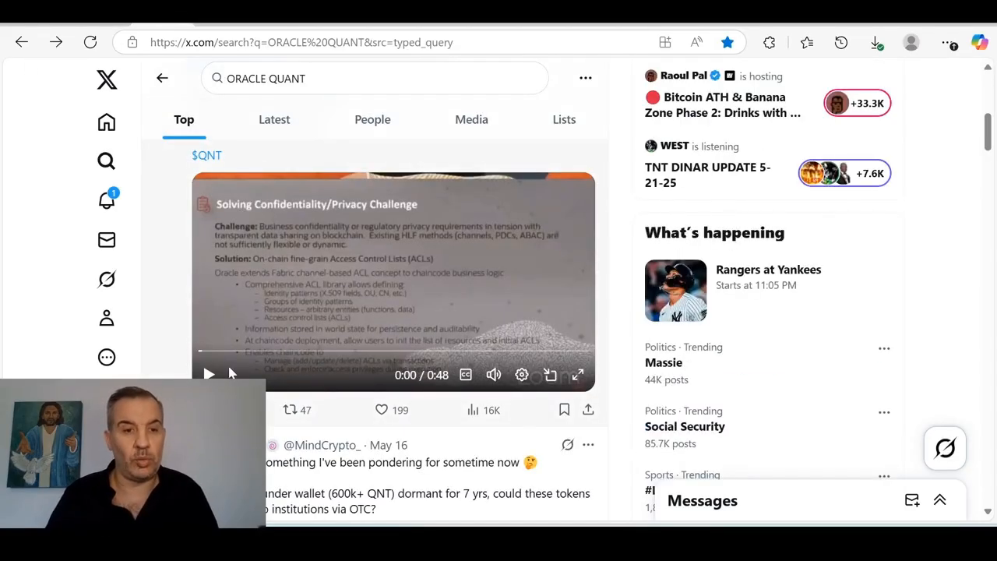
- Play the $QNT video on Oracle's confidentiality challenge and expand it to full screen
left_click(209, 374)
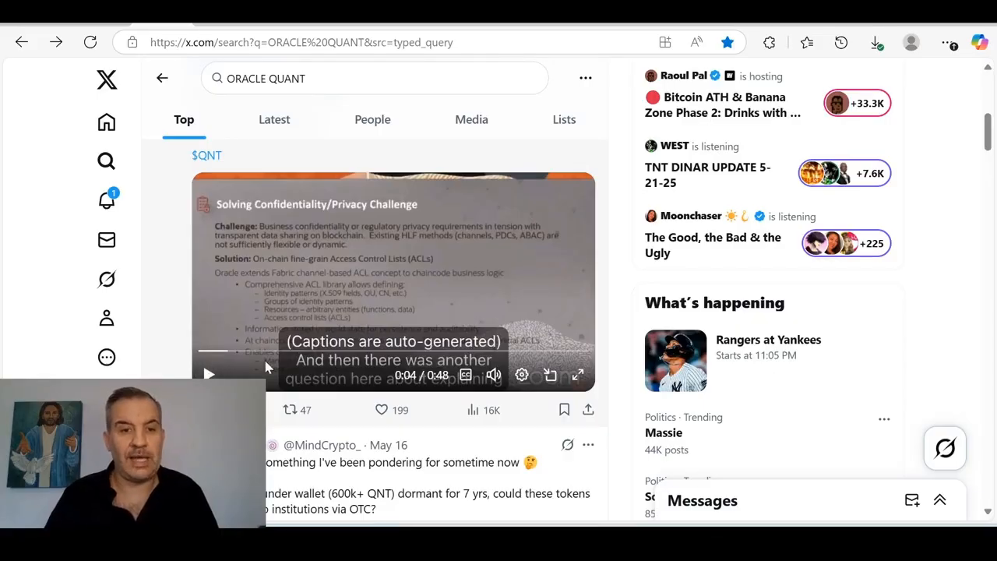
left_click(202, 352)
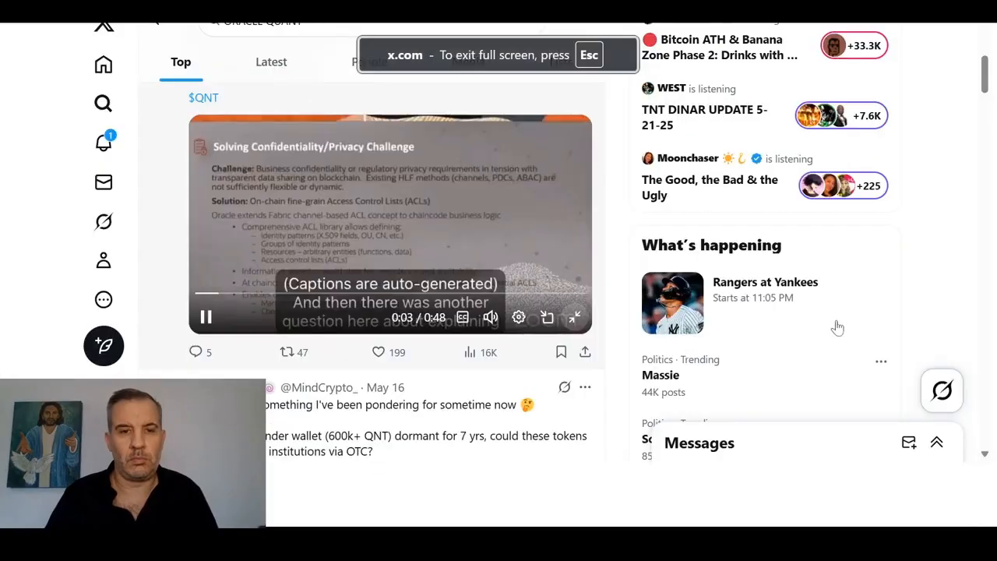
left_click(575, 317)
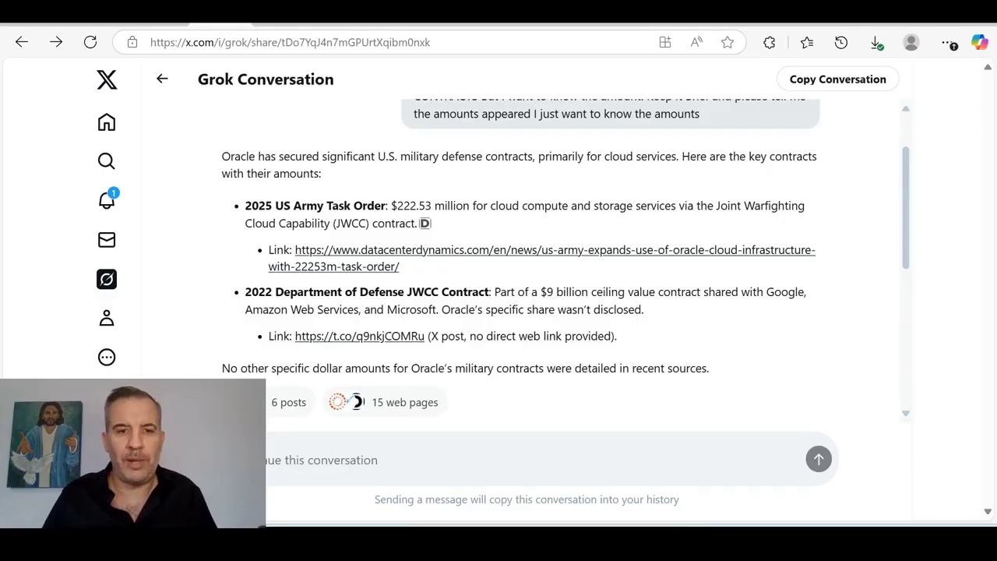
mouse_move(458, 285)
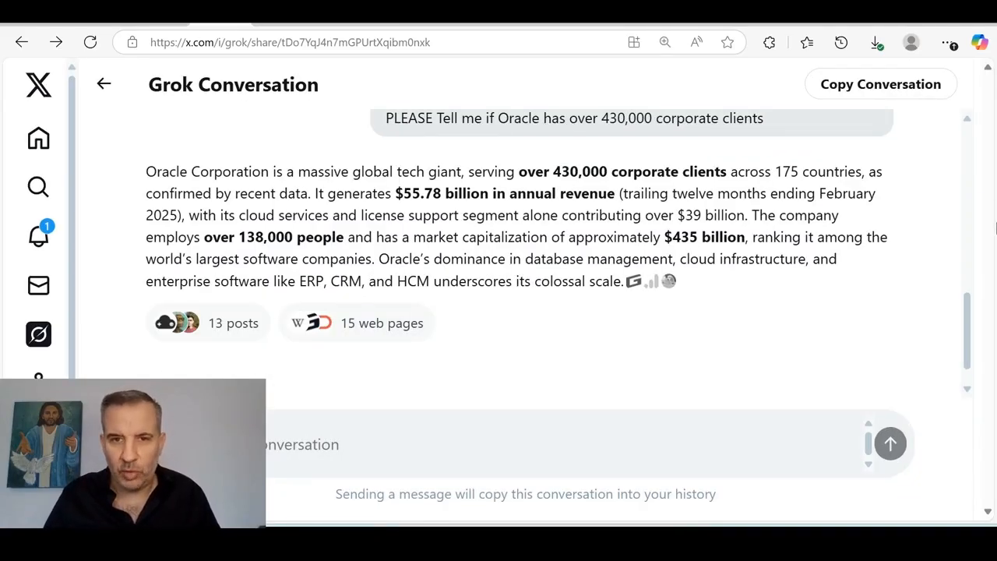
mouse_move(955, 272)
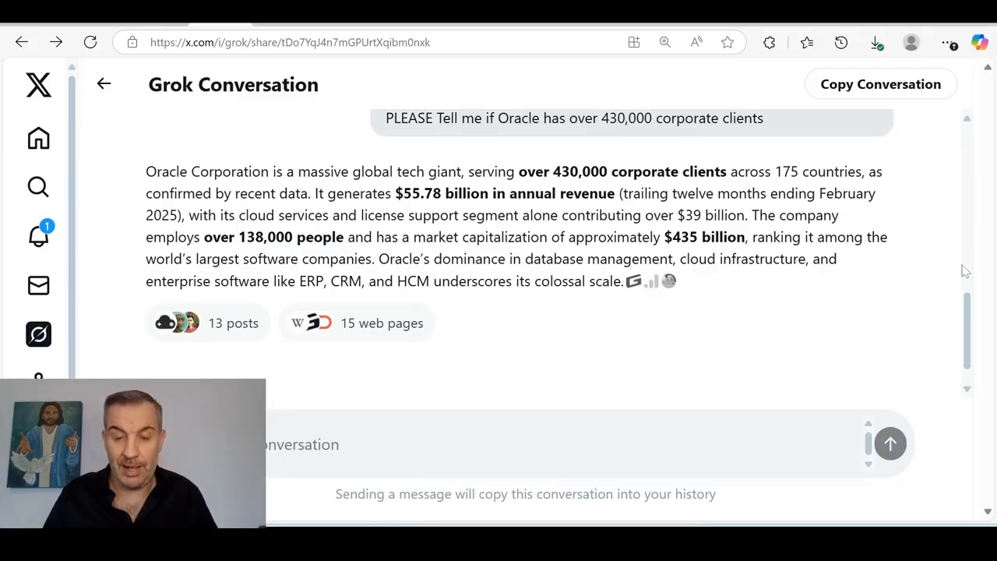
mouse_move(705, 335)
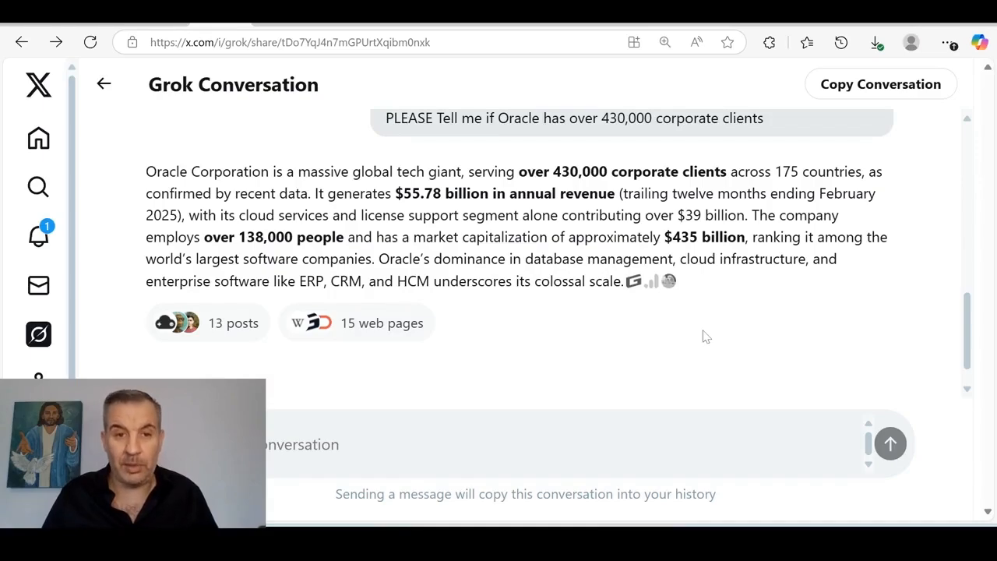
mouse_move(701, 374)
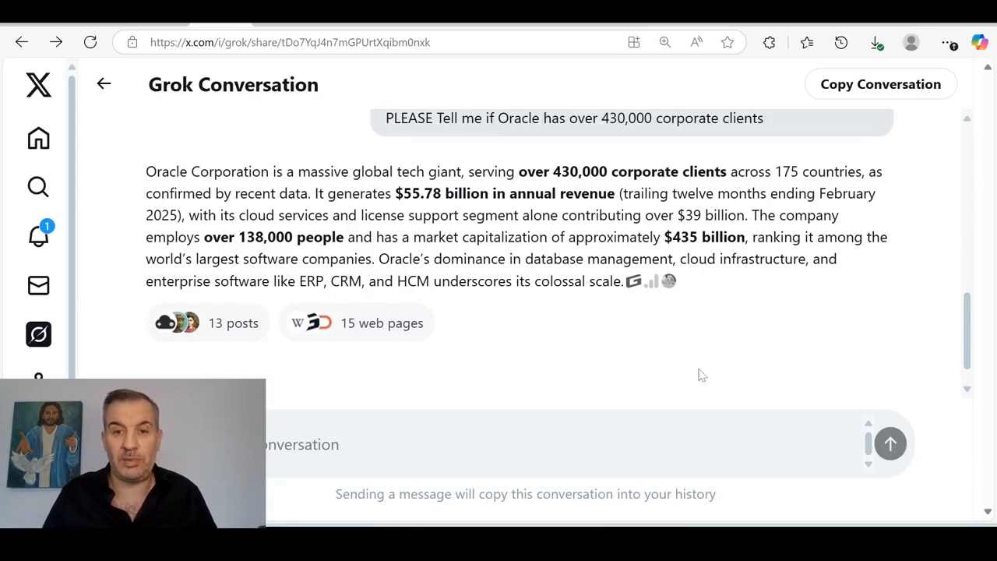
mouse_move(709, 383)
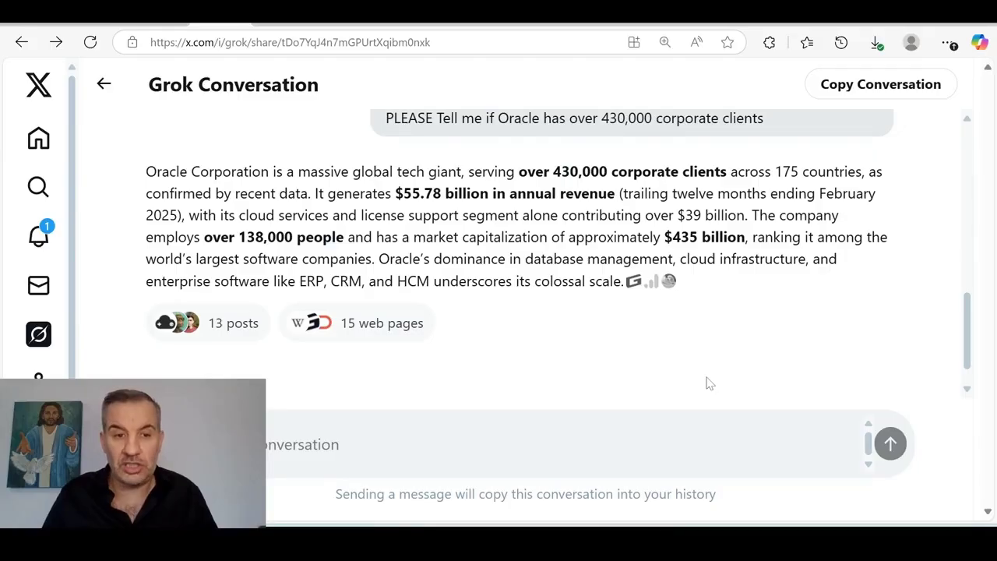
mouse_move(726, 362)
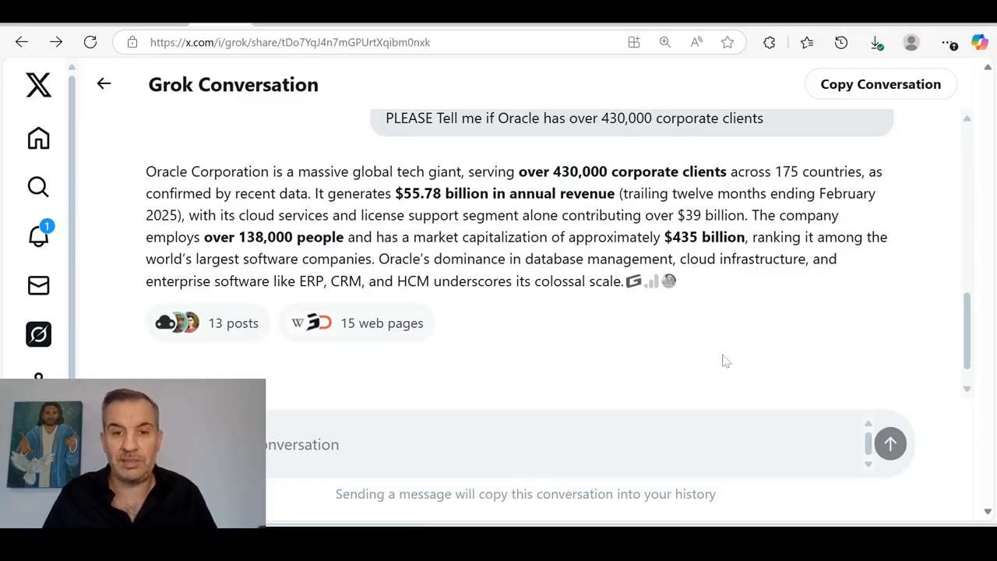
mouse_move(751, 348)
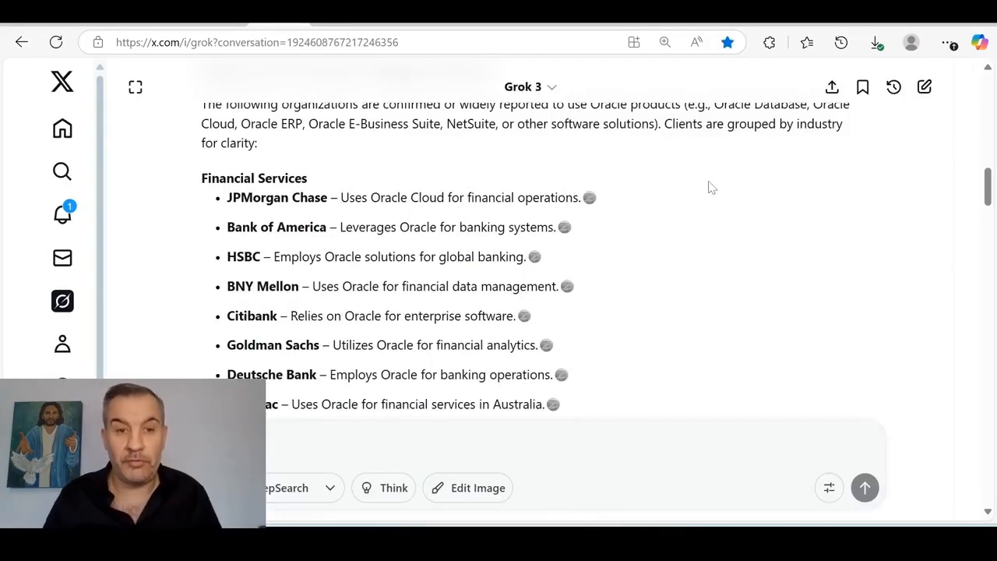
mouse_move(648, 288)
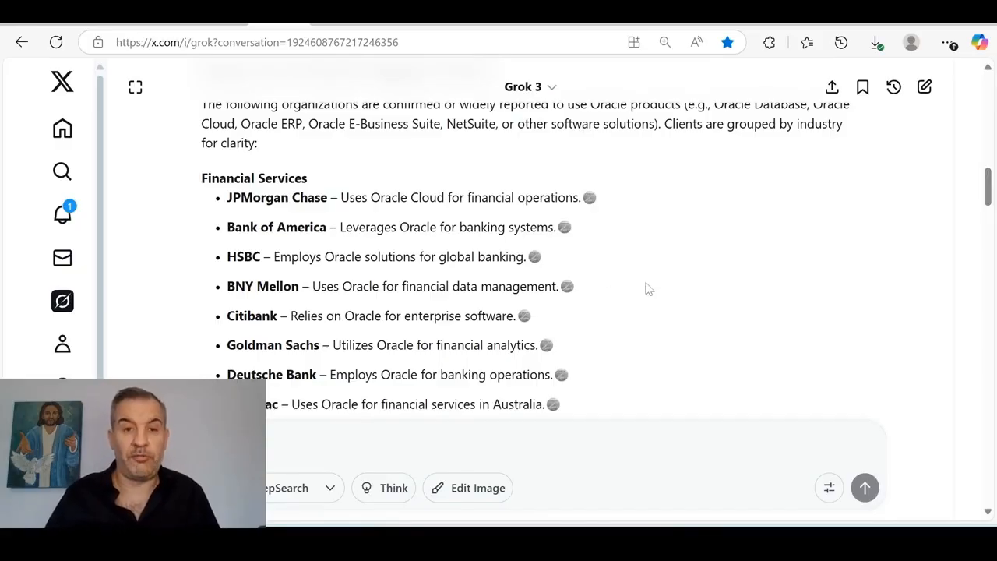
mouse_move(689, 271)
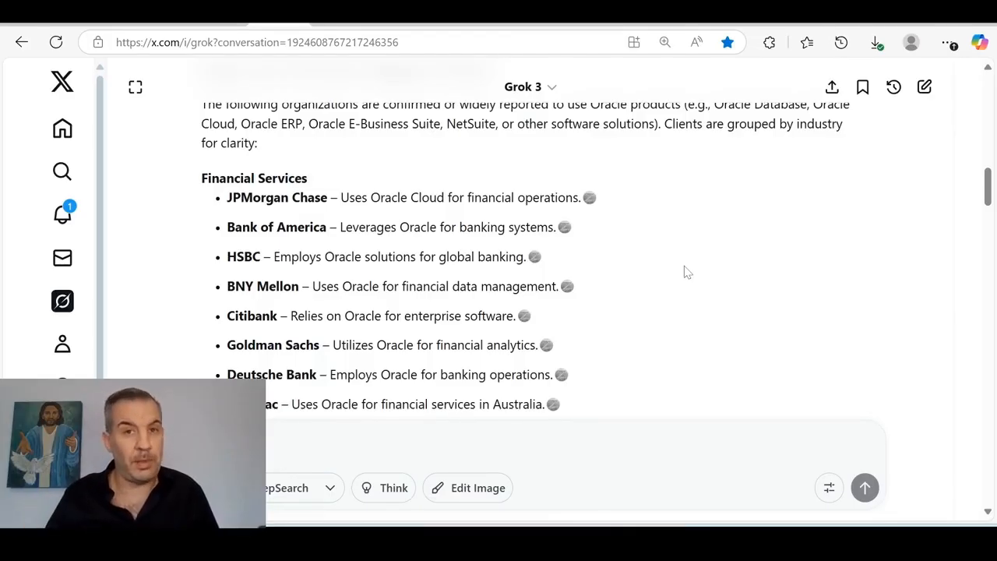
mouse_move(219, 248)
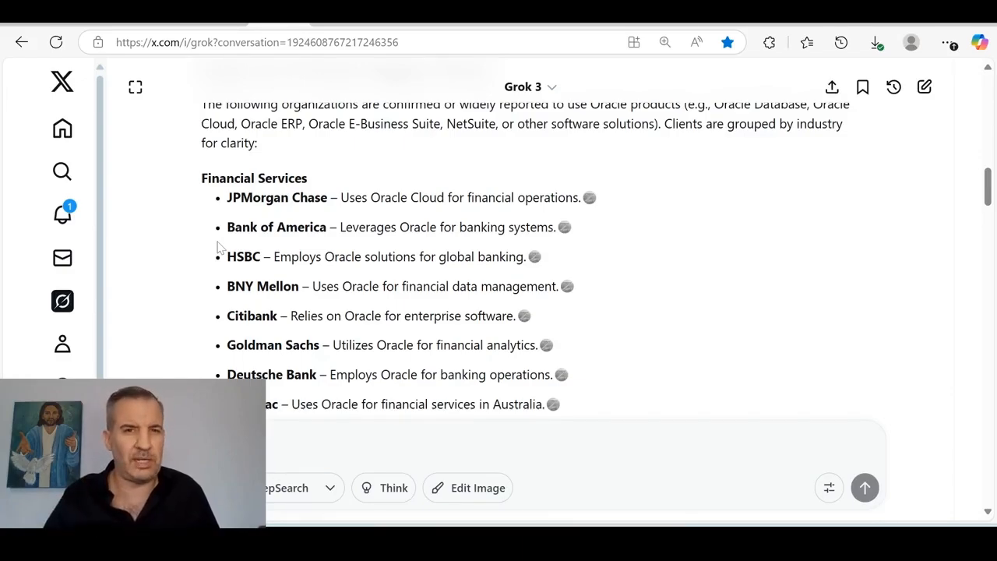
mouse_move(190, 225)
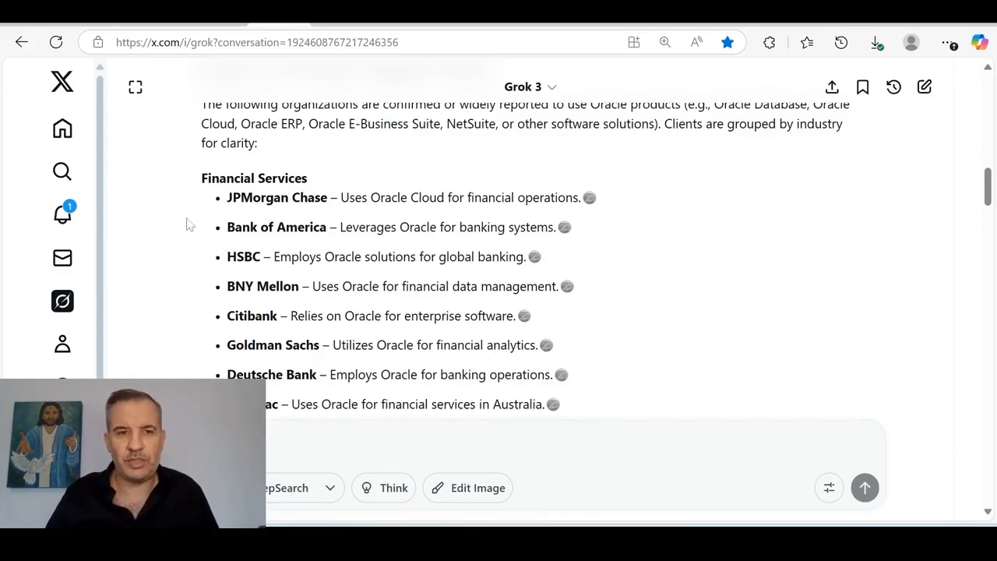
mouse_move(437, 213)
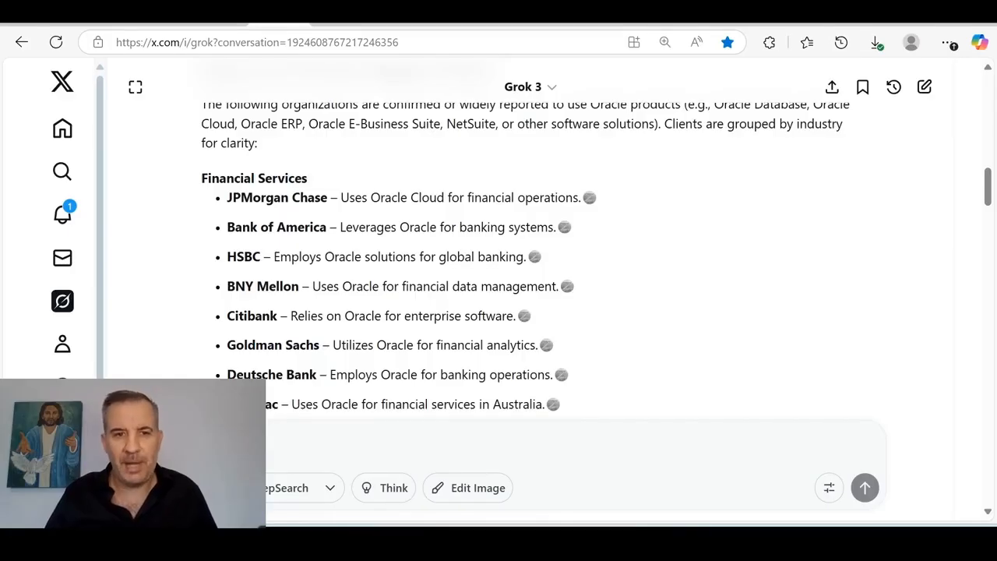
mouse_move(460, 261)
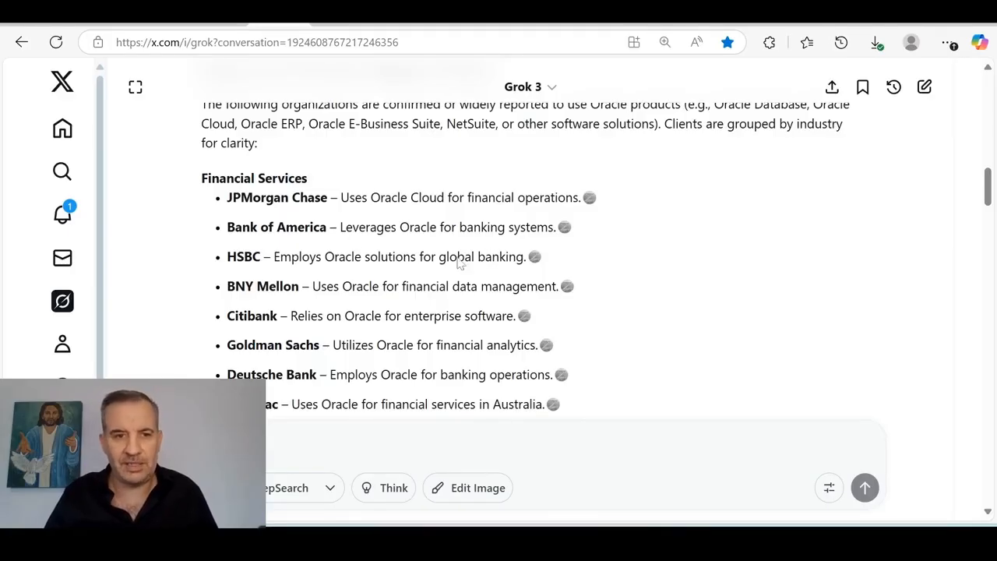
mouse_move(405, 272)
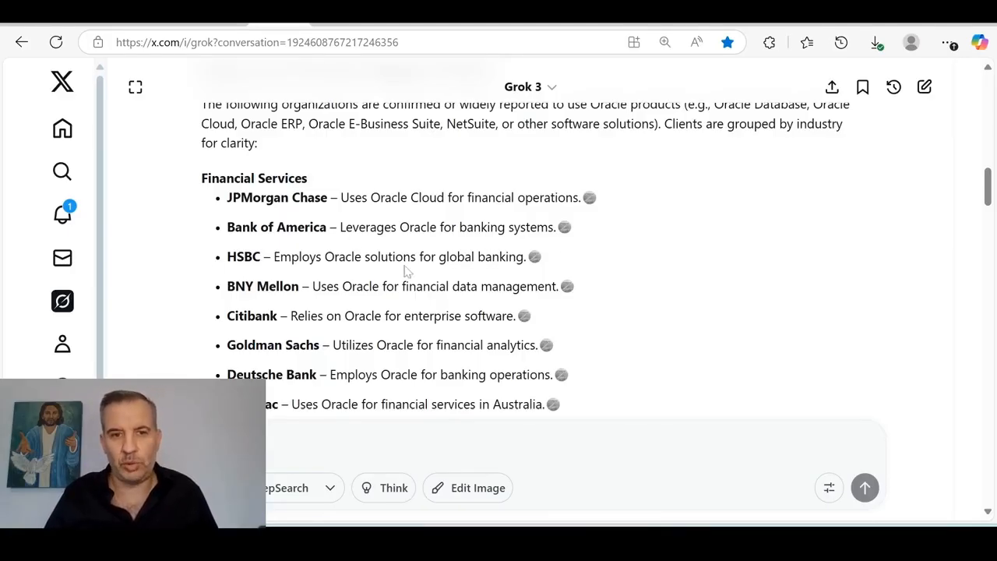
- Scroll through the Financial Services clients (Wells Fargo, Citi Group) down to the Healthcare heading
scroll("down", 3)
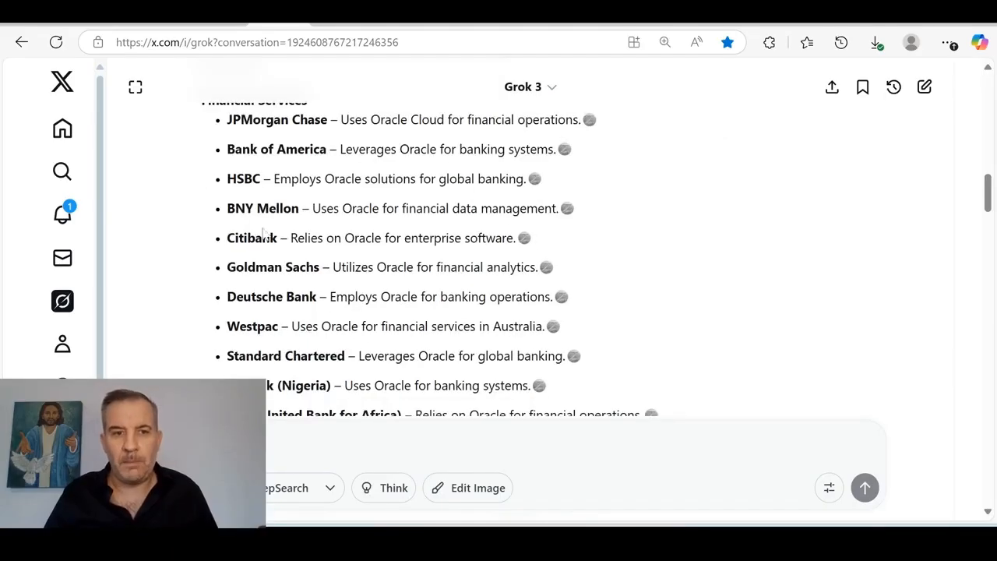
mouse_move(520, 246)
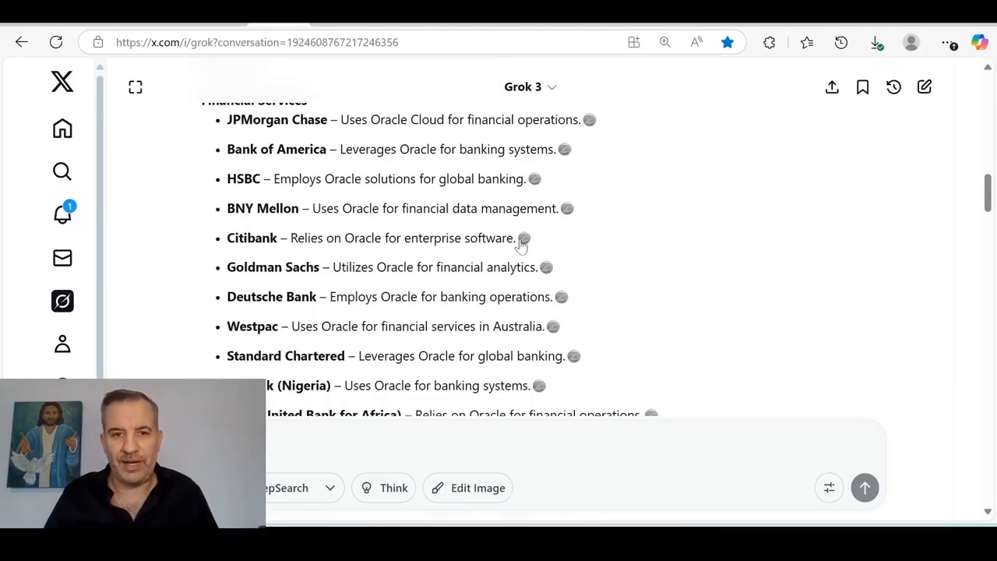
mouse_move(303, 281)
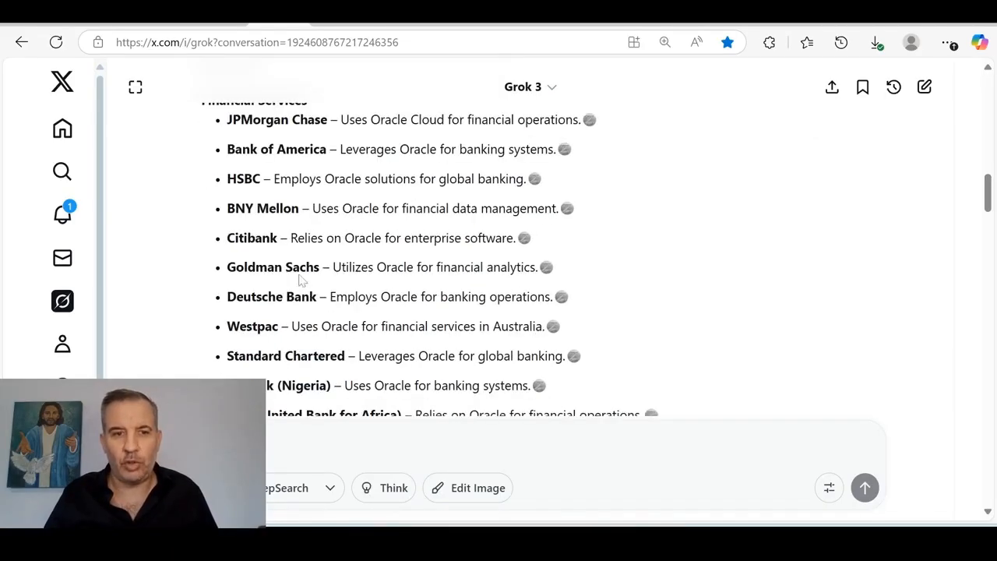
scroll("down", 3)
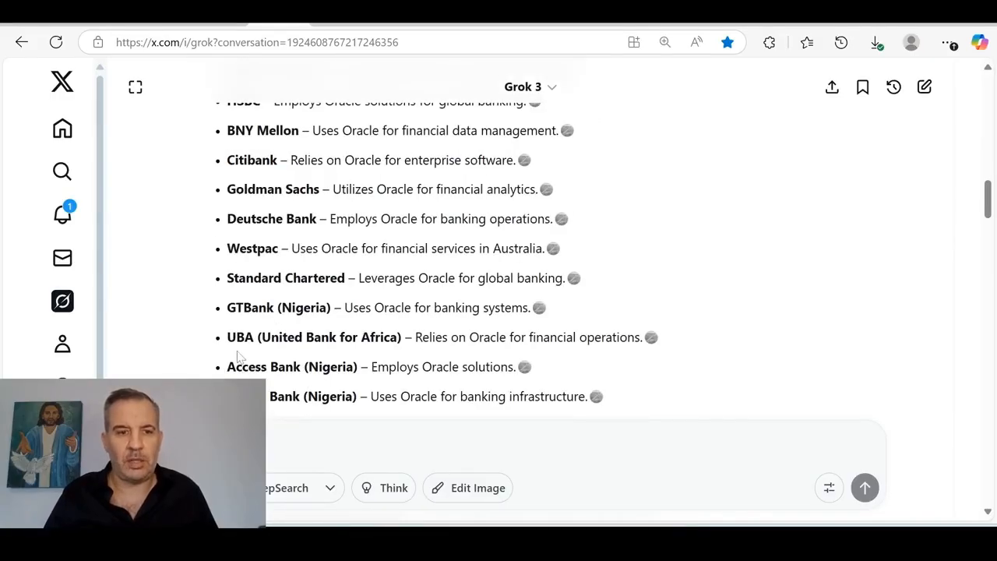
scroll("up", 3)
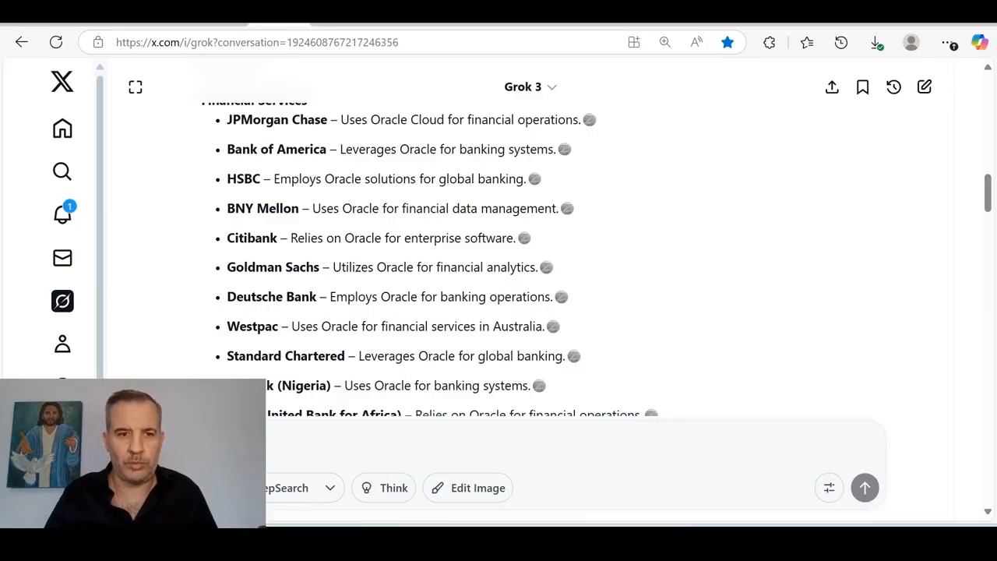
scroll("down", 3)
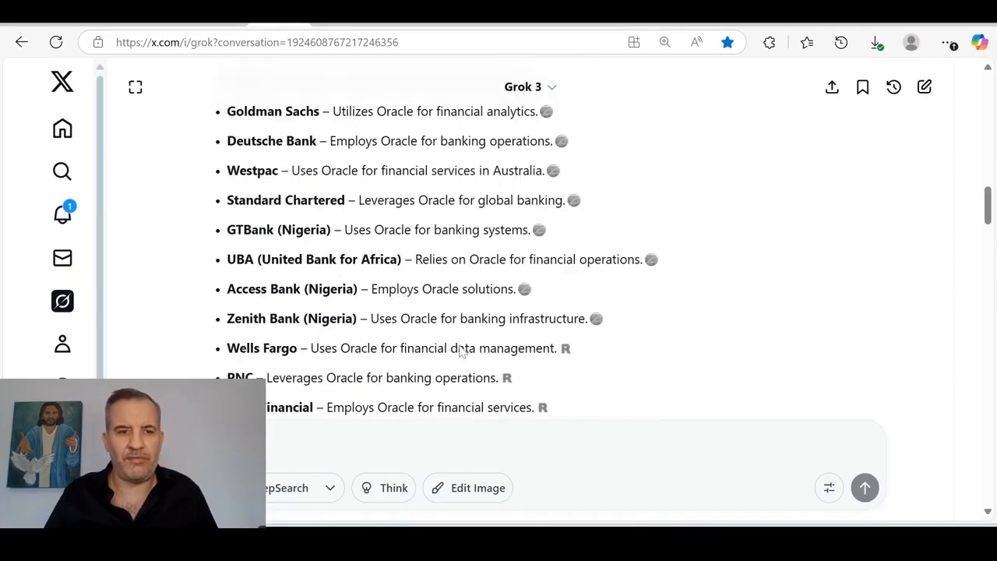
scroll("down", 3)
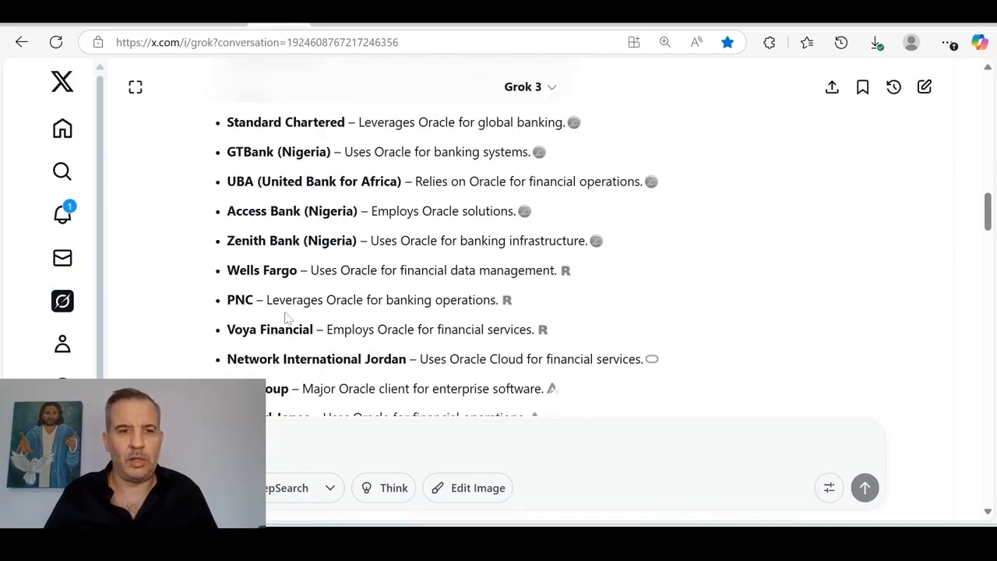
scroll("down", 3)
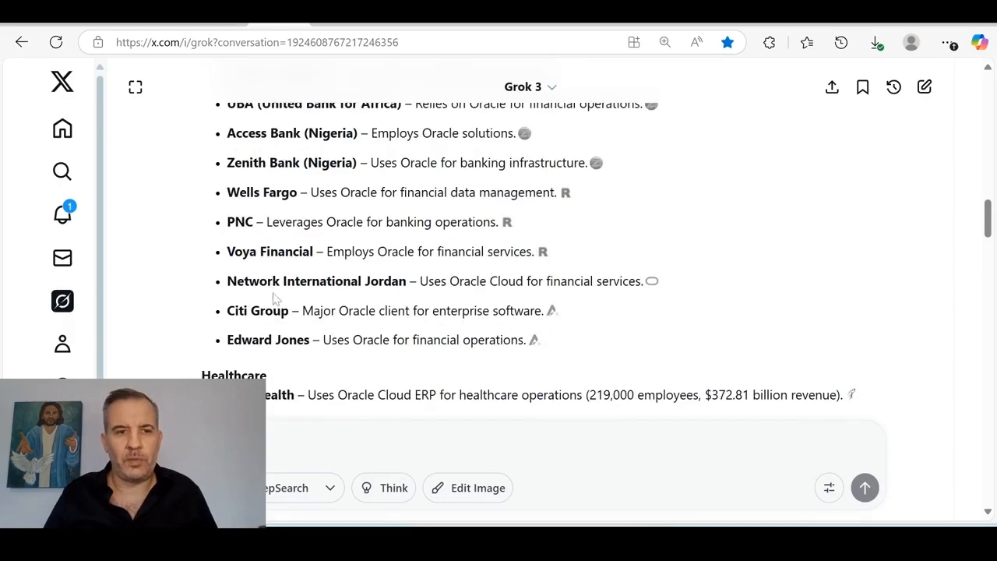
mouse_move(523, 301)
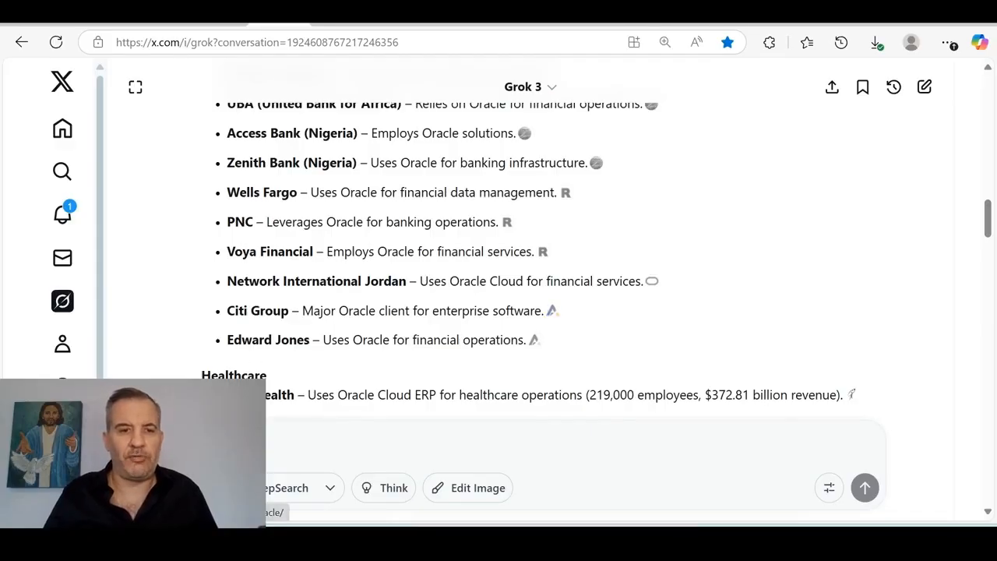
scroll("down", 3)
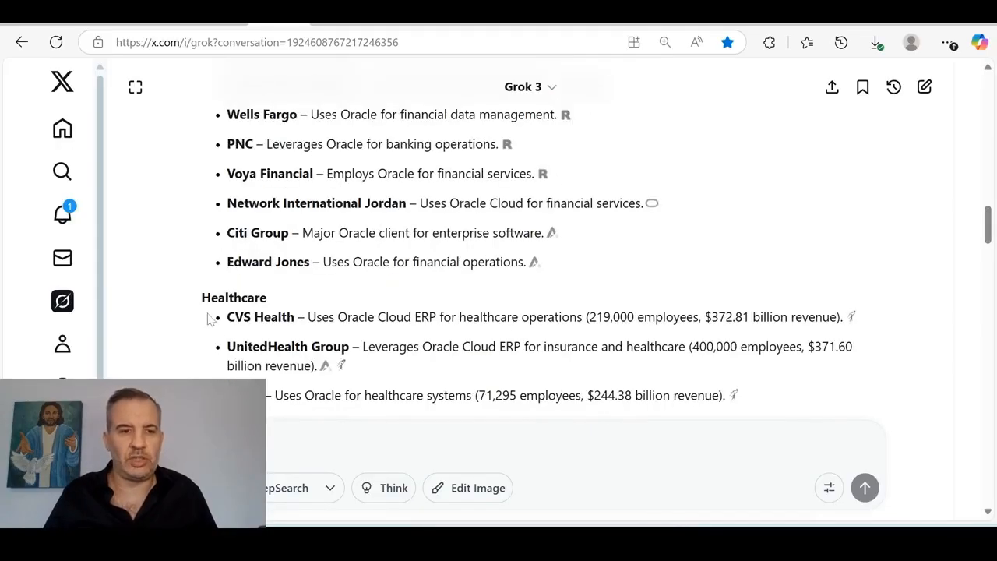
scroll("down", 3)
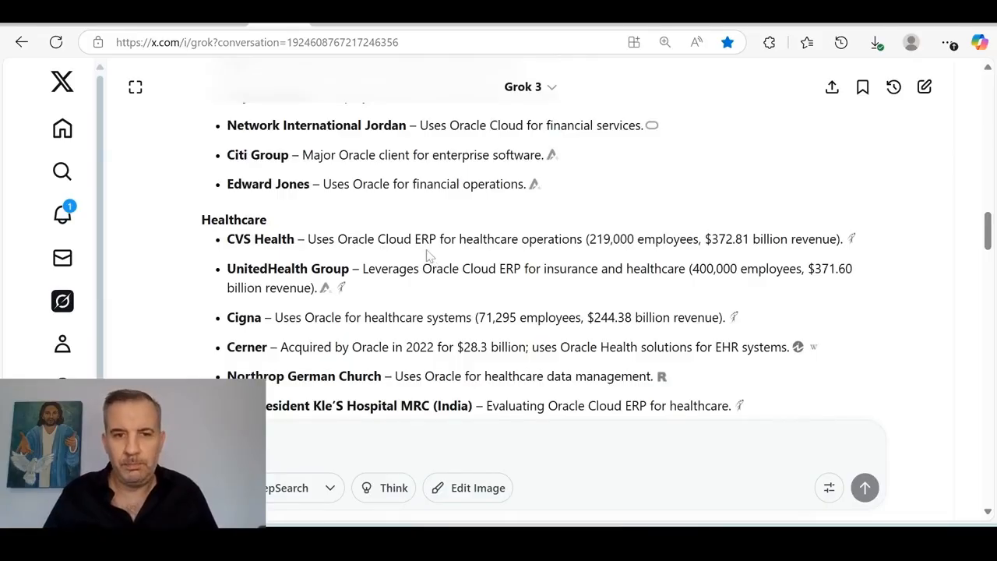
mouse_move(615, 261)
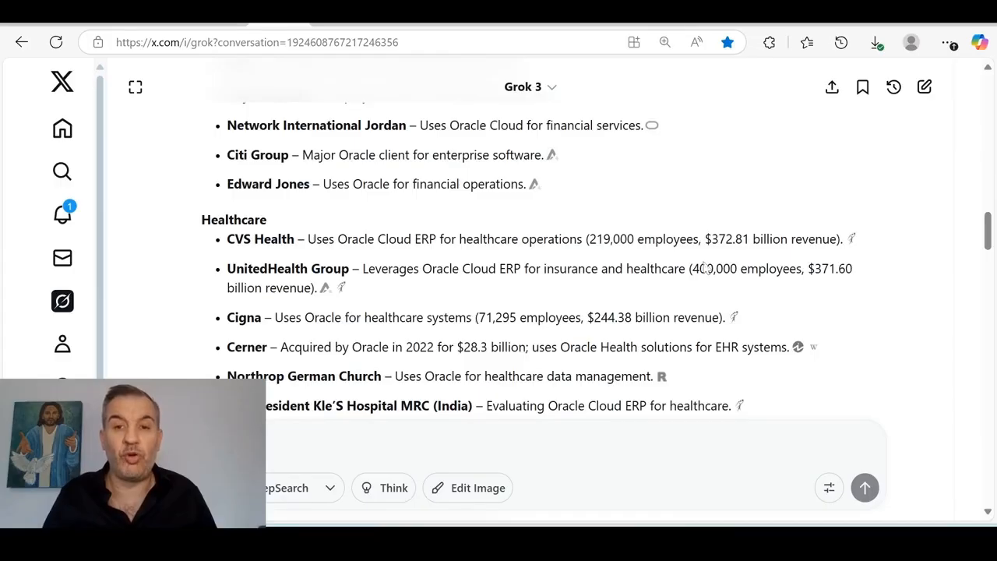
mouse_move(740, 283)
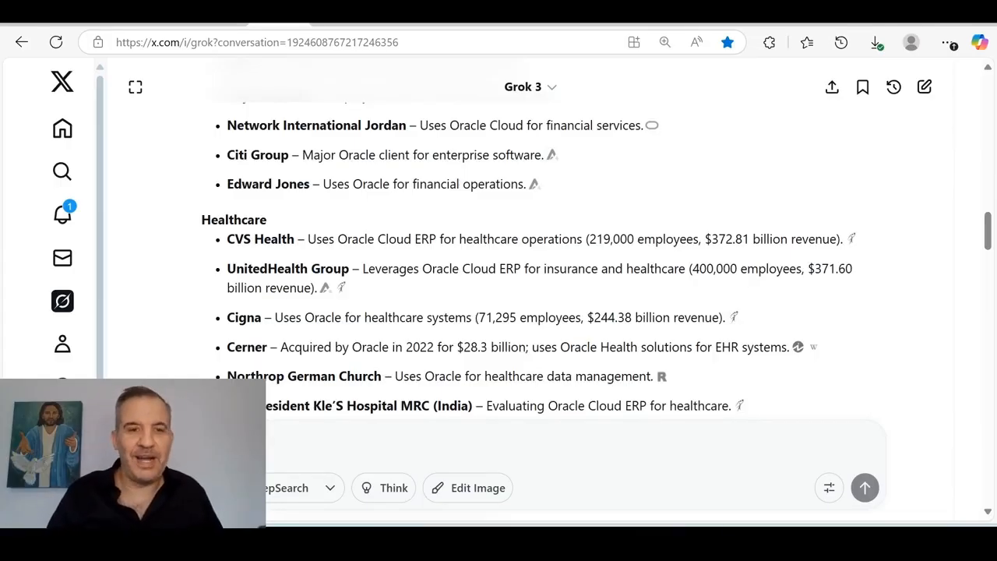
mouse_move(536, 284)
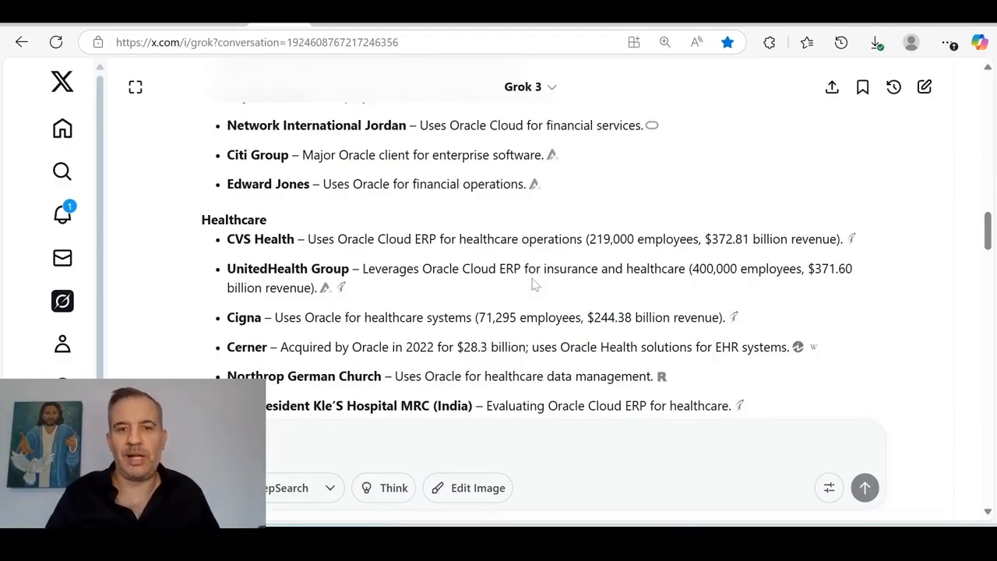
mouse_move(709, 296)
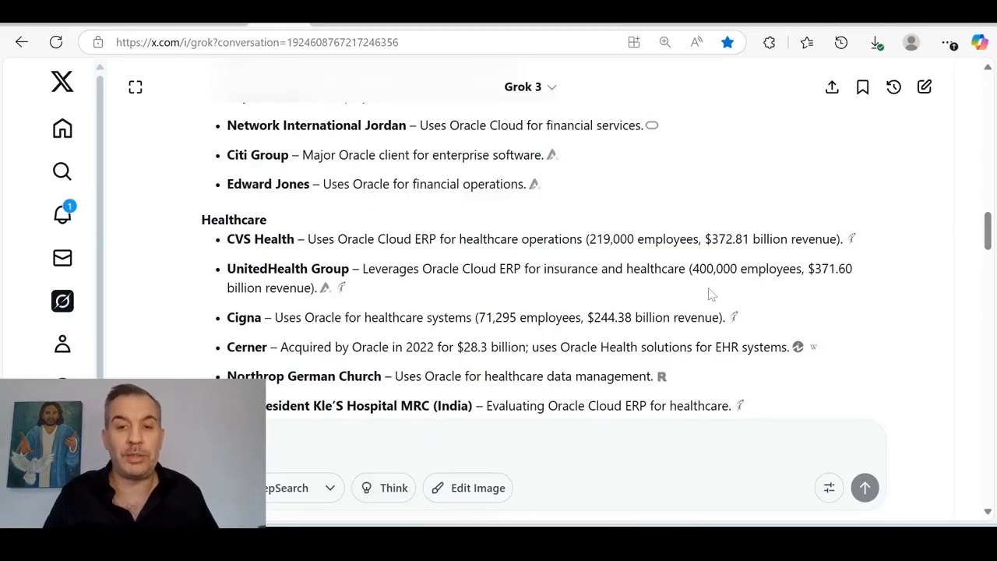
mouse_move(824, 304)
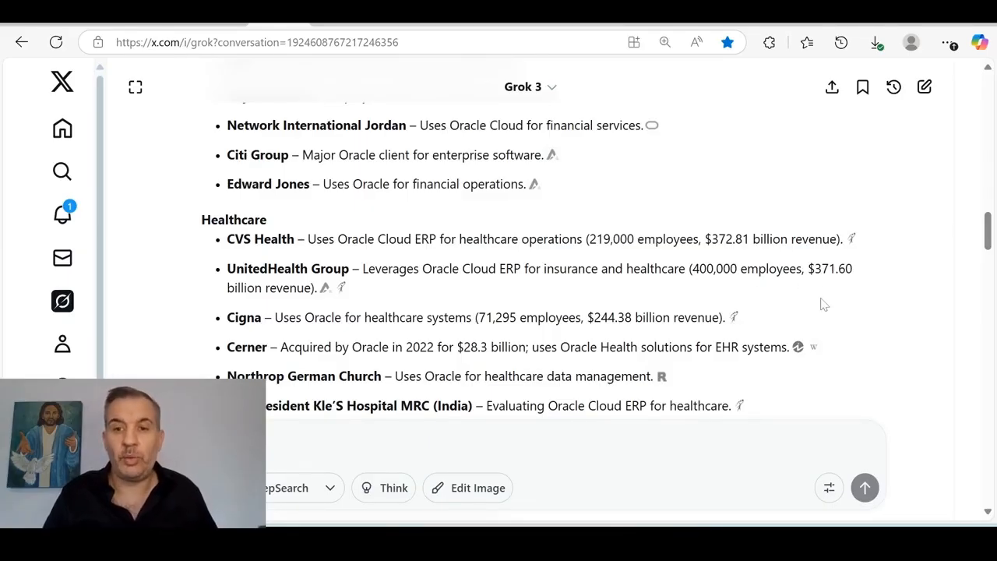
scroll("down", 3)
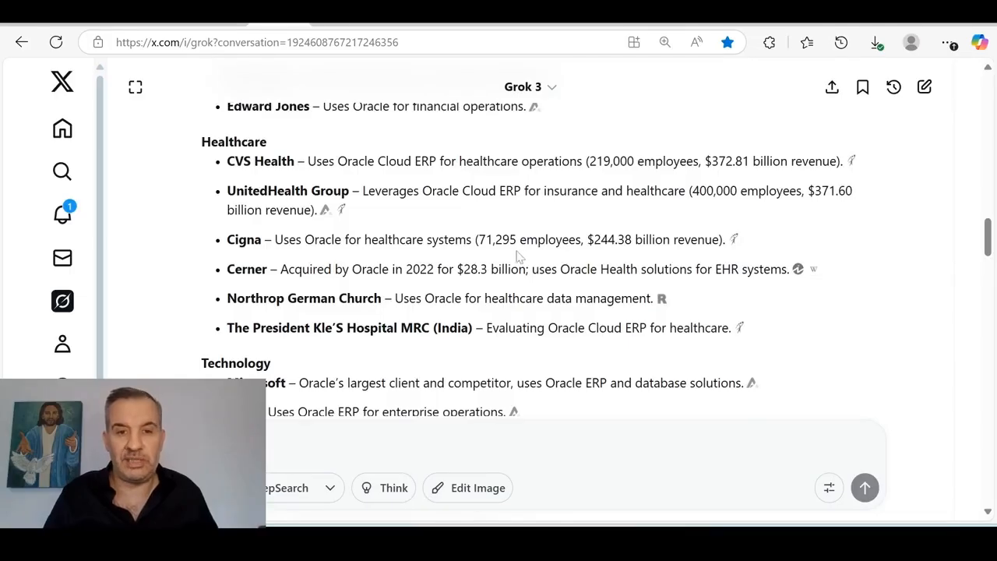
mouse_move(635, 262)
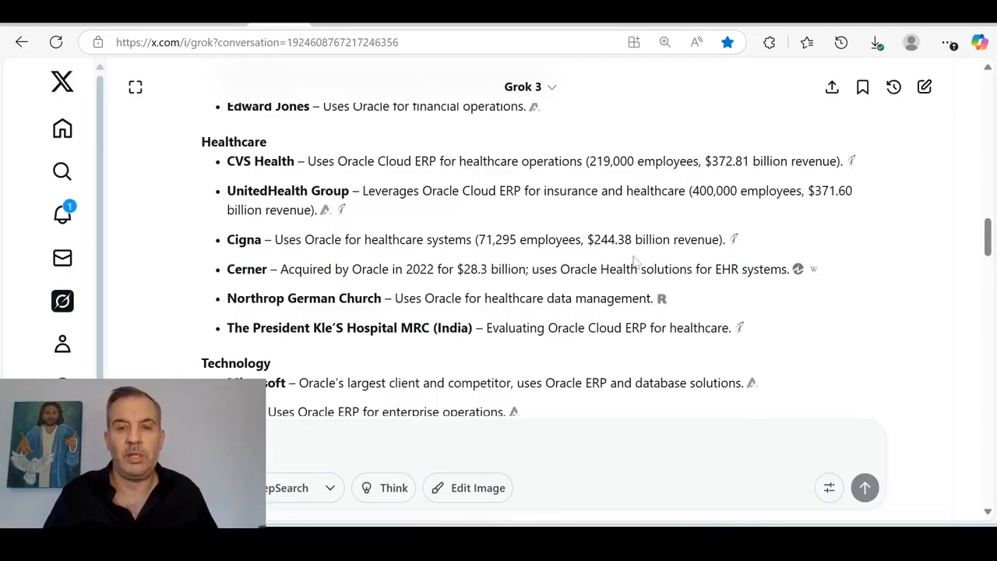
mouse_move(626, 258)
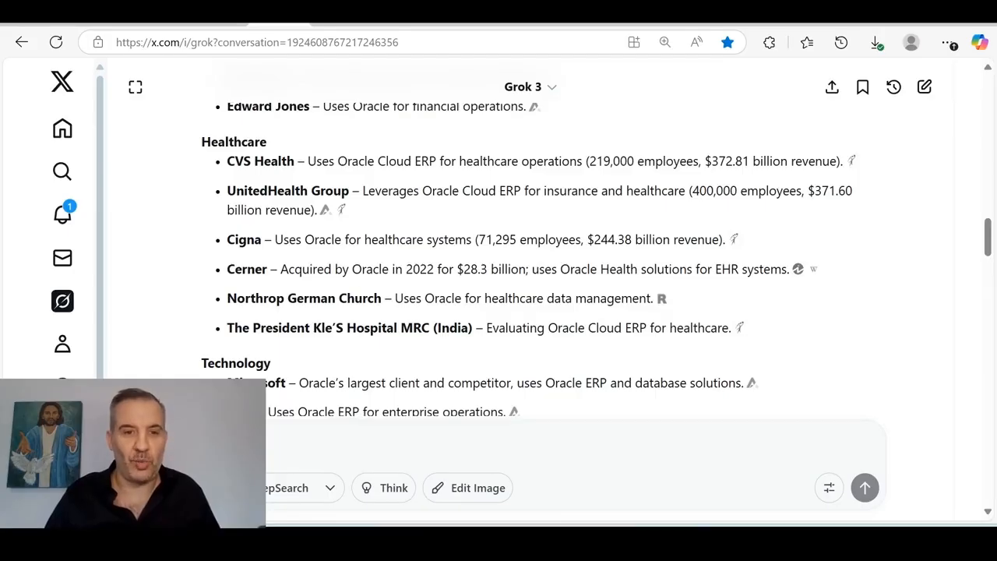
mouse_move(427, 287)
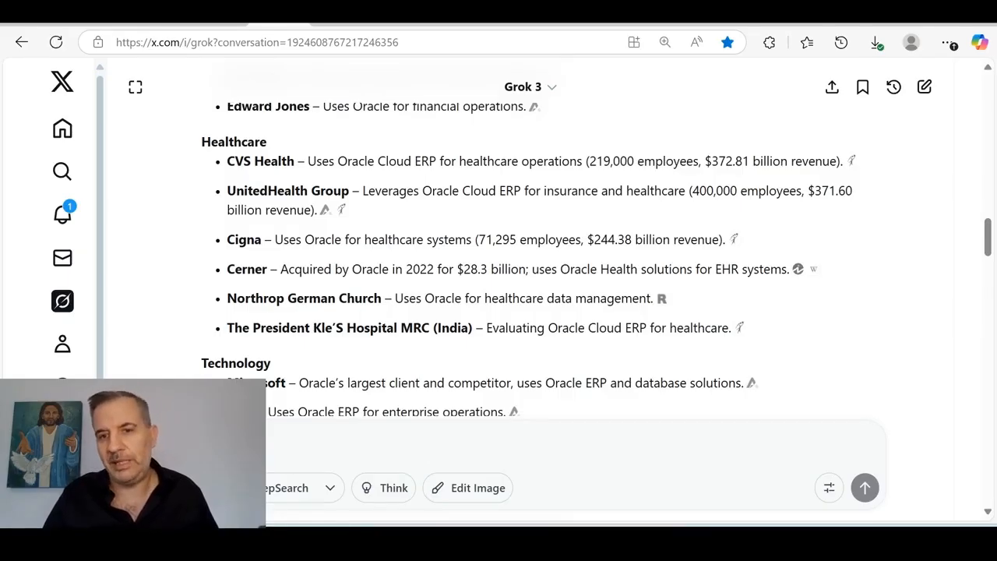
- Scroll past Technology and Government clients like the U.S. Department of Defense to Retail firms such as eBay and Costco
scroll("down", 3)
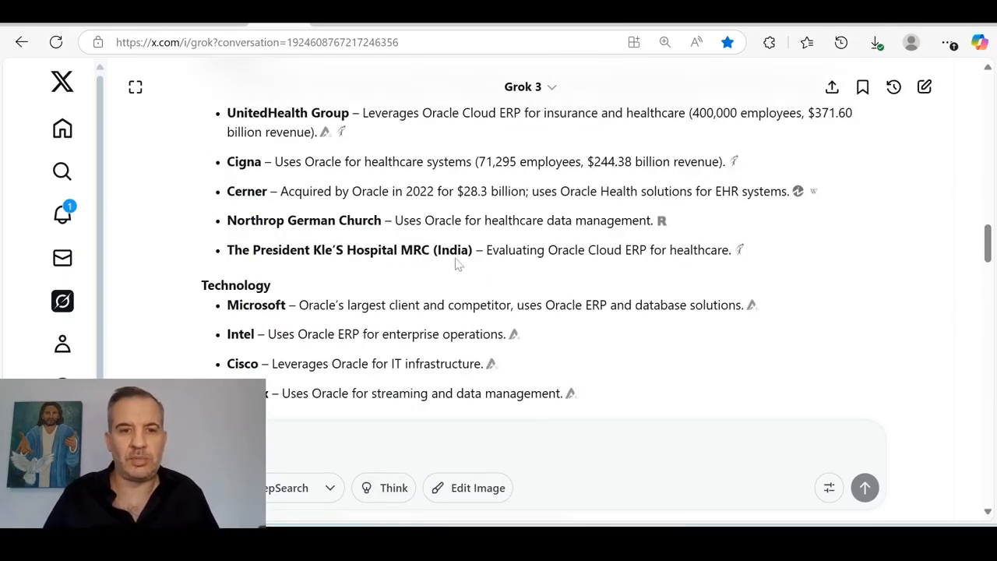
scroll("down", 3)
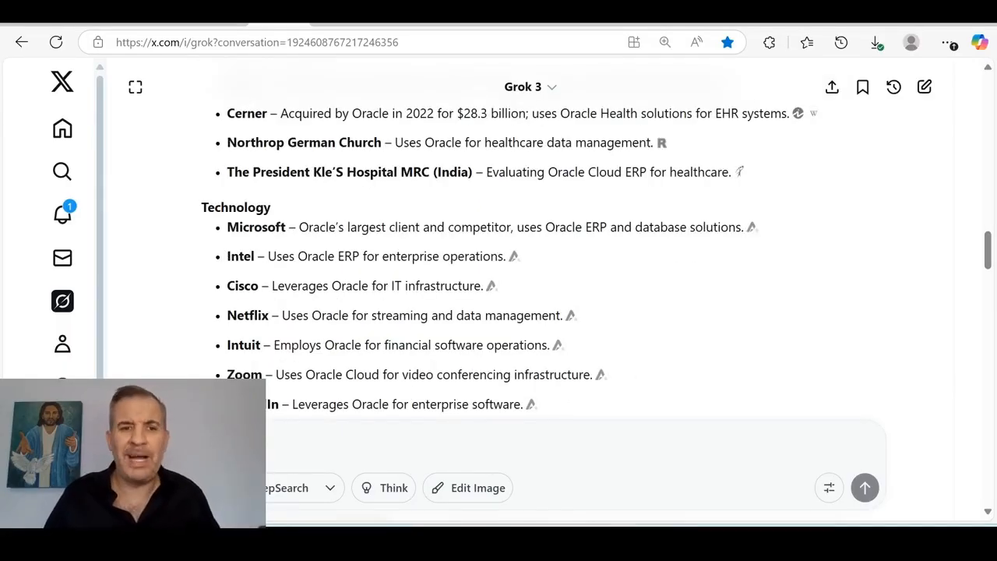
mouse_move(414, 243)
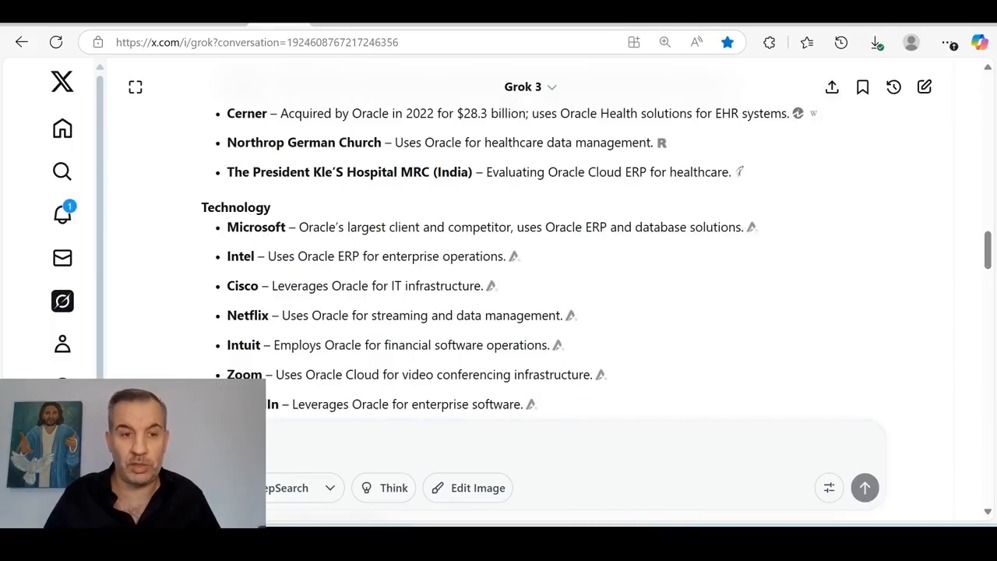
scroll("down", 3)
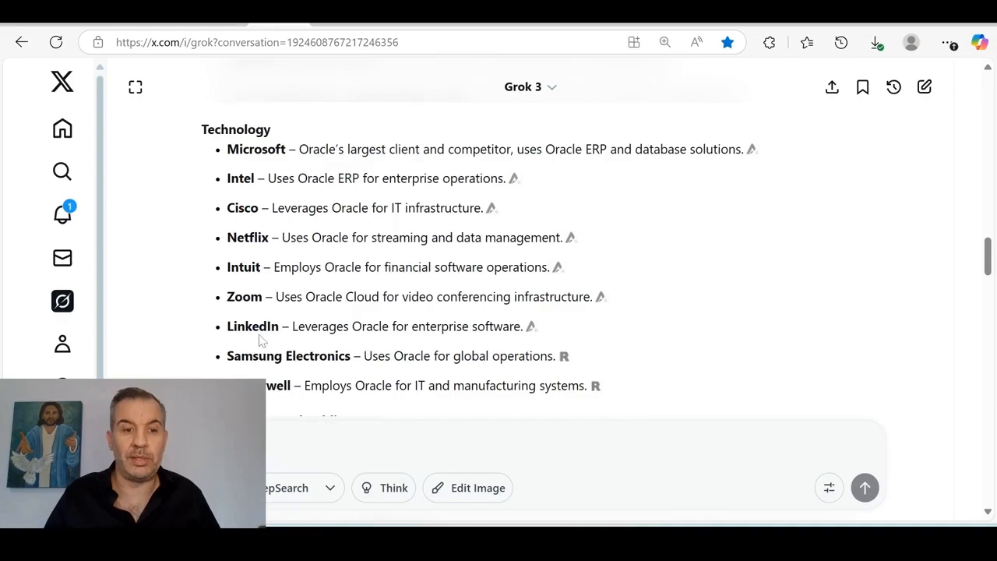
scroll("down", 3)
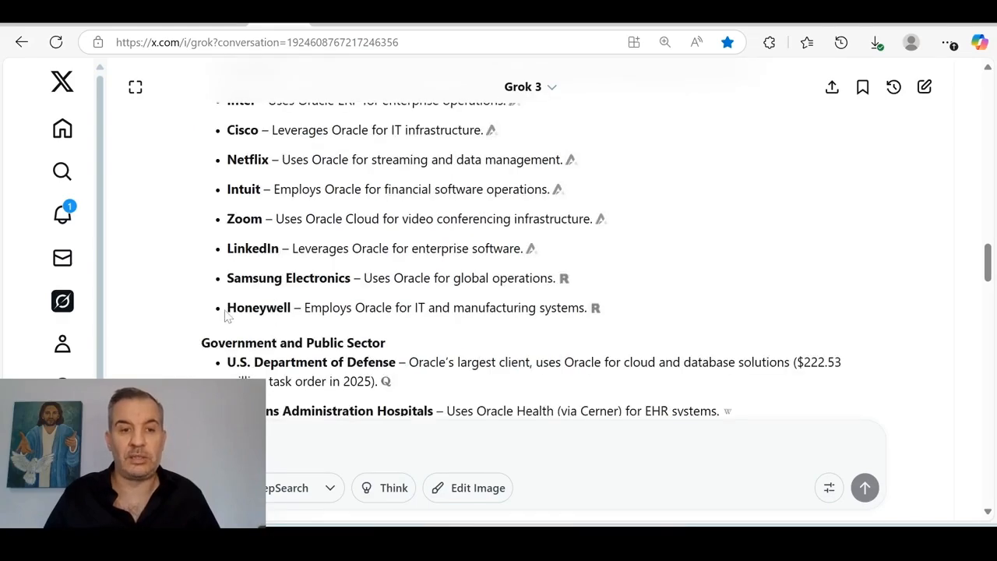
scroll("down", 3)
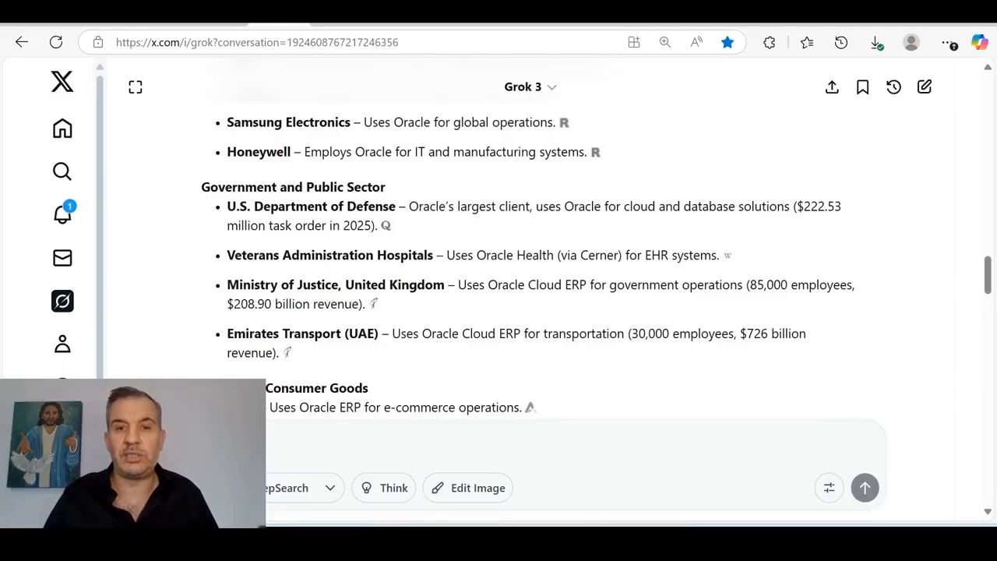
mouse_move(838, 221)
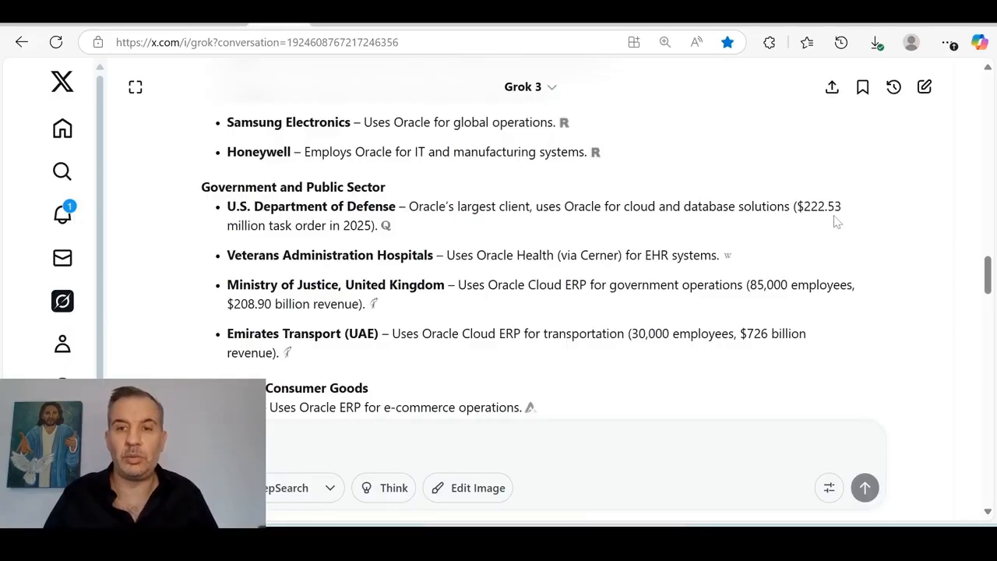
mouse_move(195, 233)
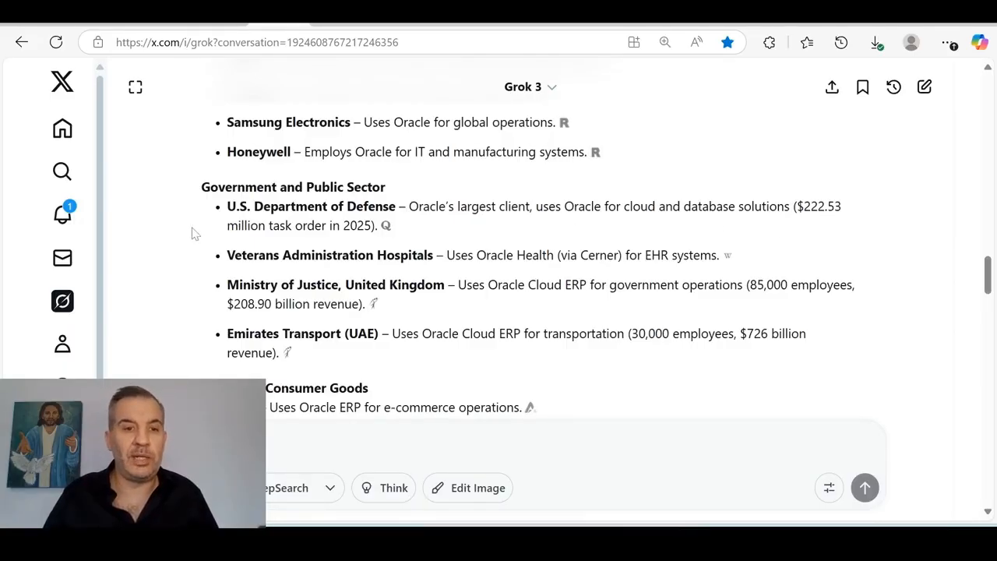
mouse_move(361, 243)
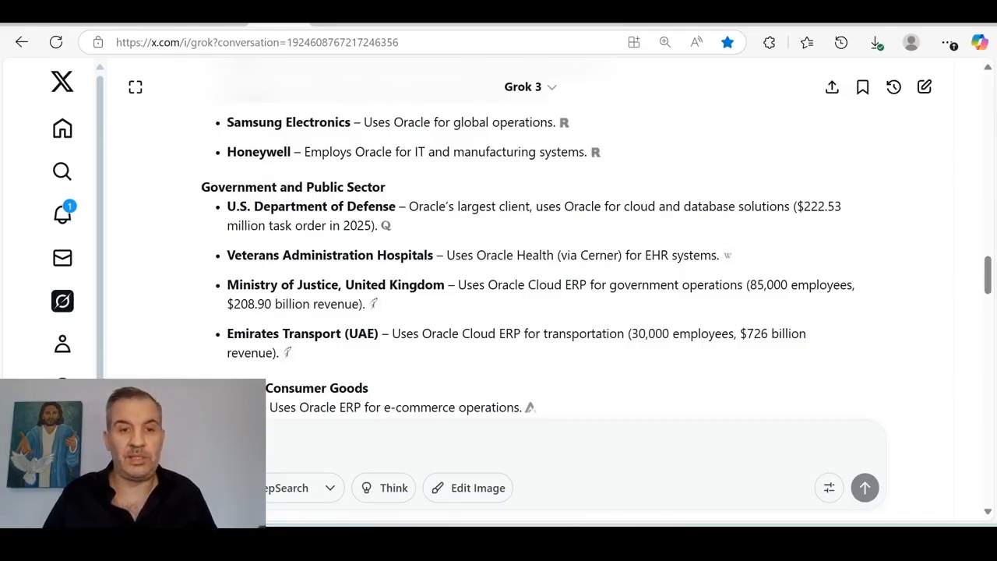
mouse_move(501, 271)
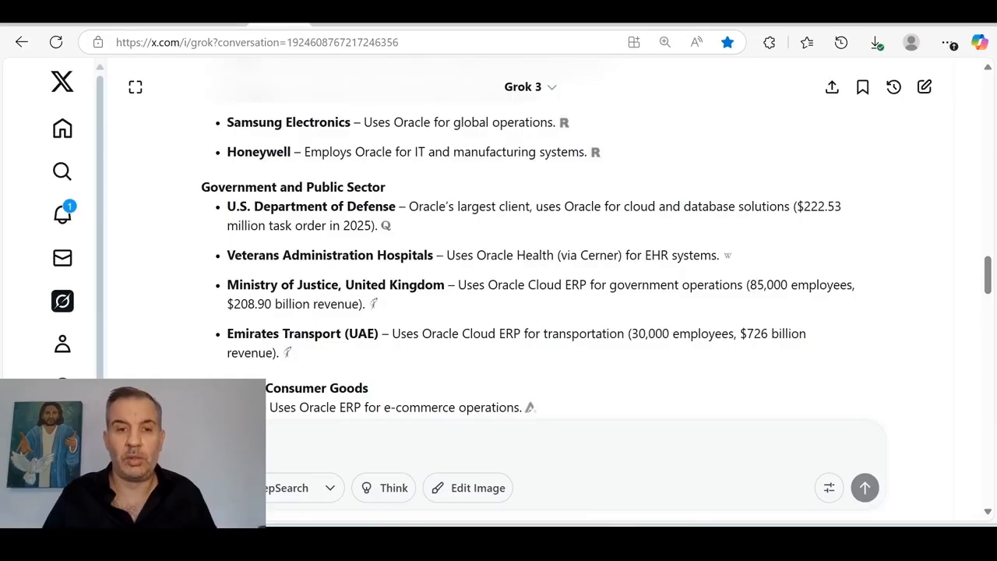
scroll("down", 3)
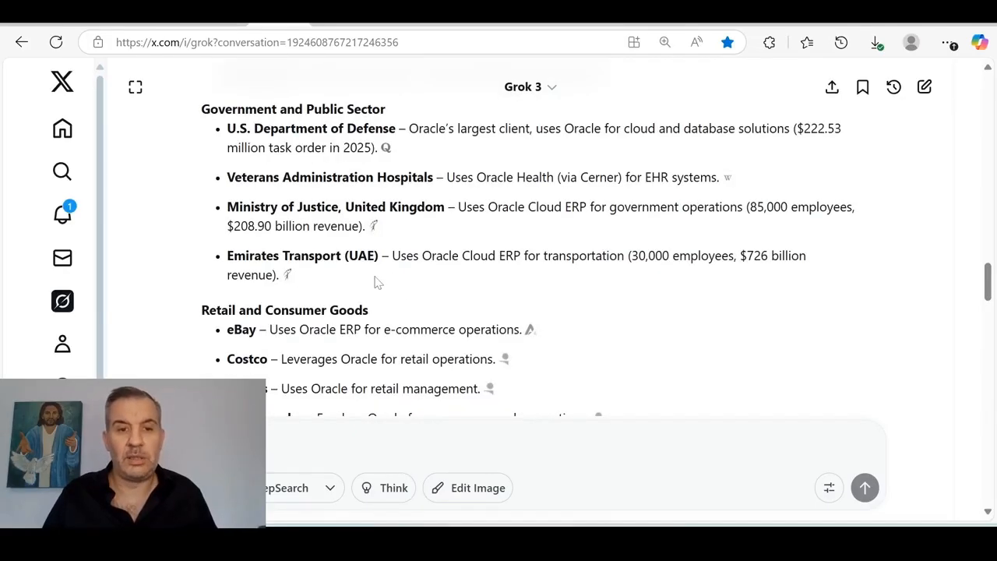
mouse_move(663, 282)
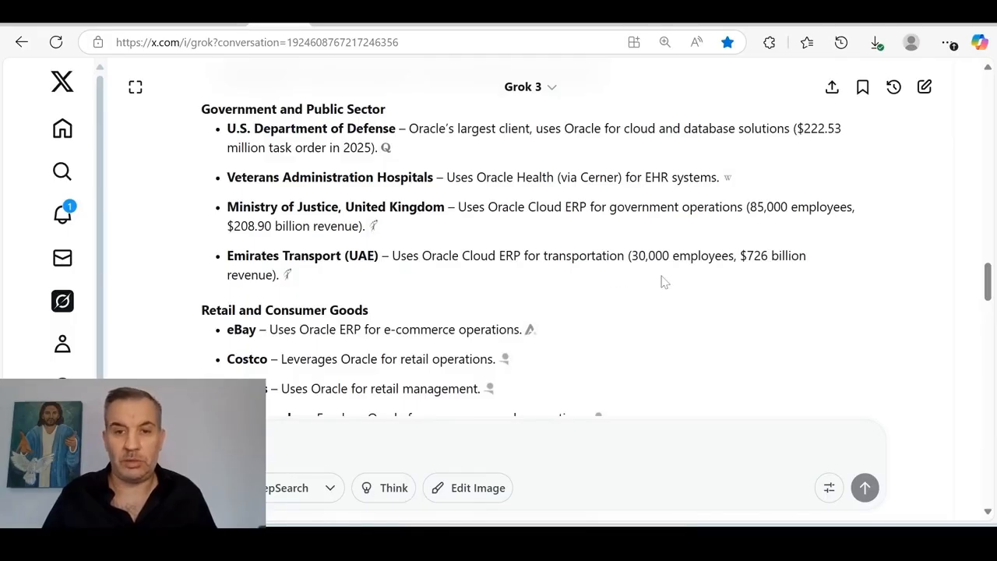
mouse_move(732, 331)
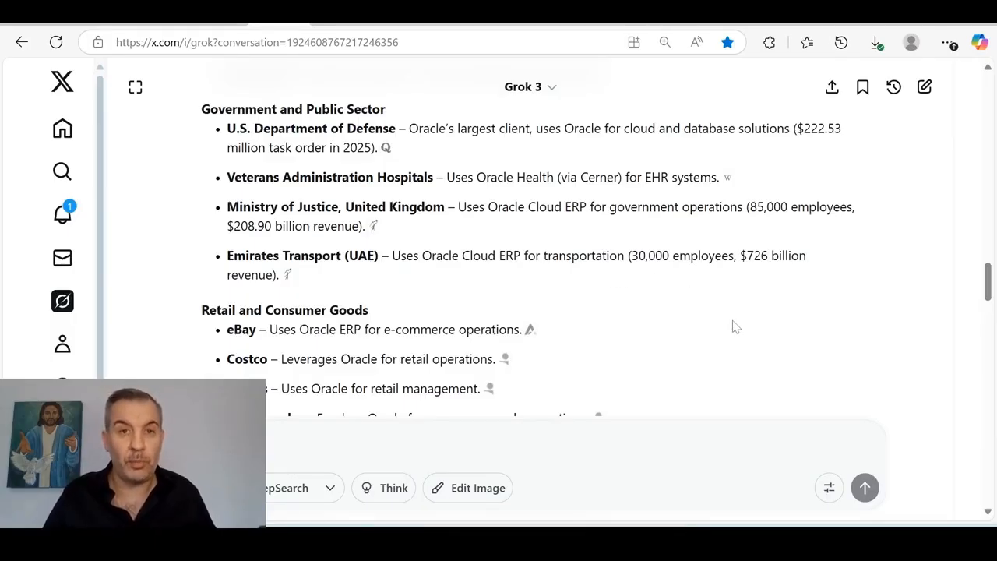
scroll("down", 3)
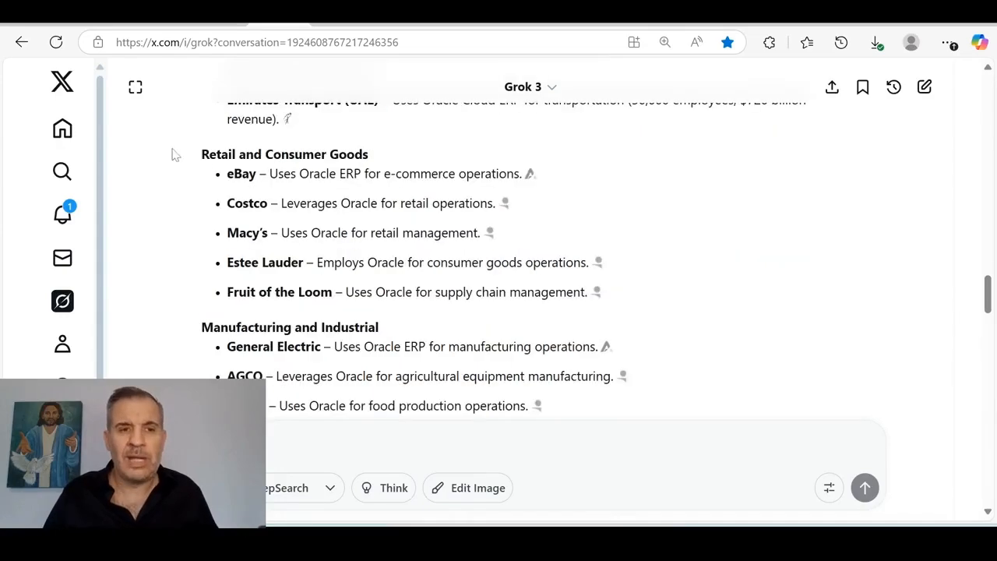
mouse_move(224, 221)
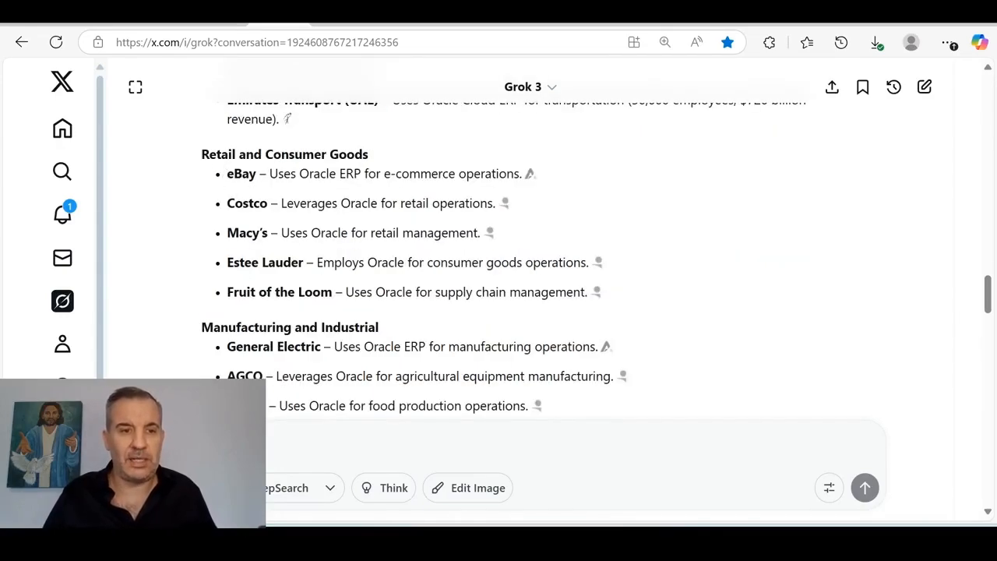
- Scroll through manufacturing, telecom, transportation, energy and professional services to Education with Rutgers University
scroll("down", 3)
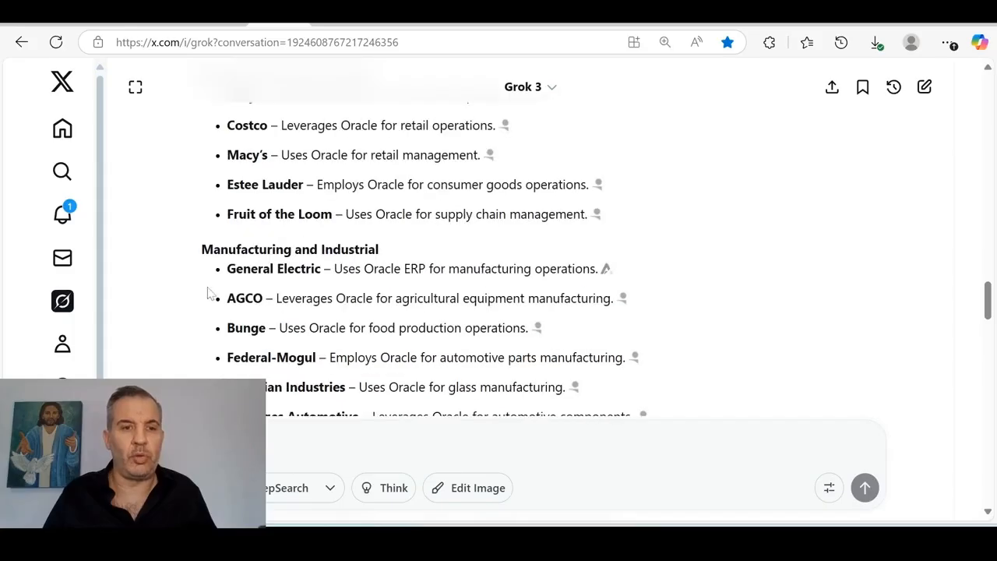
mouse_move(204, 274)
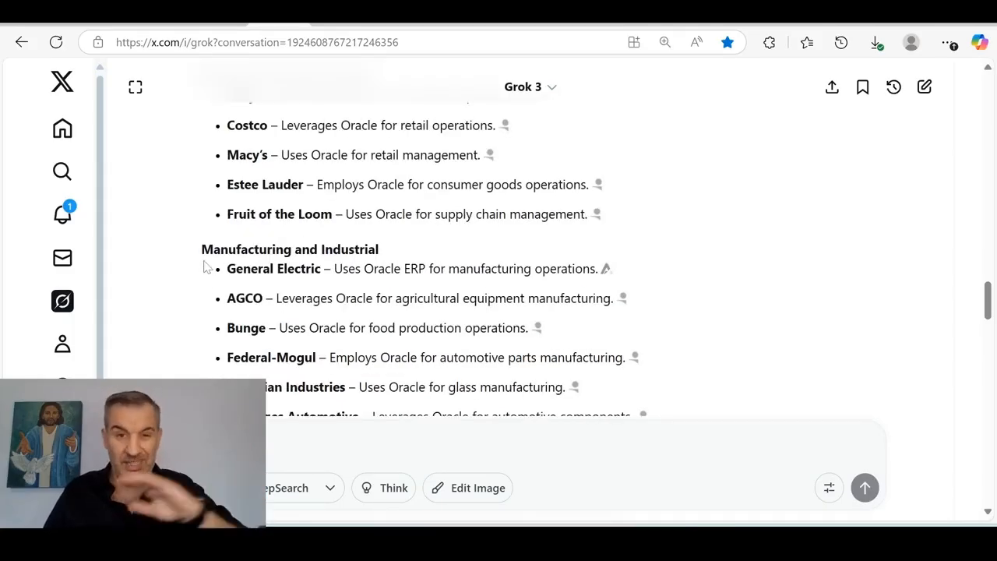
scroll("down", 3)
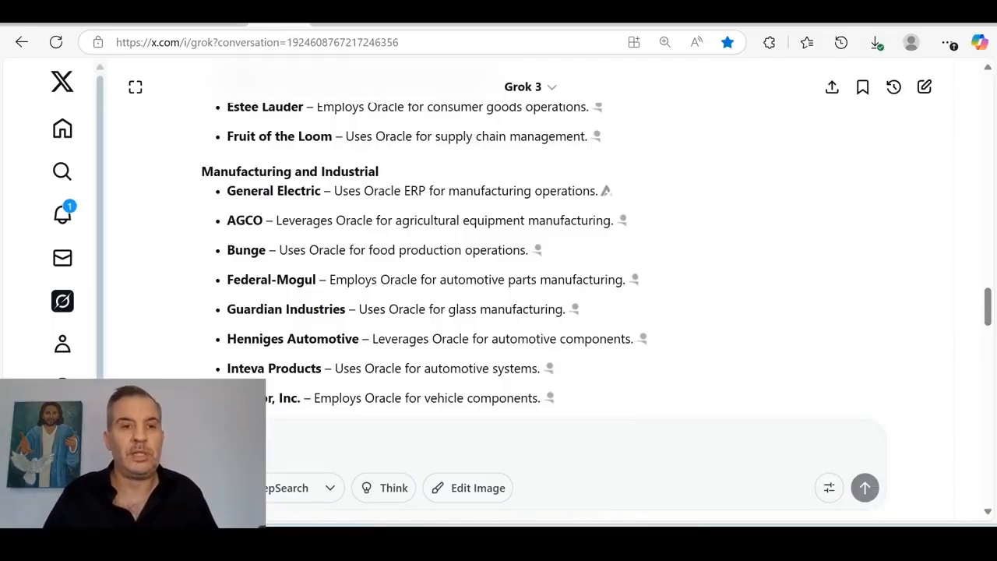
scroll("down", 3)
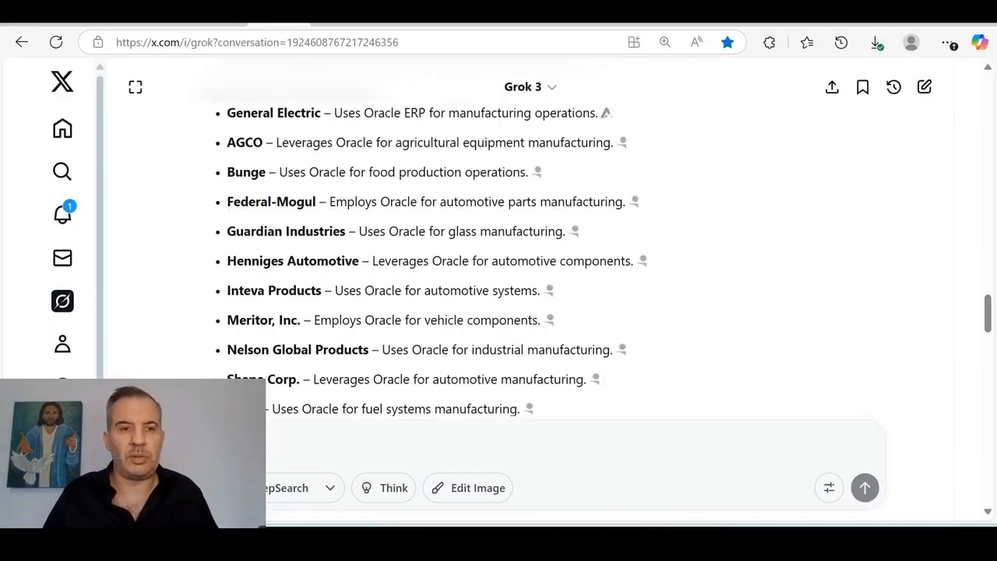
scroll("down", 3)
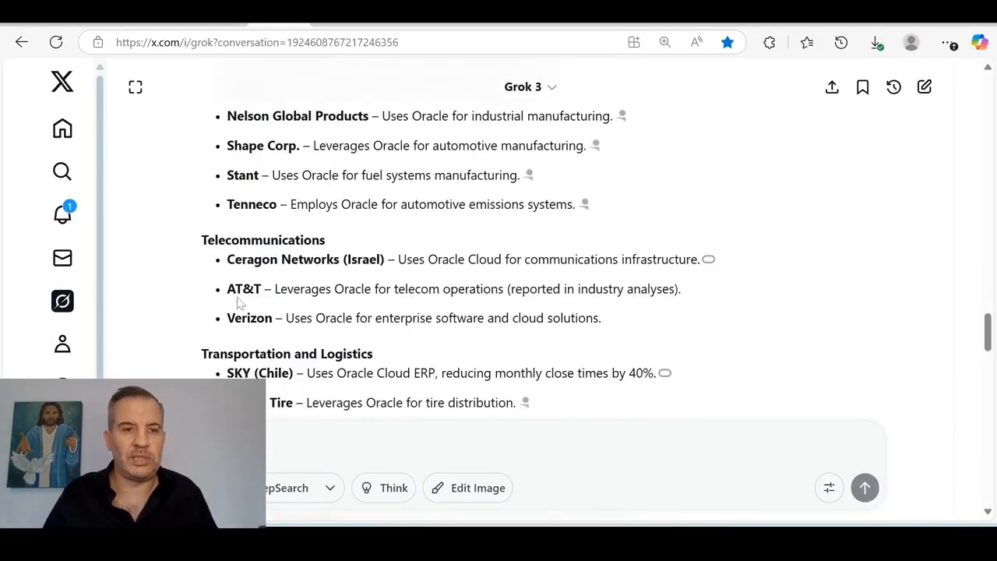
scroll("down", 3)
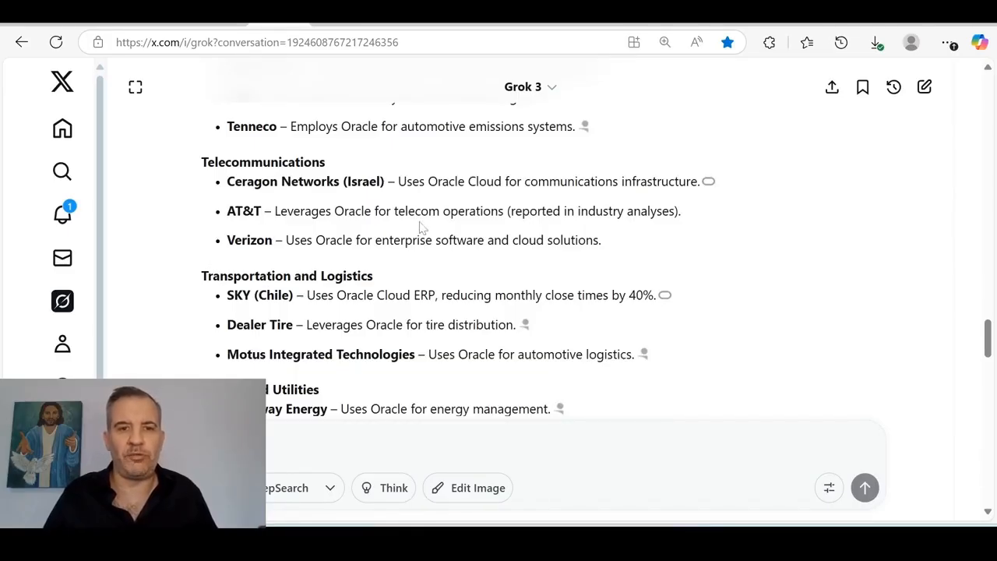
scroll("down", 3)
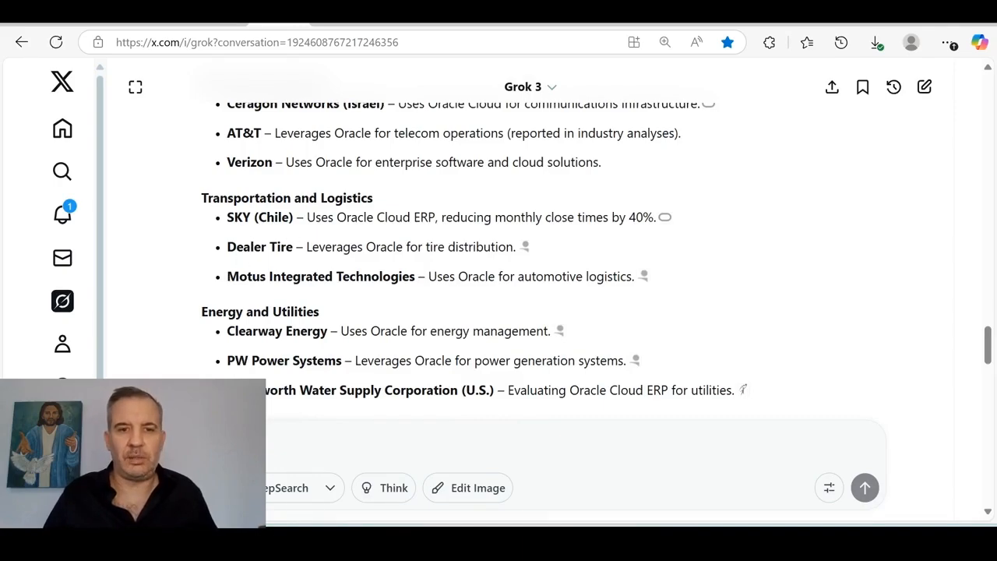
scroll("down", 3)
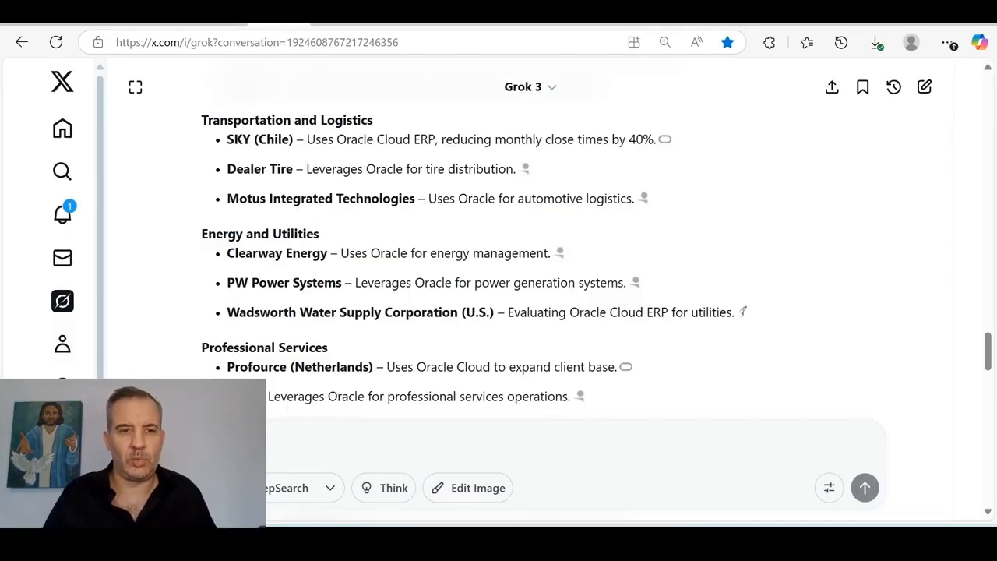
scroll("down", 3)
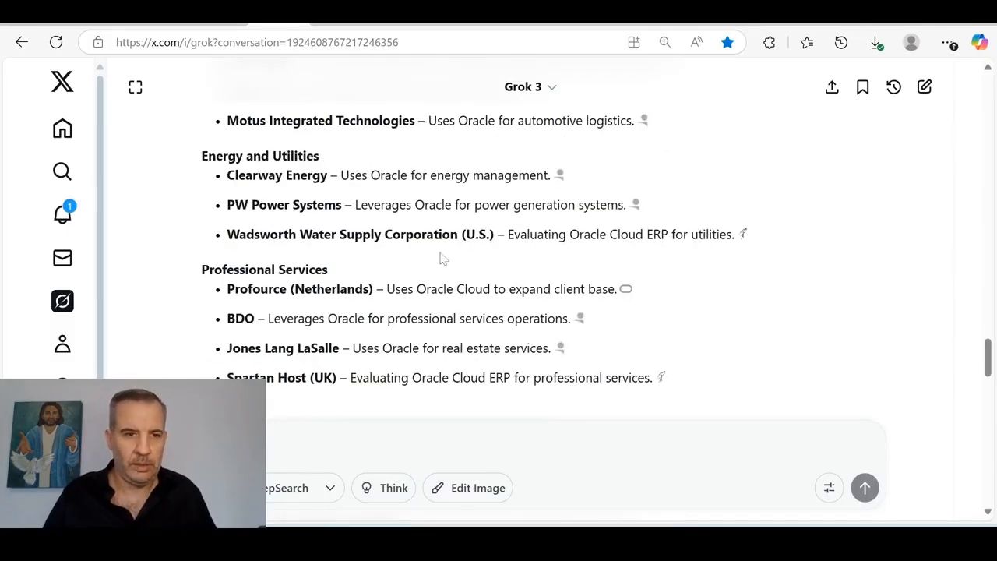
scroll("down", 3)
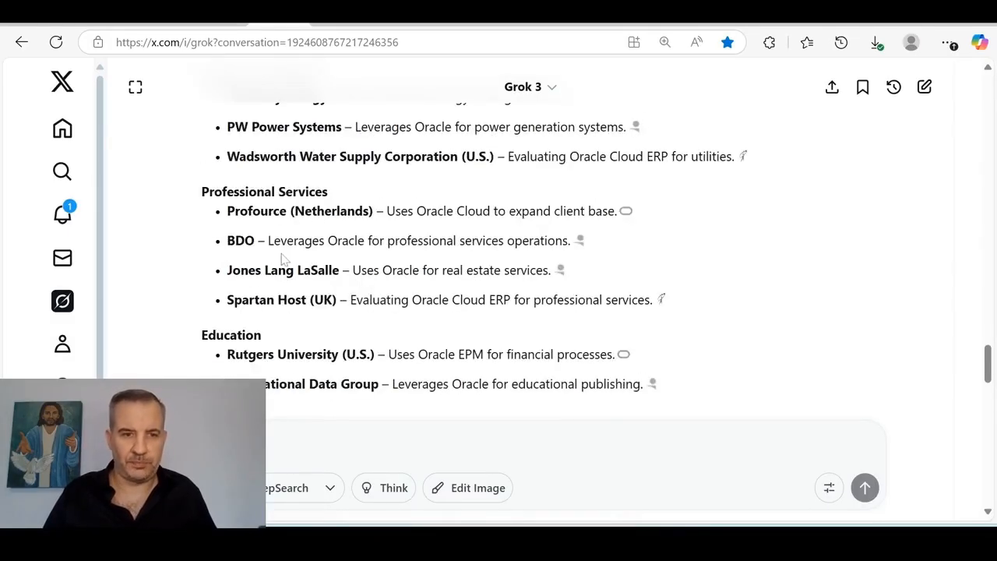
- Scroll past insurance, hospitality, real estate and chemicals to Other Industries with Koch Industries, Carlyle Group and KKR
scroll("down", 3)
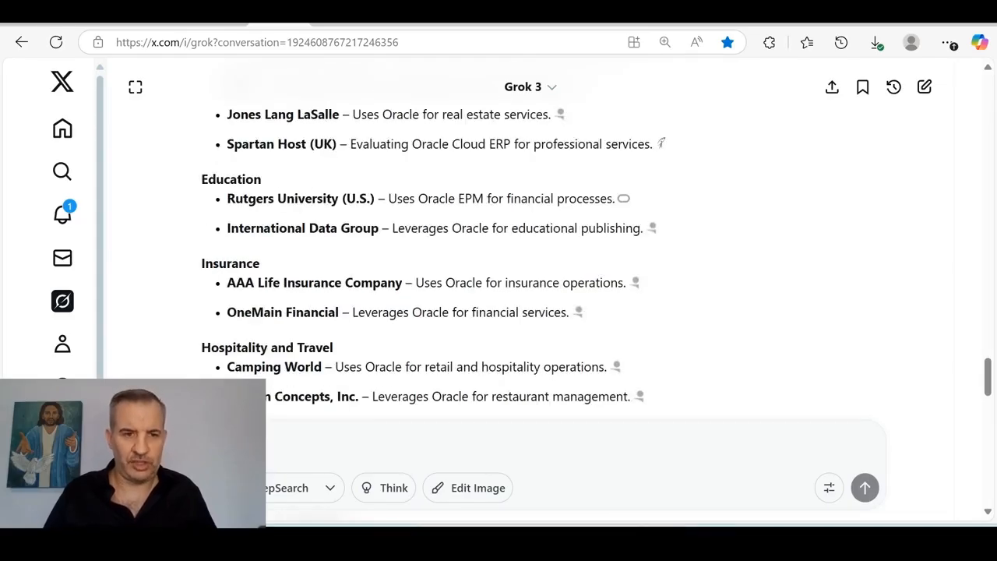
scroll("down", 3)
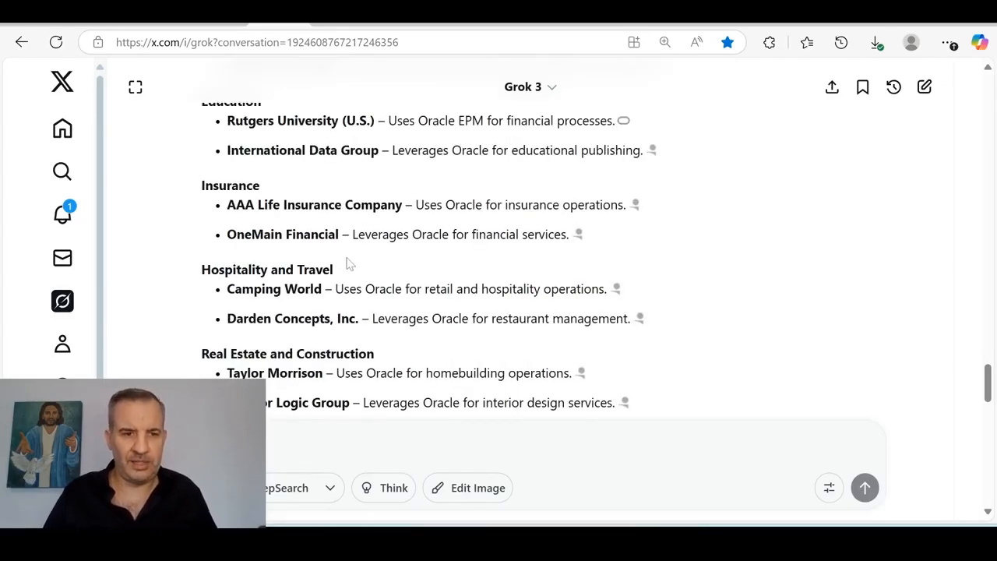
scroll("down", 3)
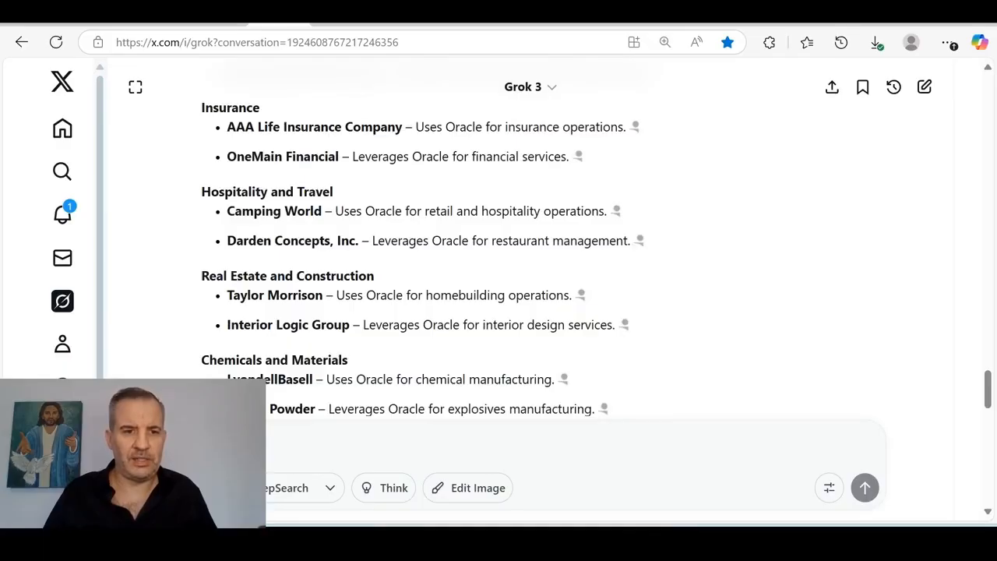
scroll("down", 3)
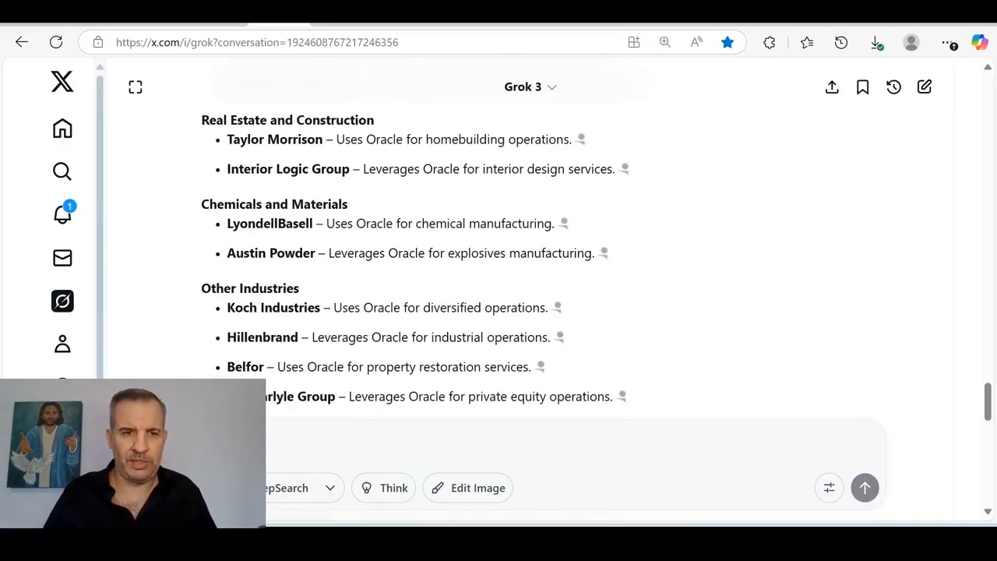
scroll("down", 3)
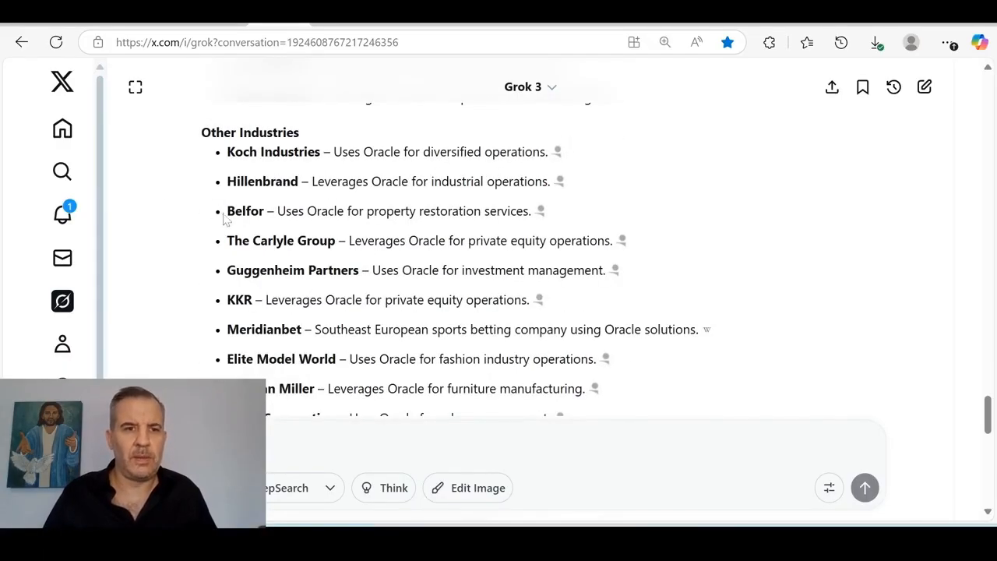
mouse_move(226, 248)
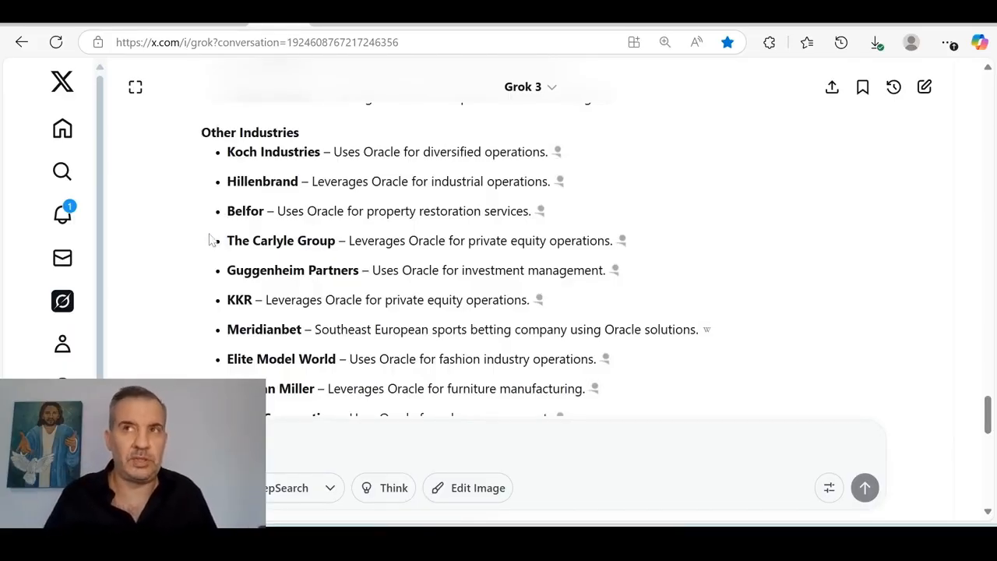
mouse_move(165, 293)
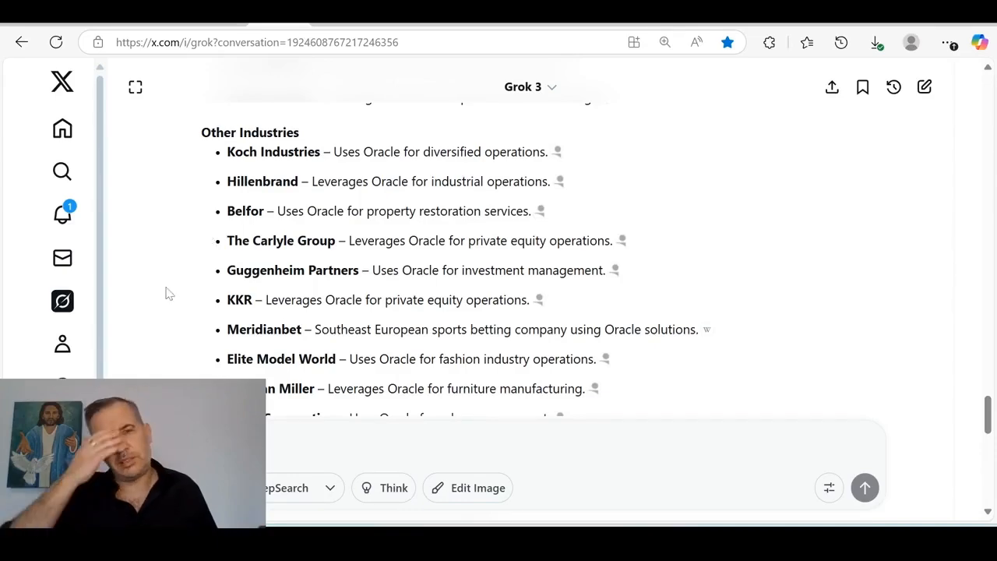
mouse_move(210, 247)
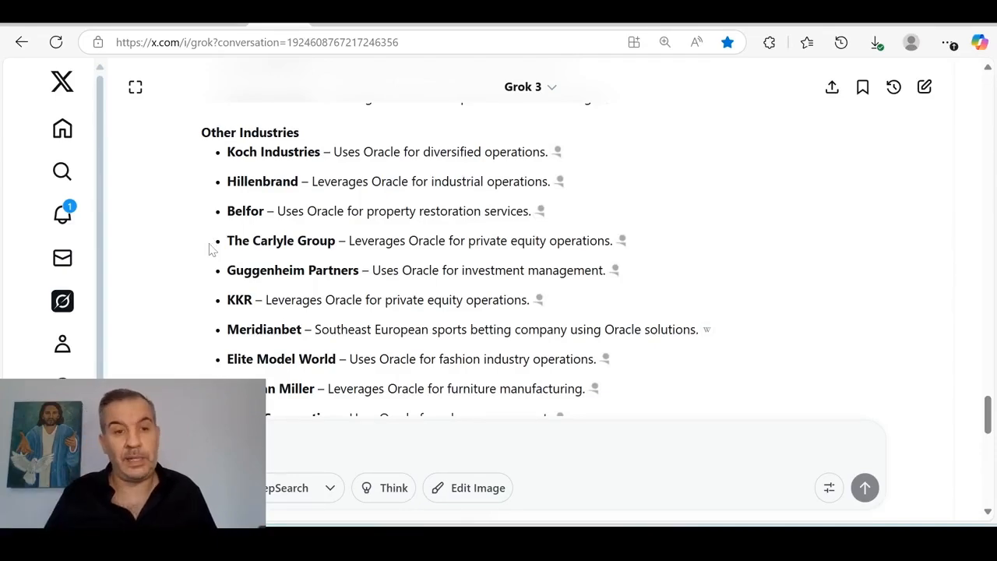
mouse_move(209, 259)
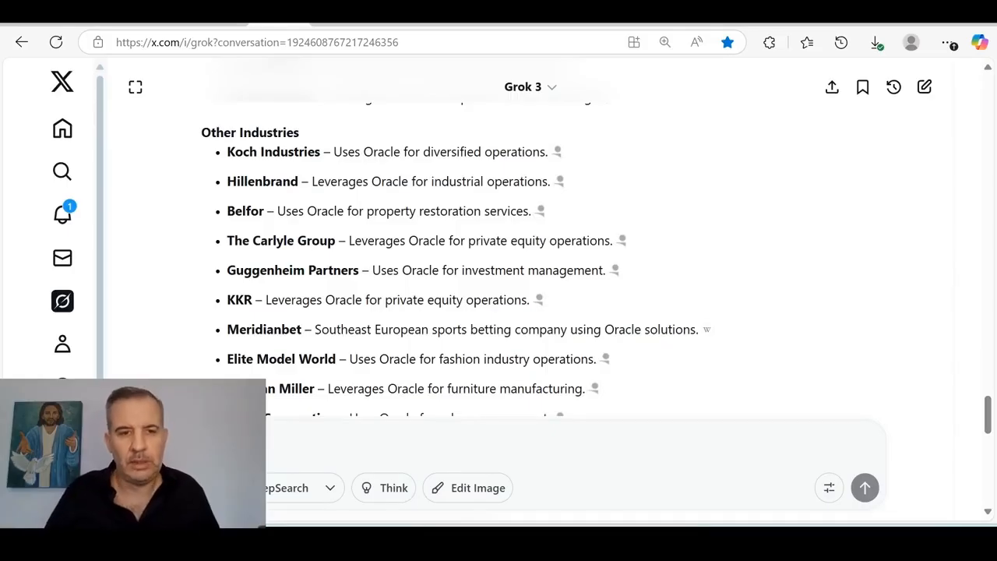
- Scroll to the Key Points About Oracle's Client Base heading and its bullets
scroll("down", 3)
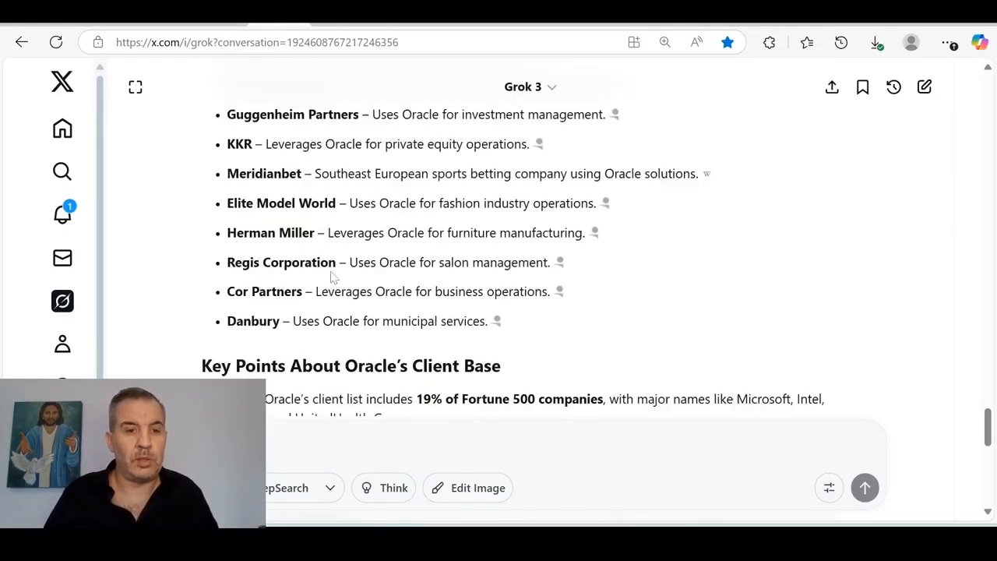
scroll("down", 3)
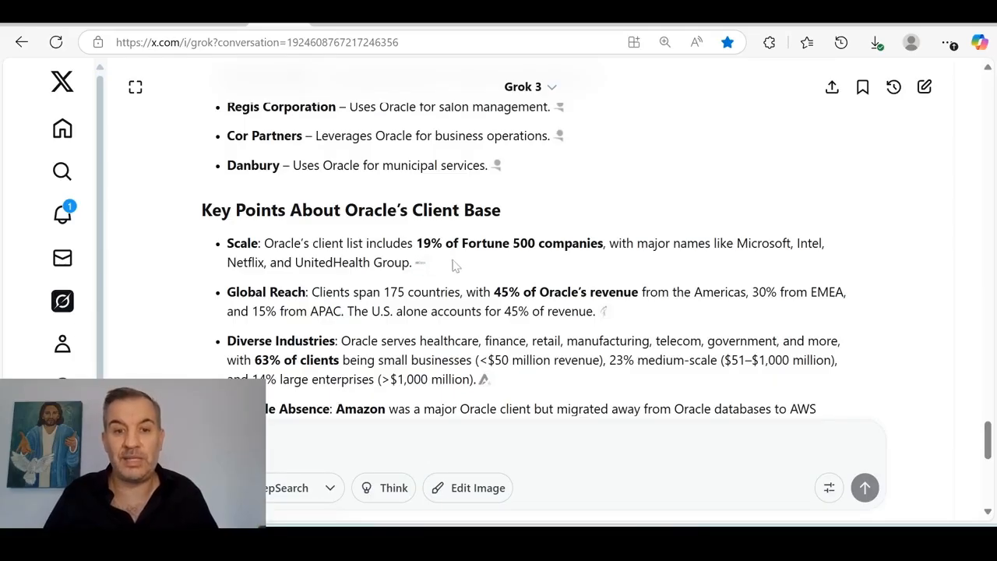
mouse_move(584, 261)
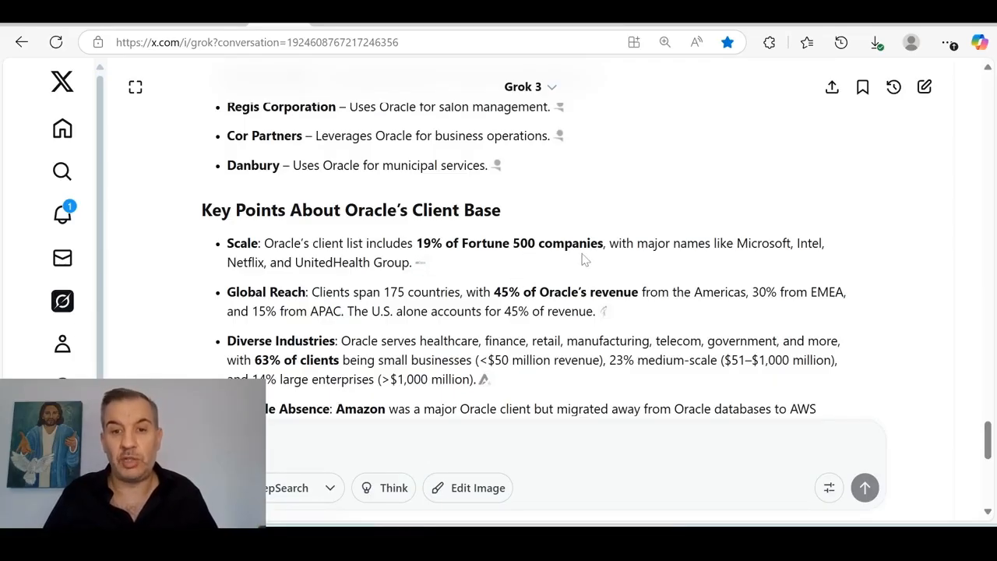
mouse_move(257, 281)
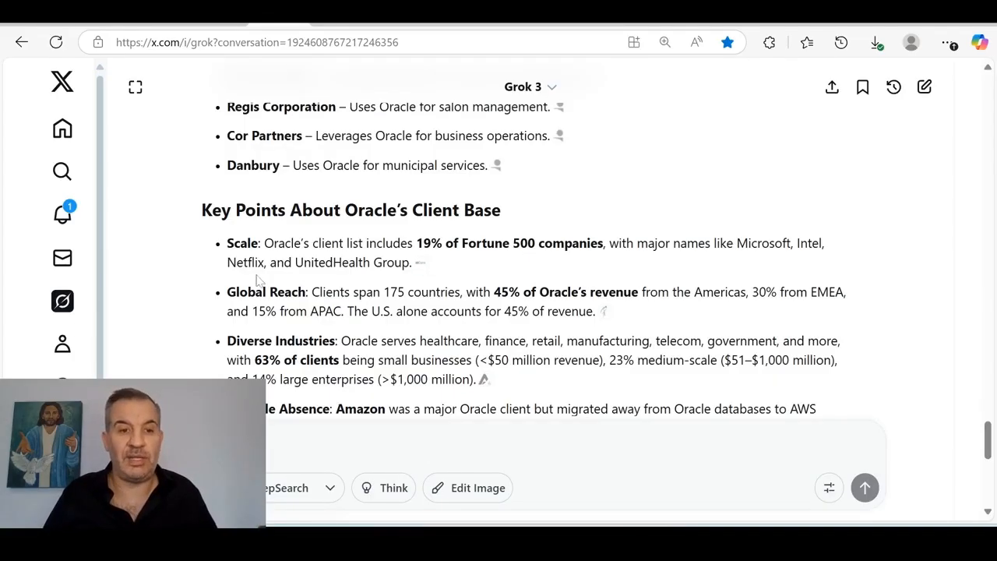
scroll("down", 3)
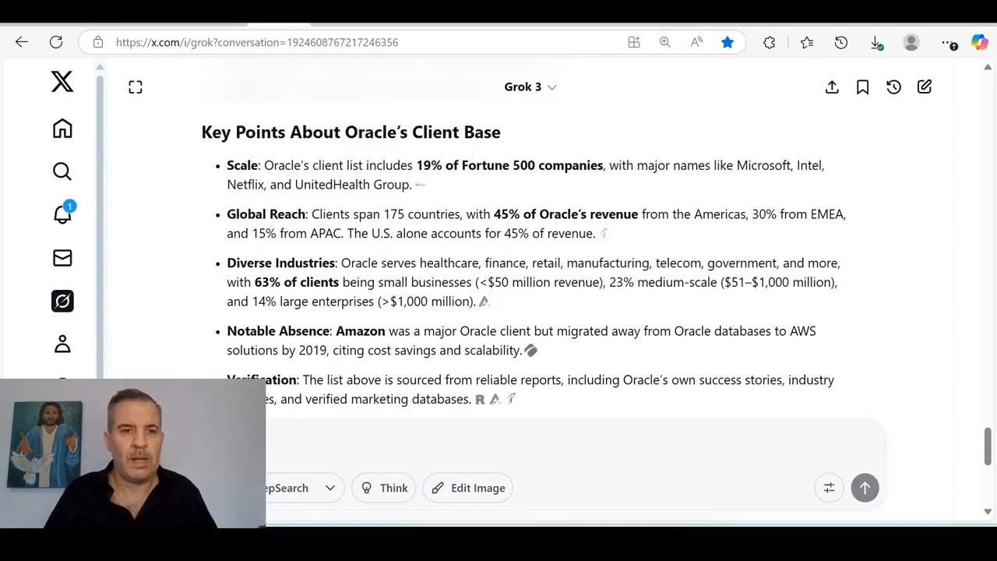
scroll("down", 3)
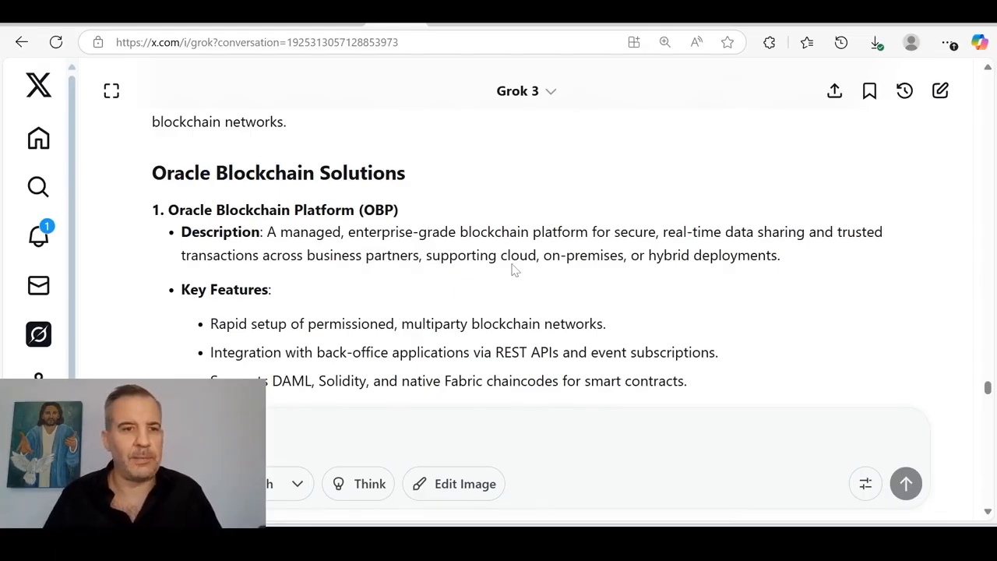
mouse_move(287, 246)
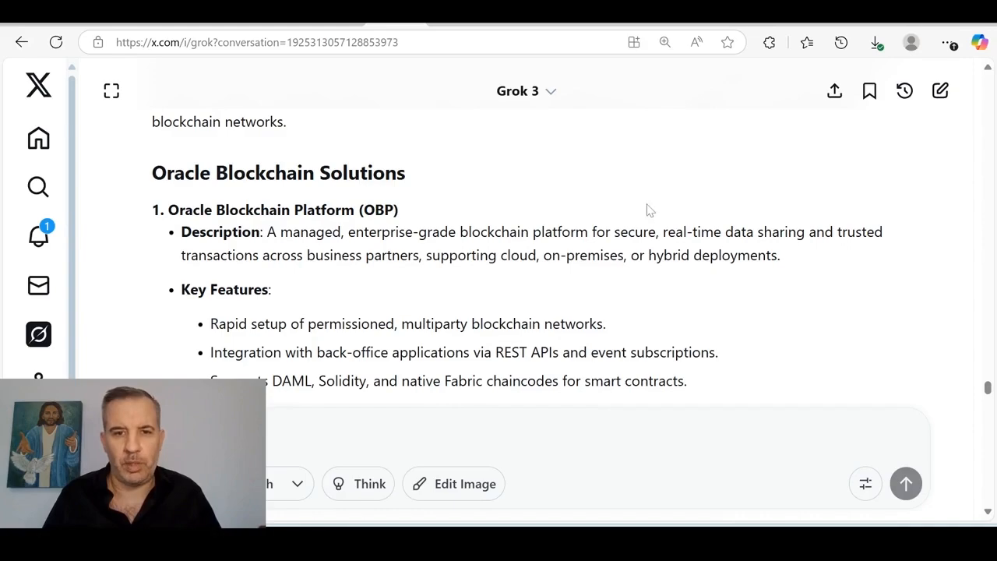
mouse_move(716, 193)
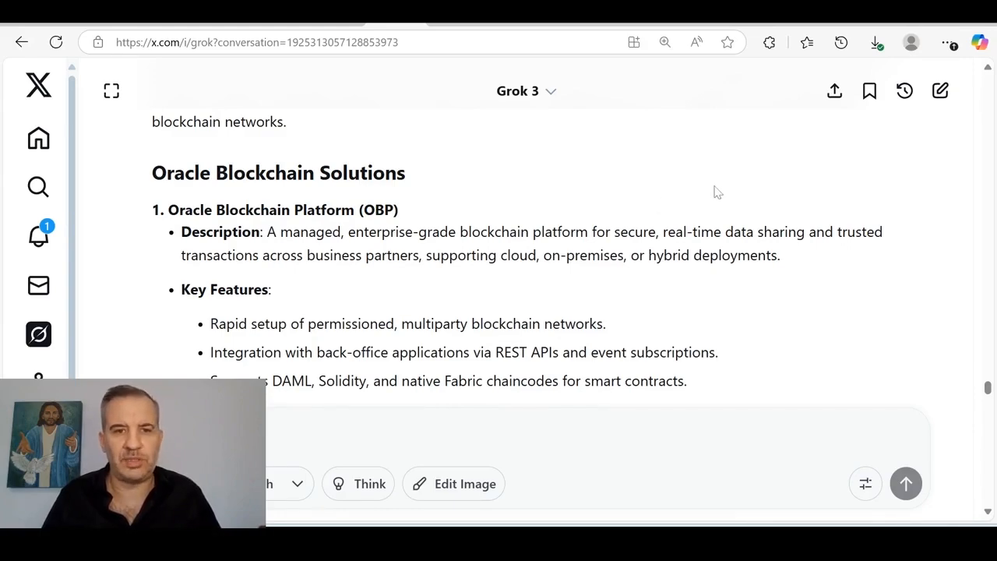
mouse_move(626, 191)
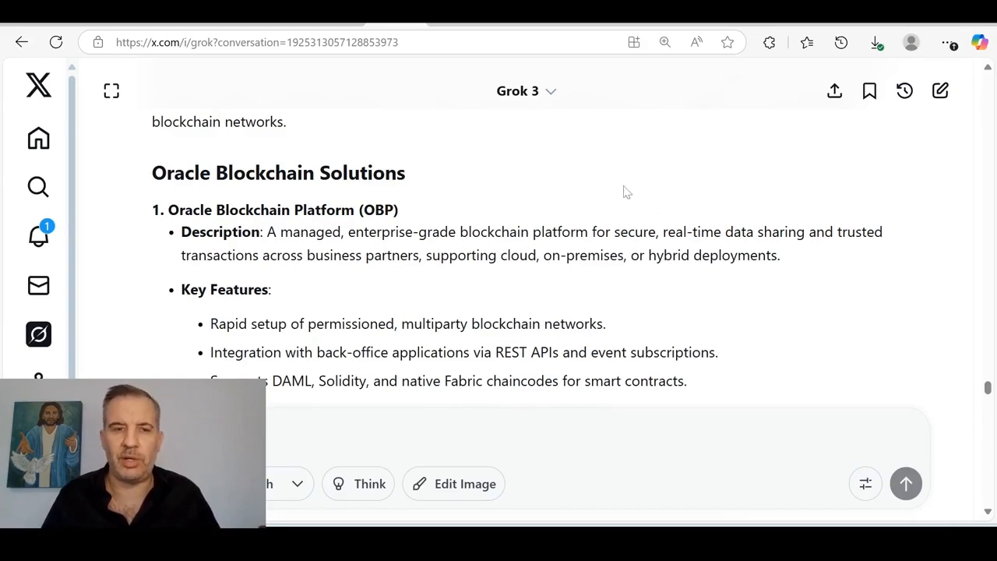
mouse_move(440, 293)
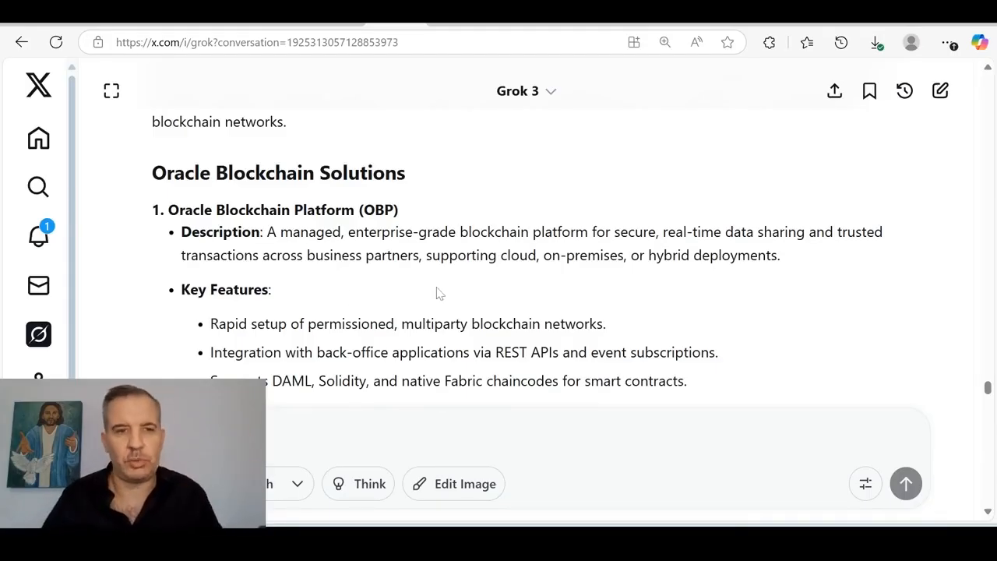
- Scroll past the Oracle Blockchain Platform features to section 2, OBP Digital Assets Edition
scroll("down", 3)
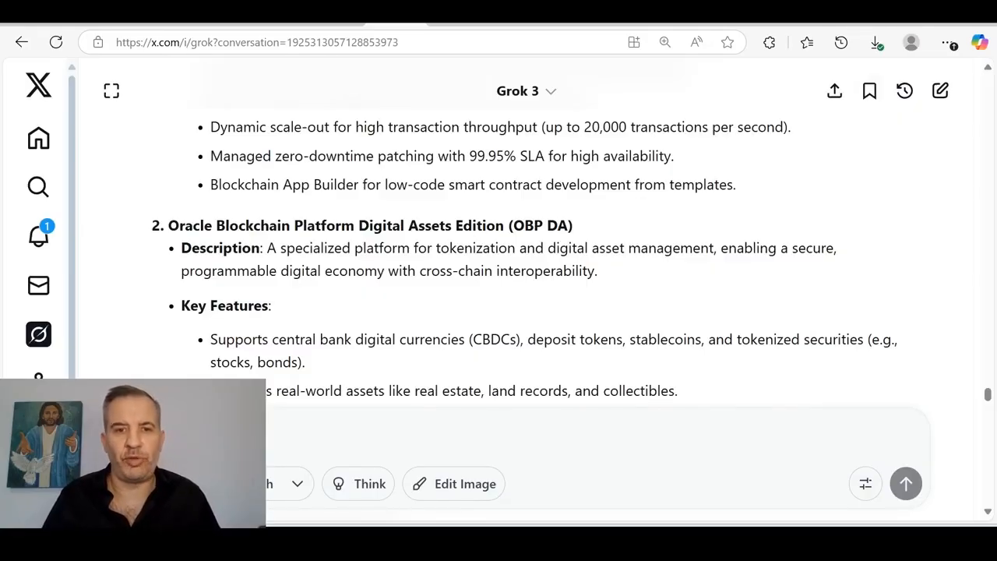
mouse_move(848, 298)
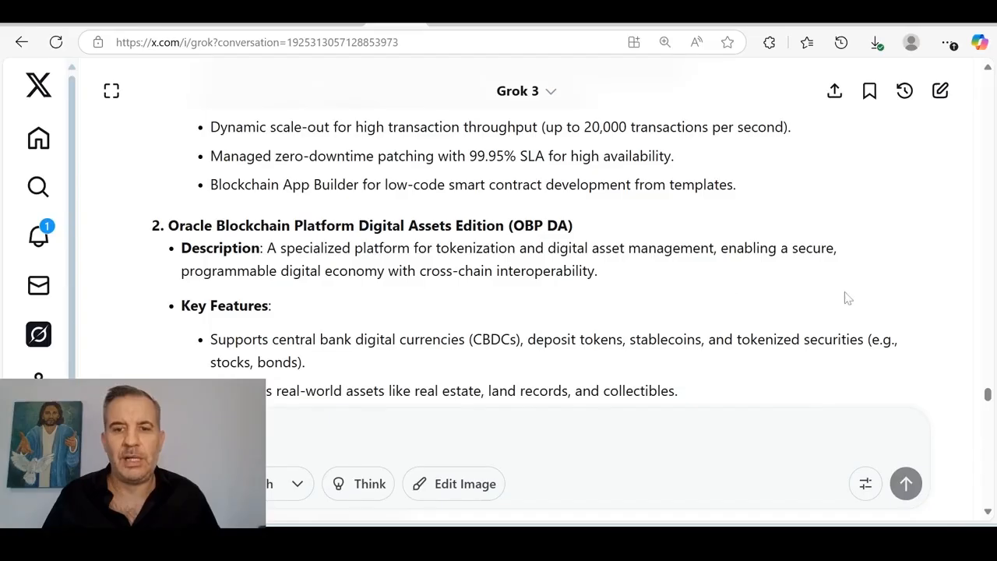
mouse_move(913, 274)
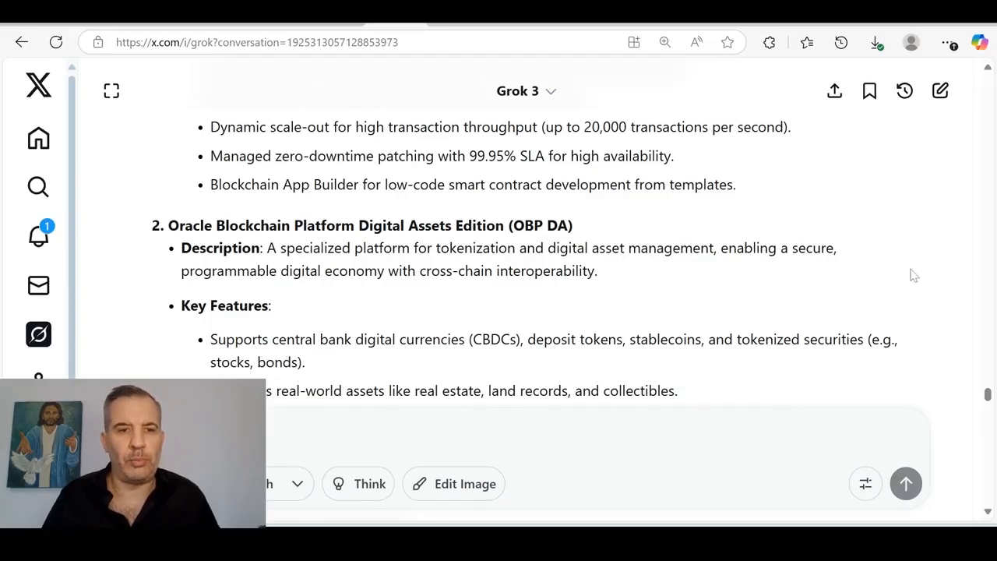
mouse_move(849, 196)
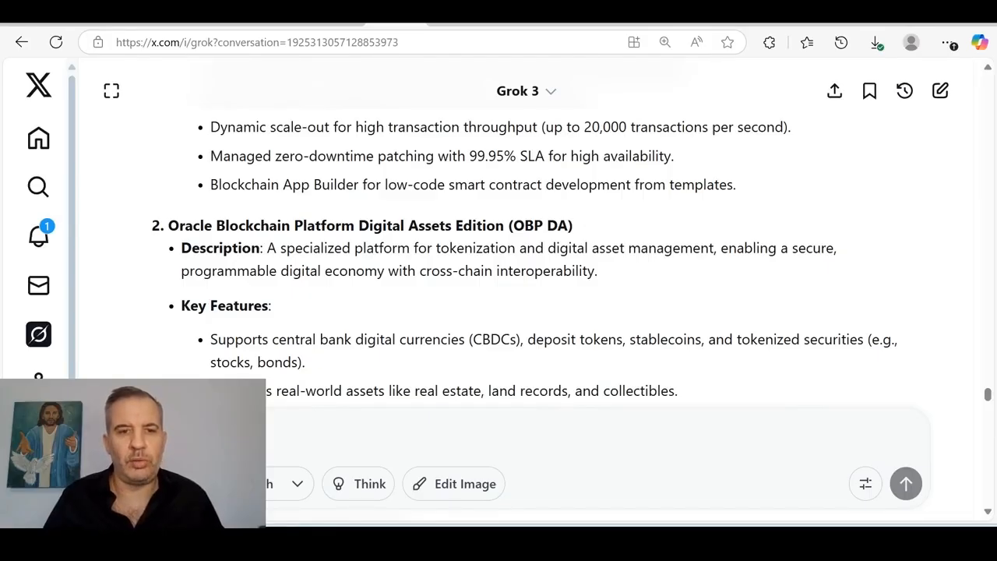
- Scroll through Blockchain Tables, NFT support and Self-Sovereign Identity to item 7, Intercompany Transaction Management
scroll("down", 3)
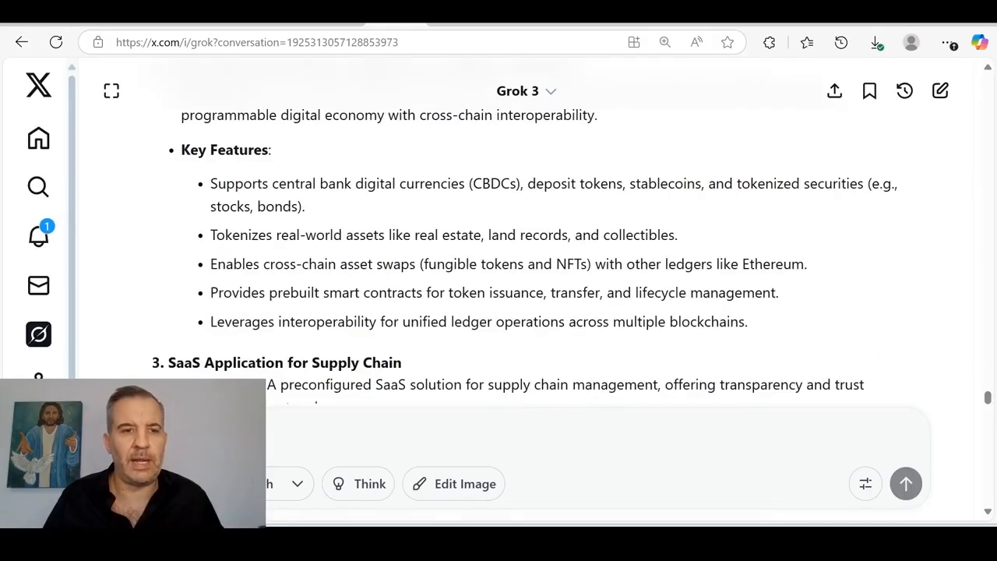
scroll("down", 3)
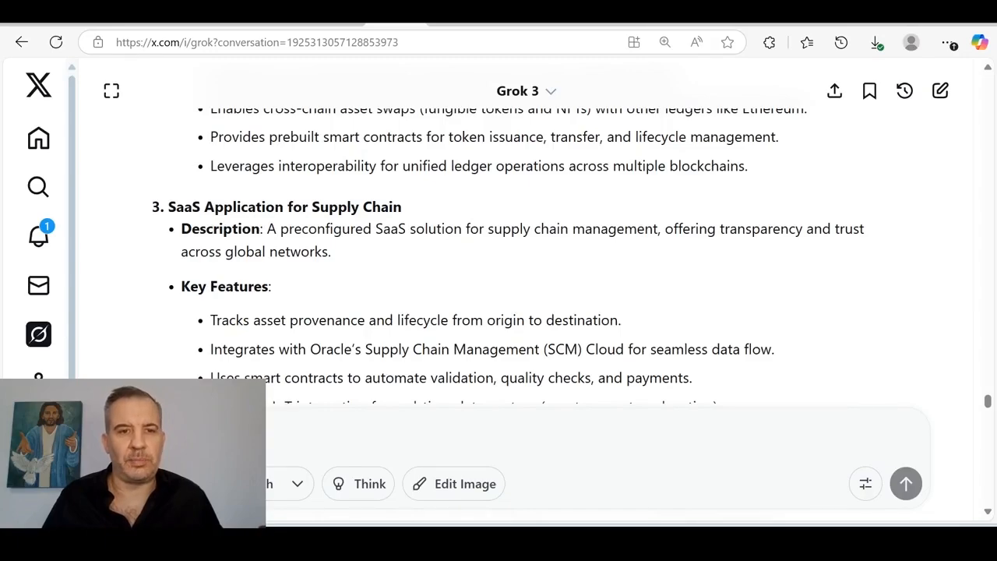
mouse_move(395, 258)
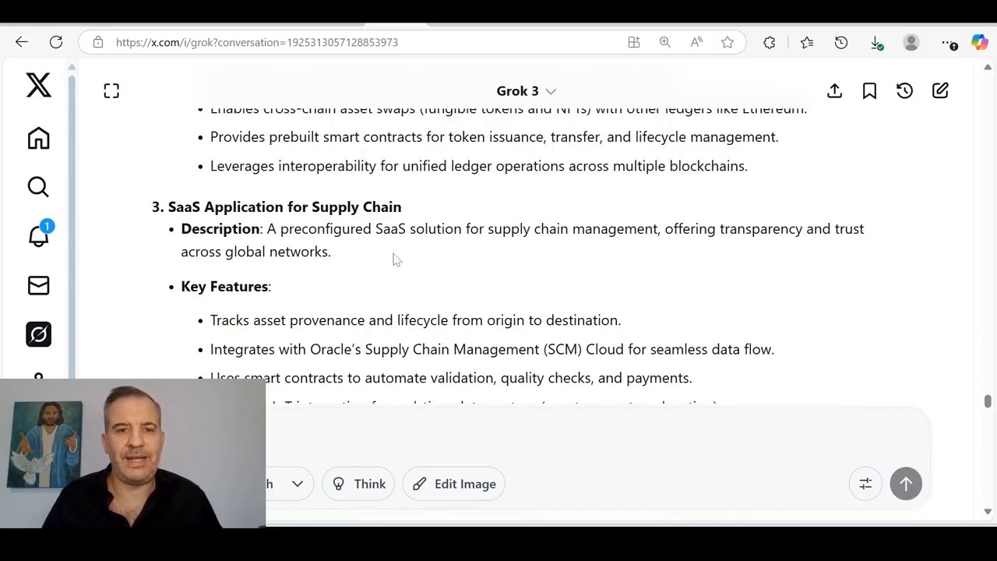
mouse_move(773, 271)
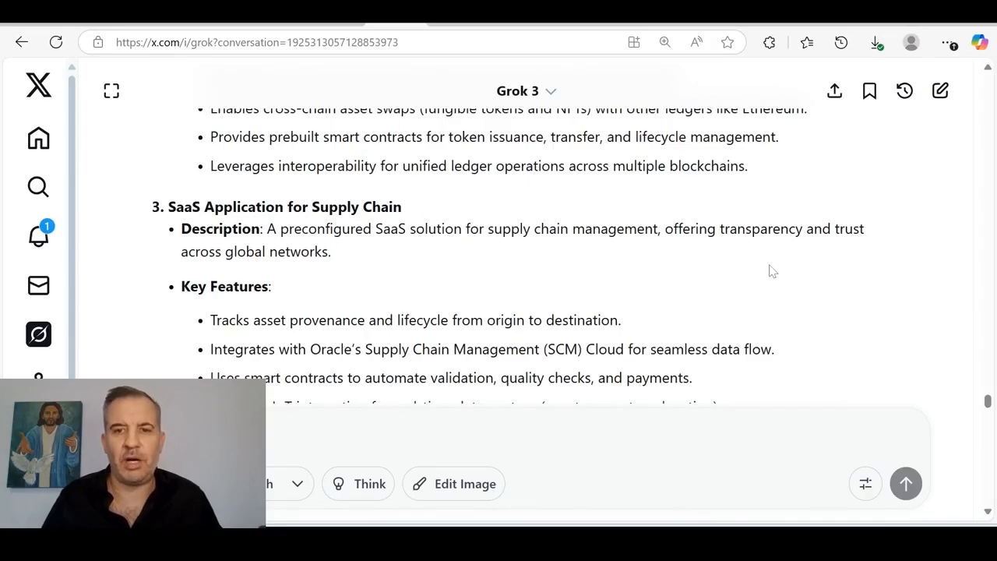
mouse_move(349, 299)
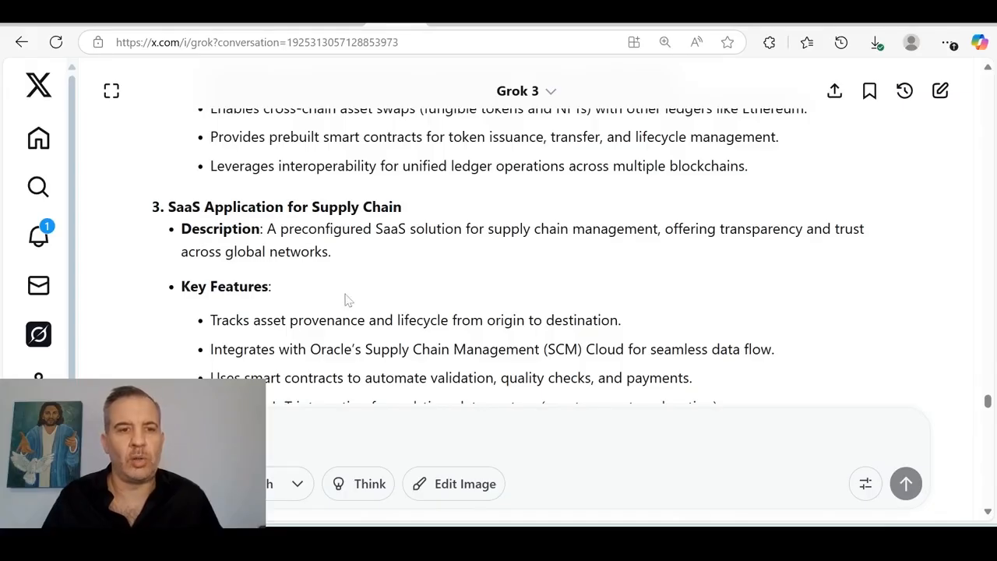
scroll("up", 3)
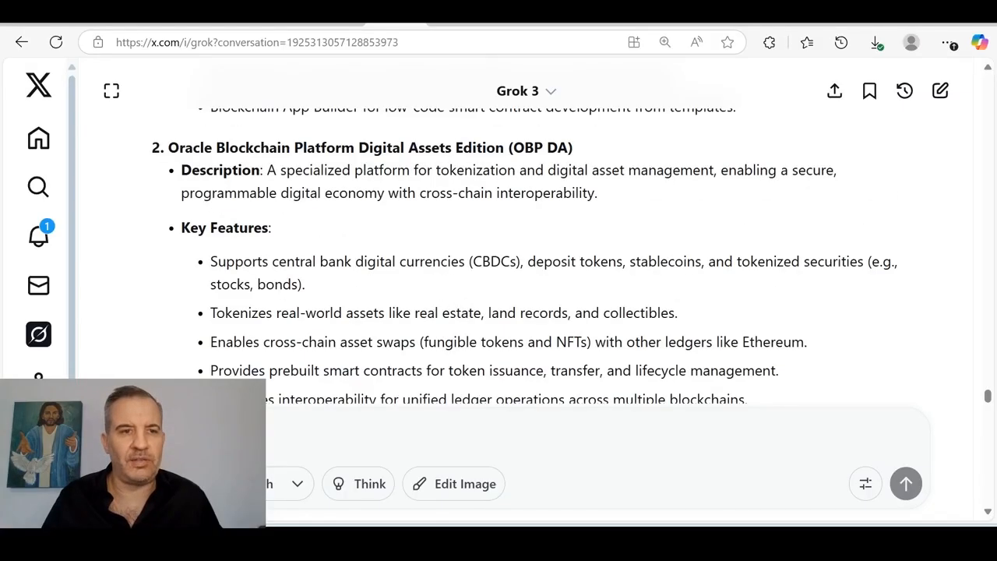
mouse_move(437, 184)
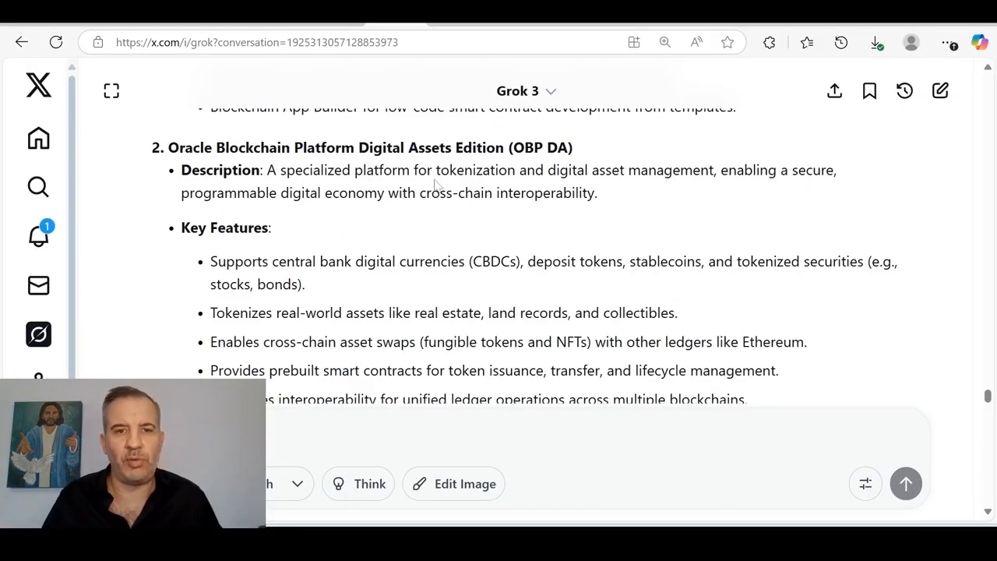
scroll("down", 3)
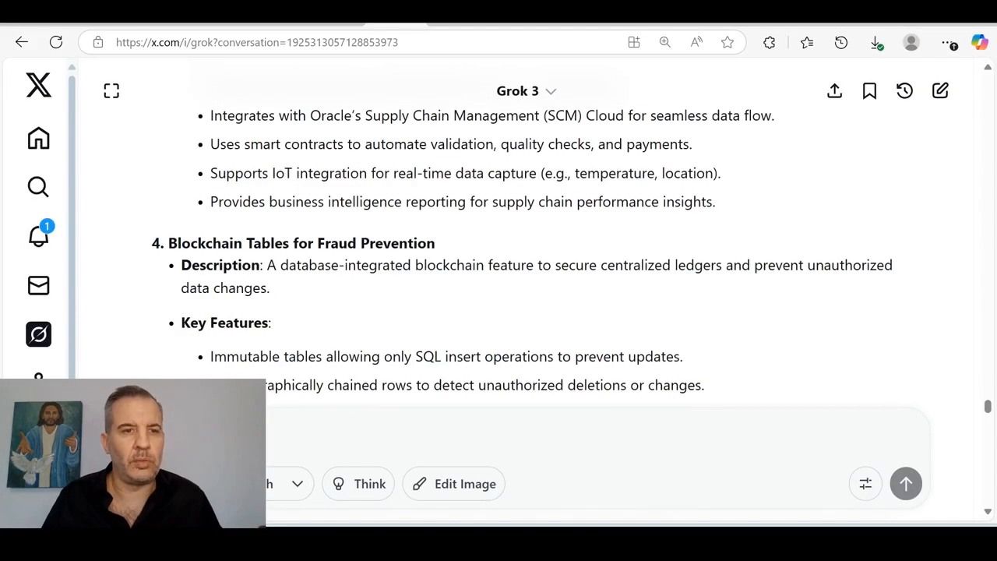
scroll("down", 3)
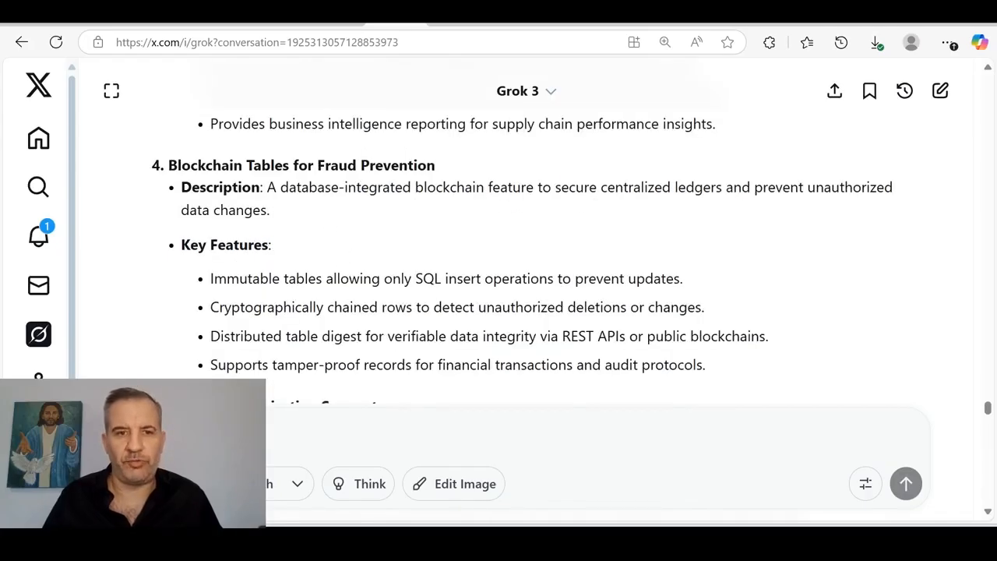
scroll("down", 3)
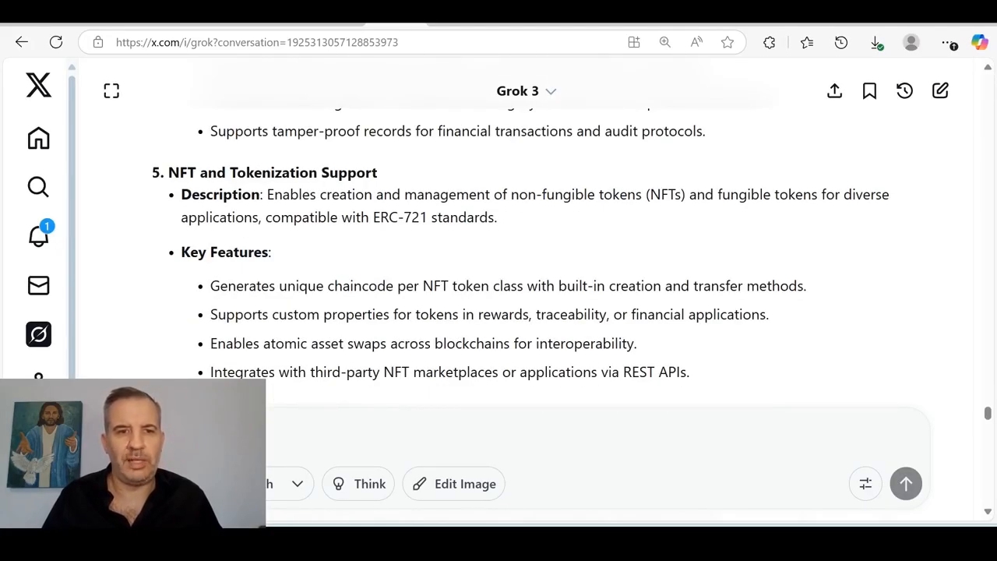
mouse_move(715, 217)
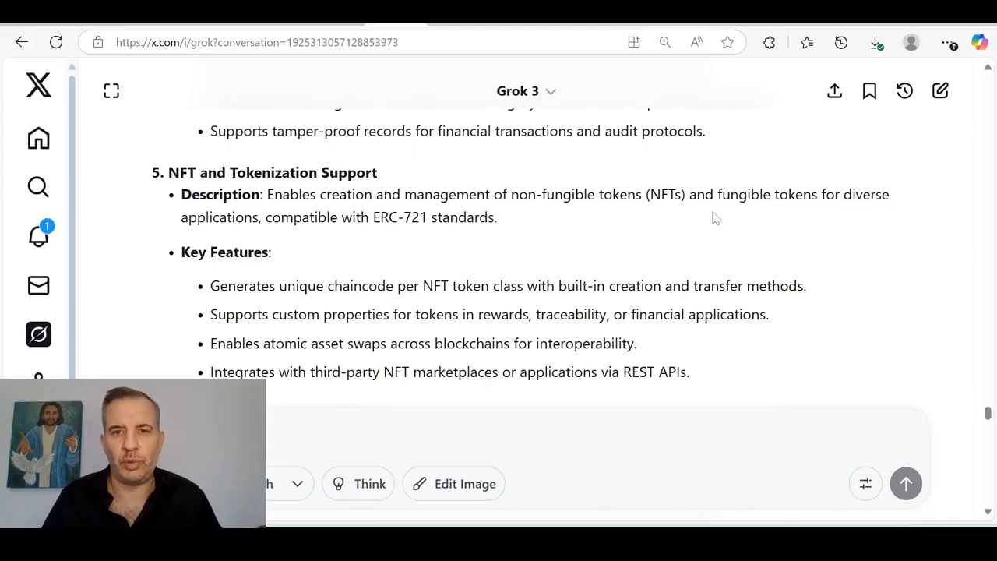
mouse_move(421, 259)
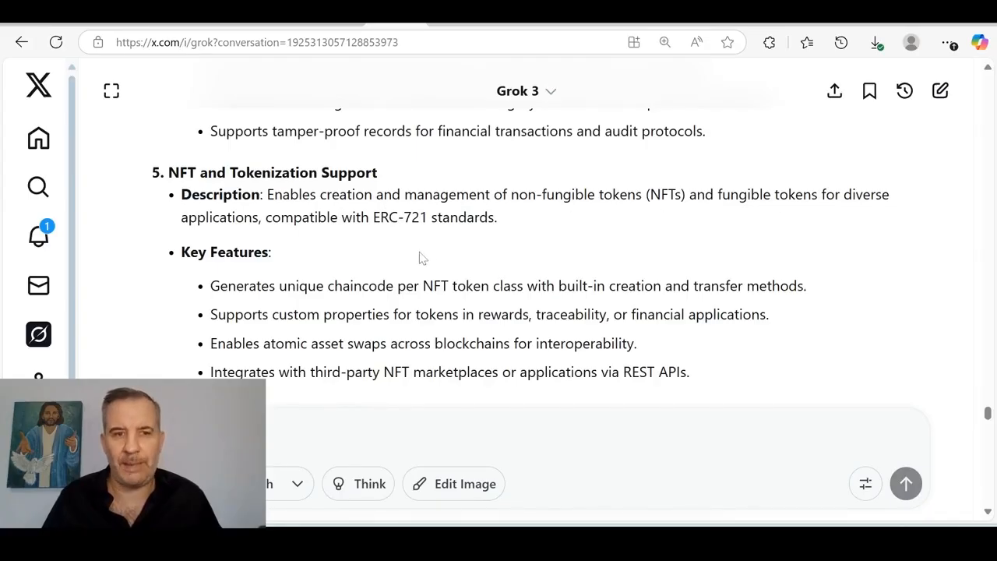
mouse_move(527, 258)
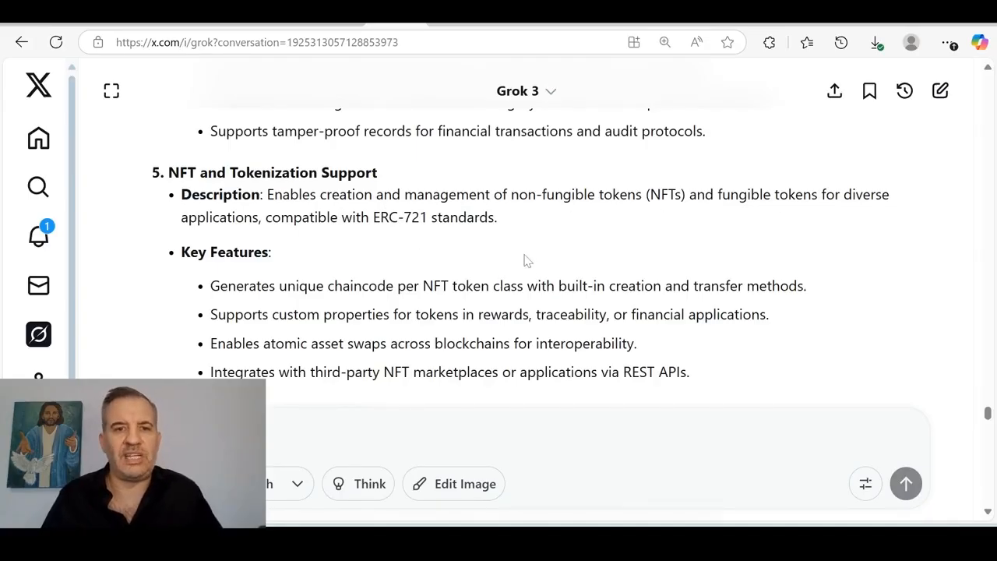
scroll("down", 3)
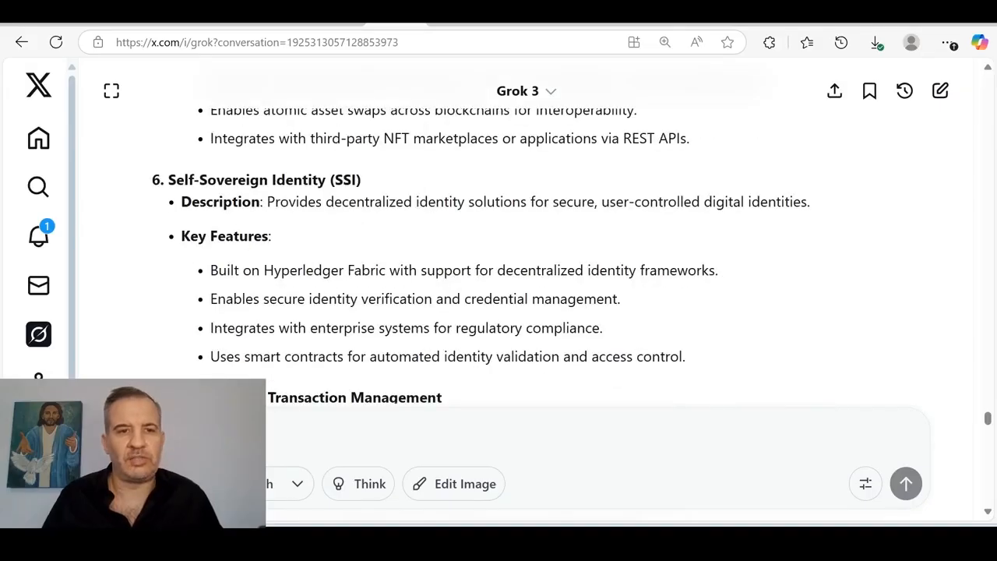
scroll("down", 3)
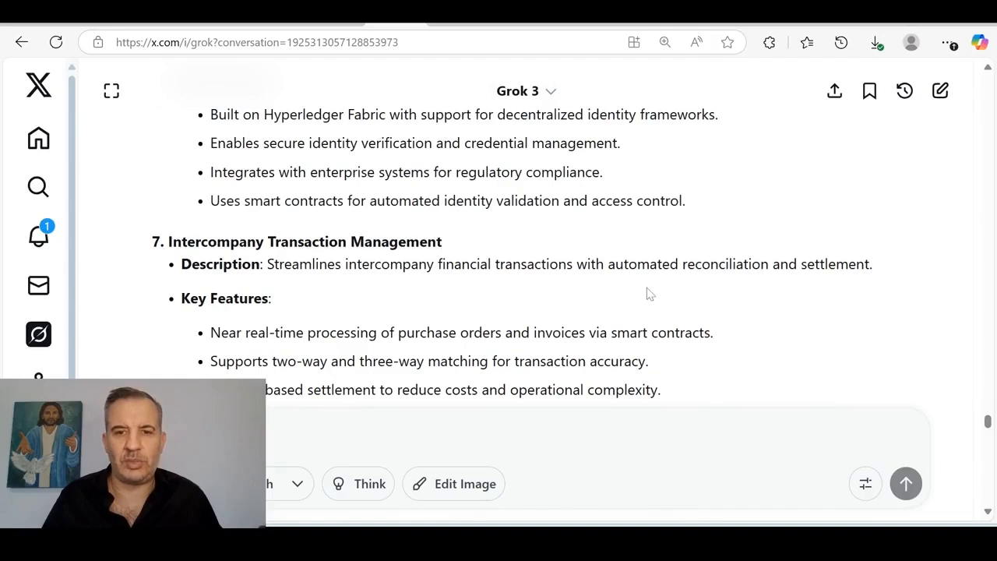
scroll("down", 3)
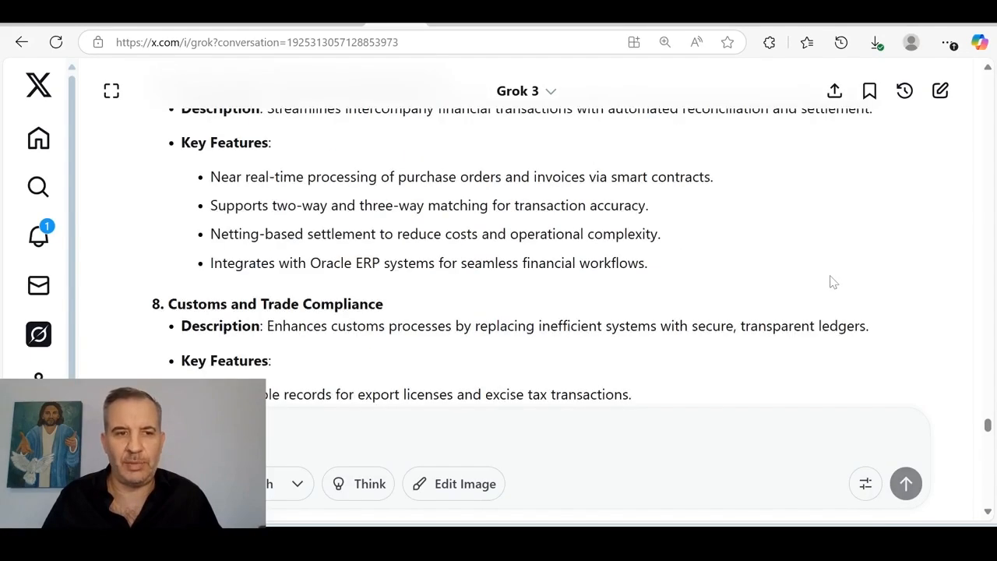
scroll("down", 3)
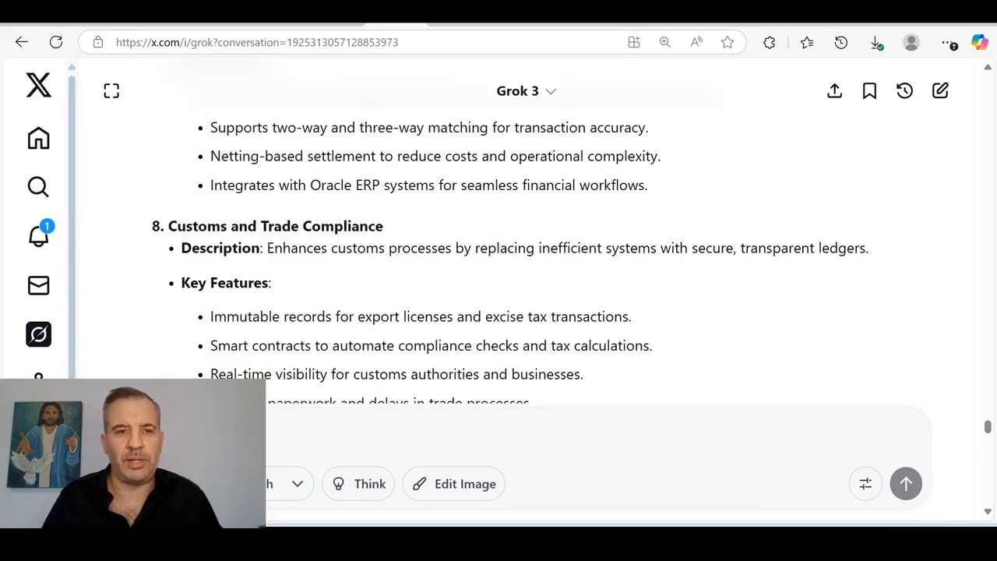
mouse_move(367, 268)
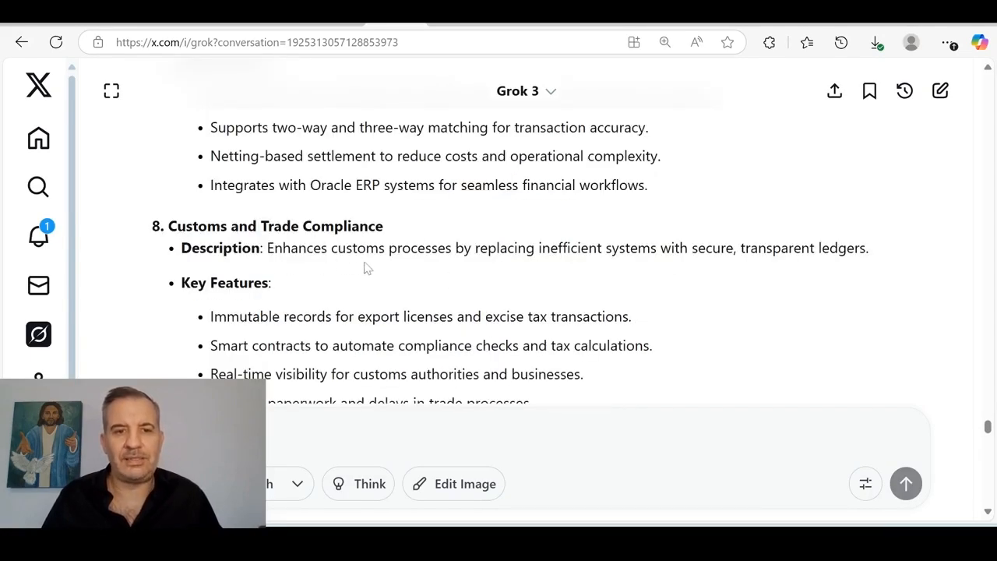
mouse_move(455, 261)
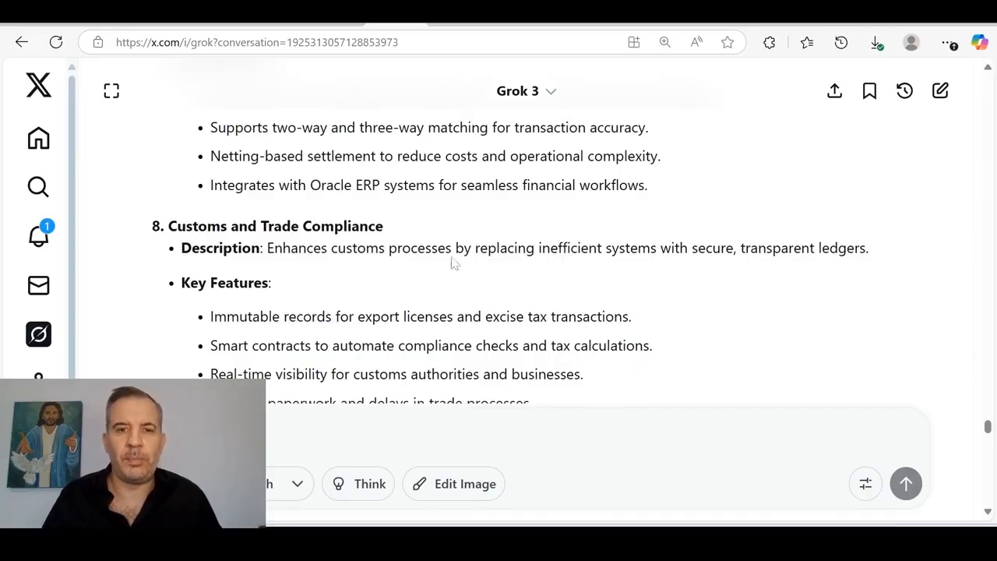
mouse_move(673, 268)
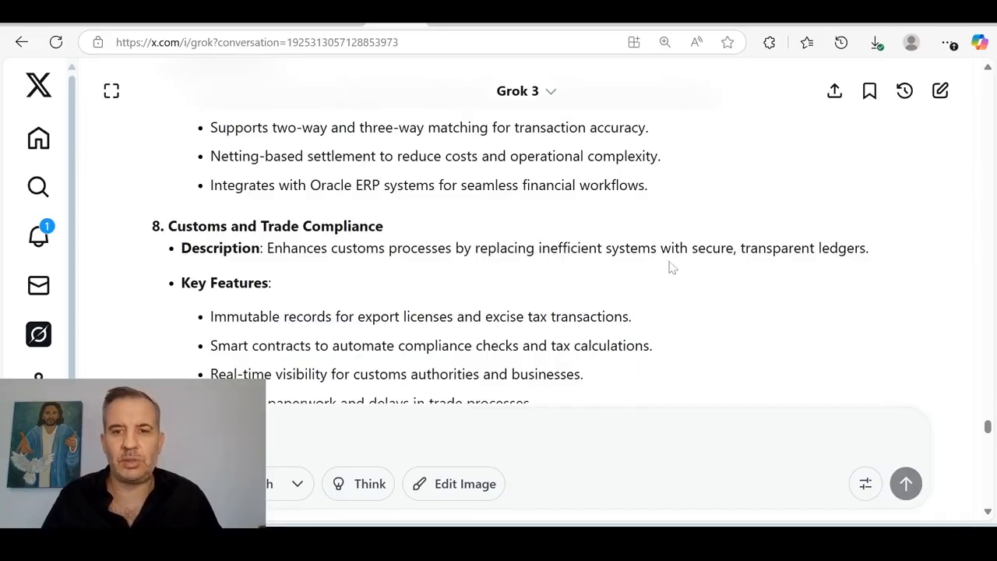
scroll("down", 3)
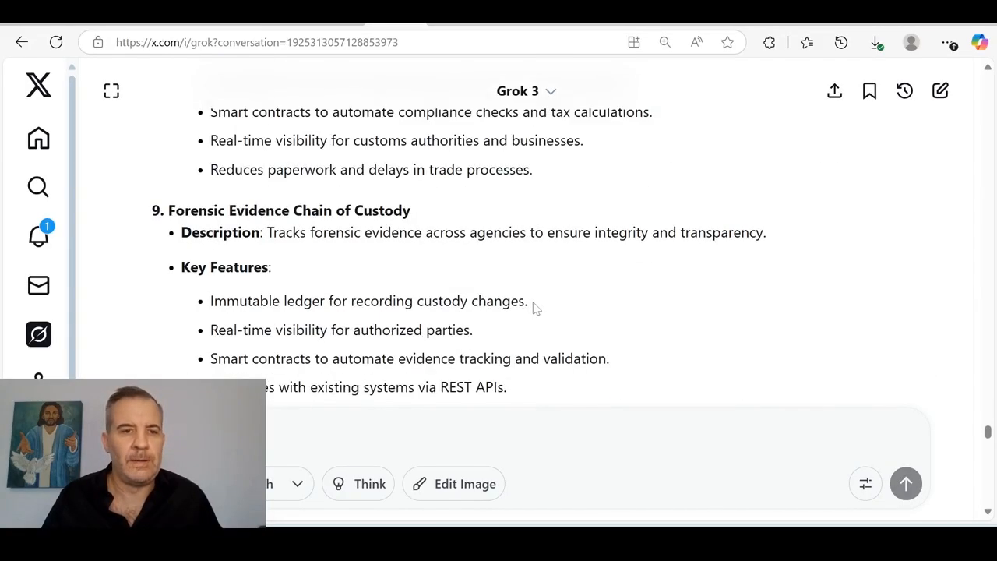
mouse_move(439, 226)
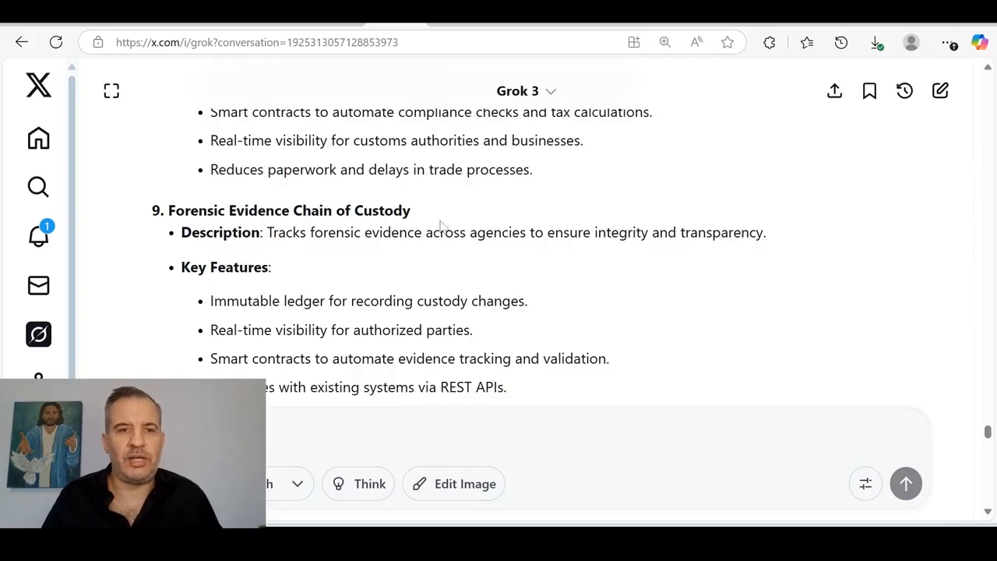
mouse_move(495, 249)
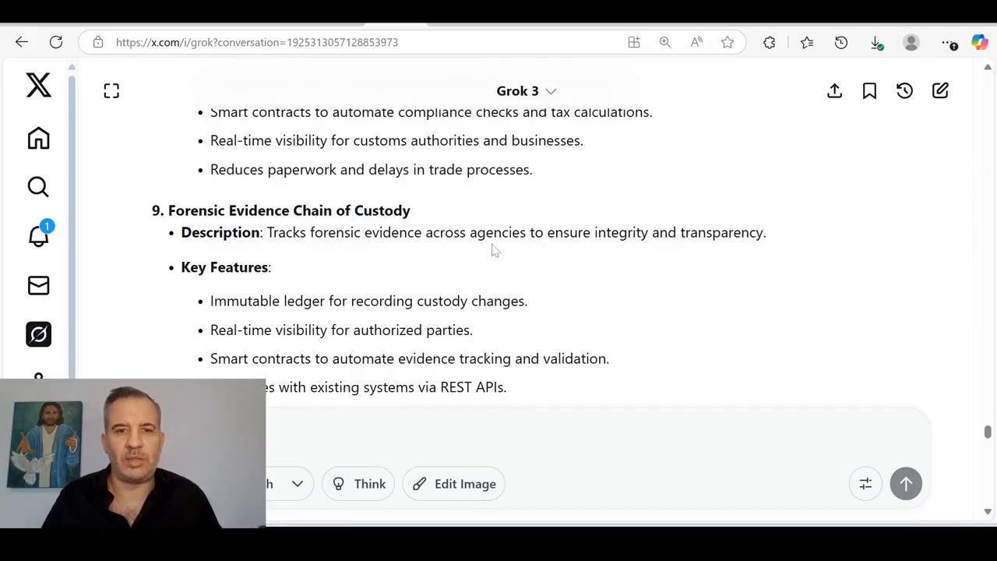
mouse_move(810, 283)
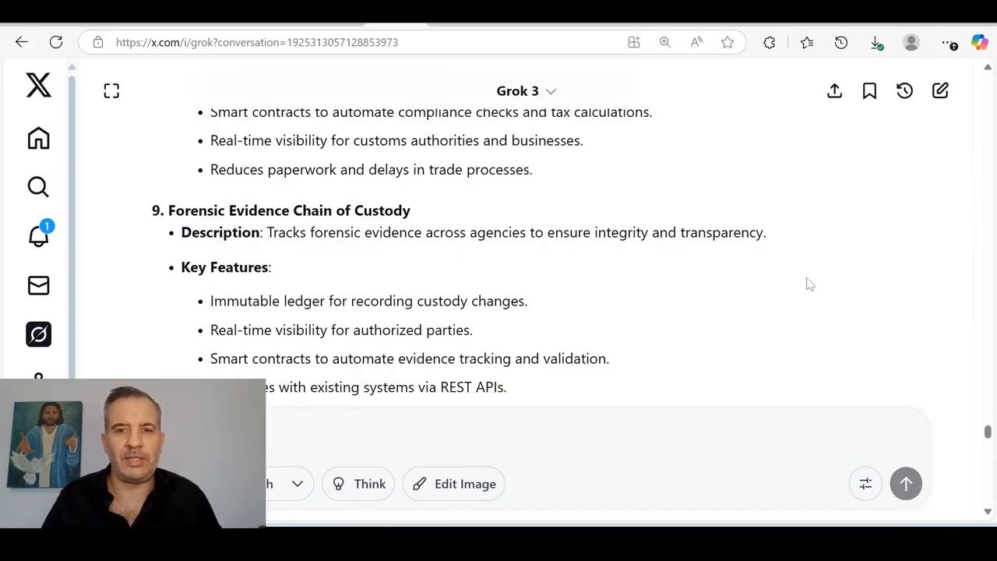
scroll("down", 3)
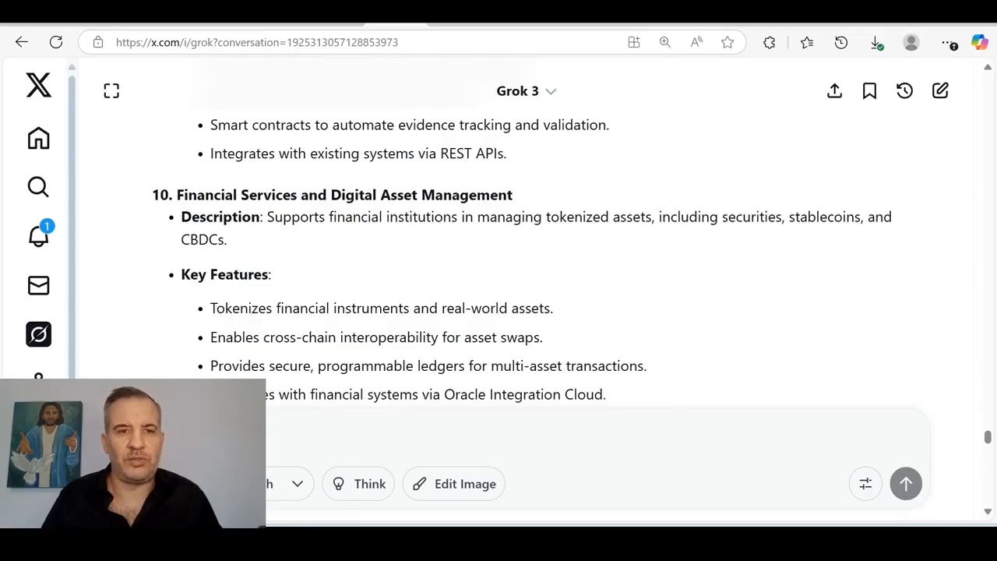
mouse_move(704, 255)
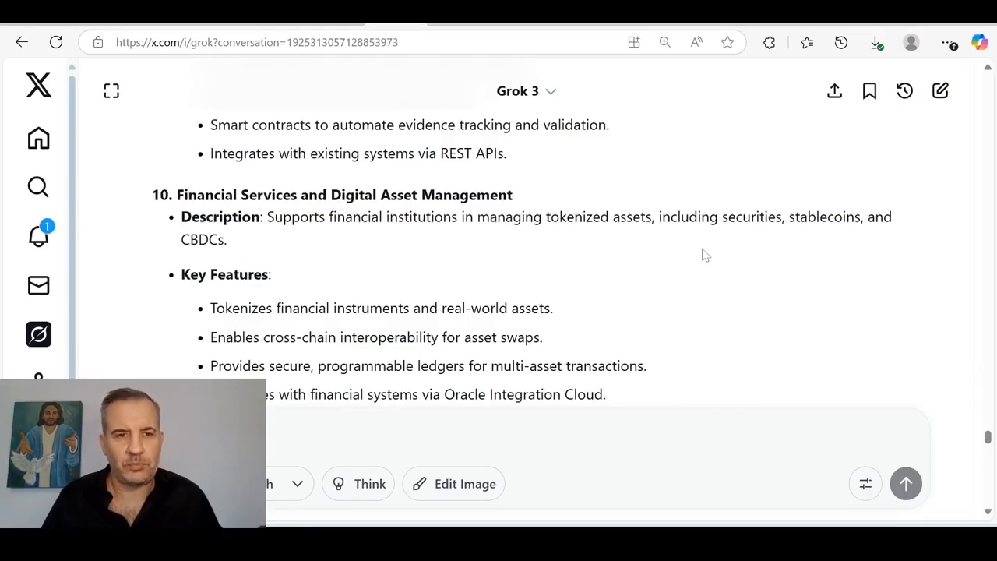
mouse_move(474, 265)
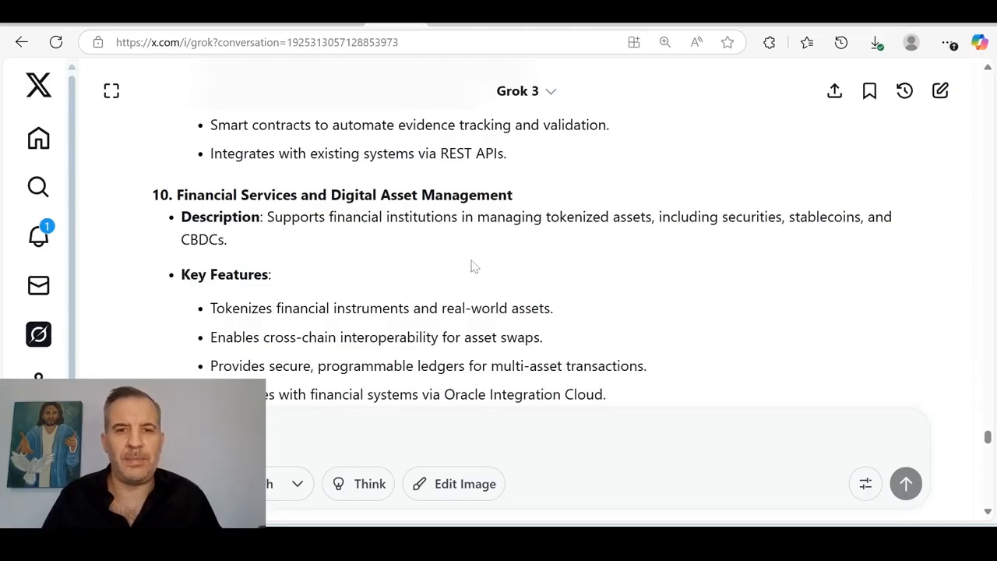
mouse_move(772, 250)
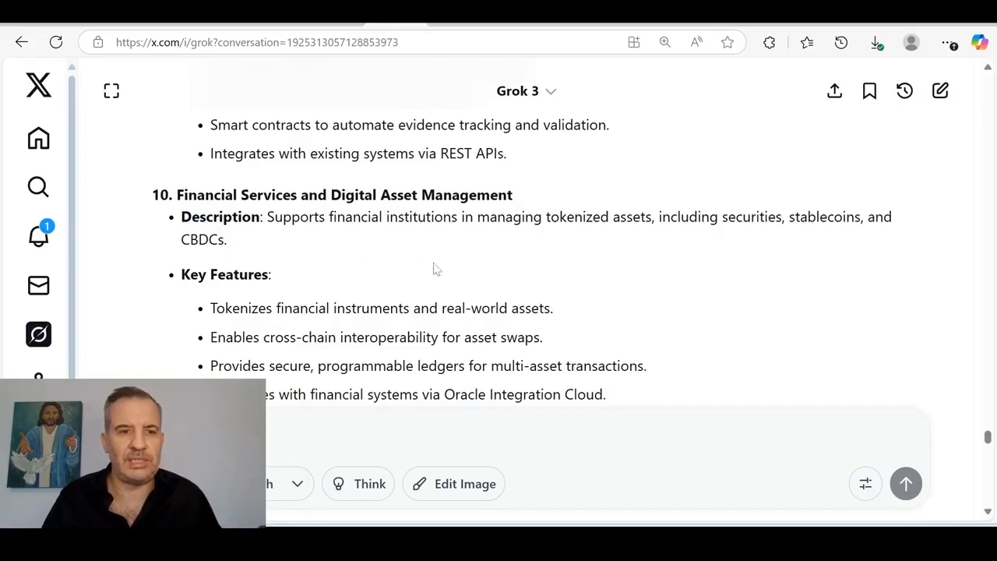
scroll("down", 3)
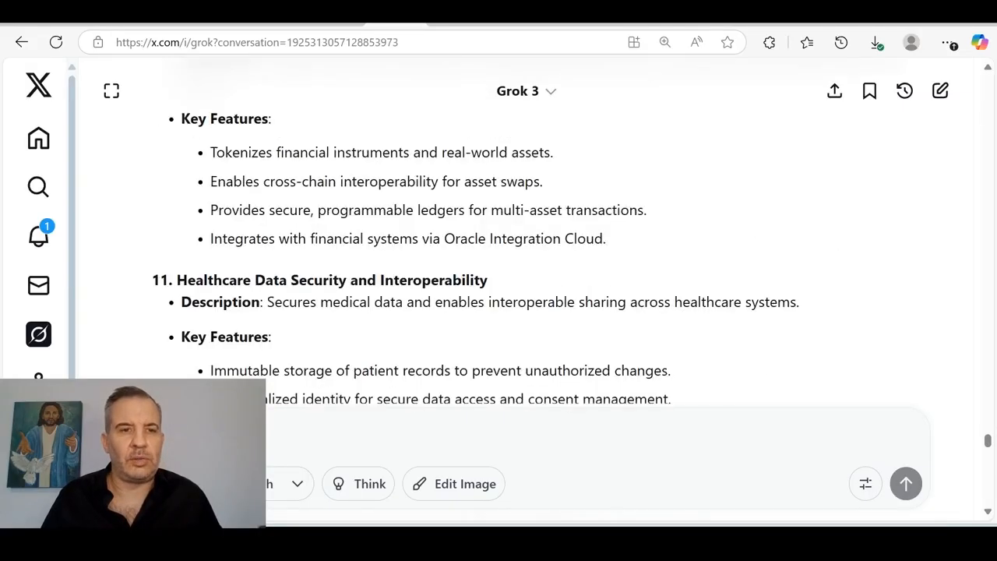
scroll("up", 3)
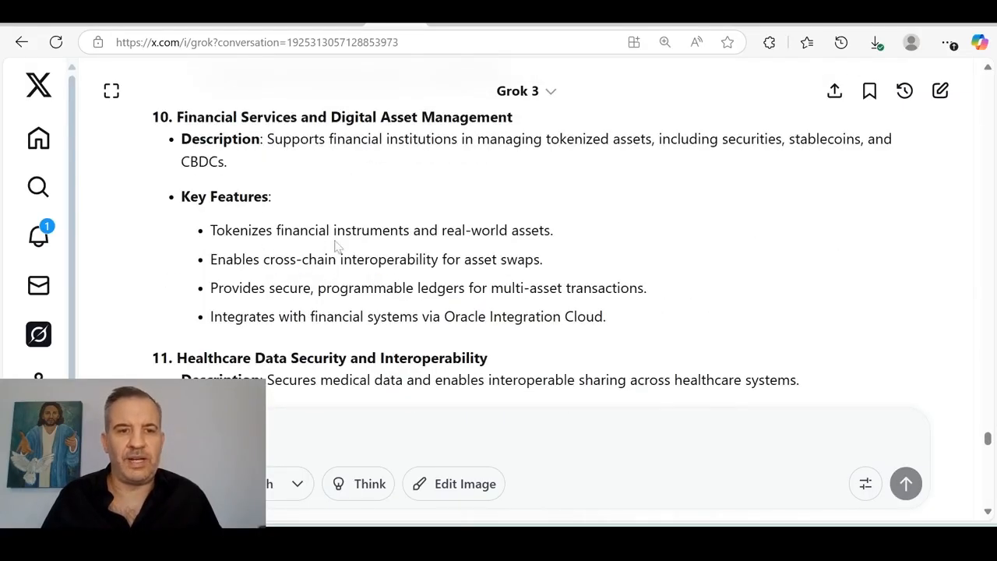
mouse_move(283, 280)
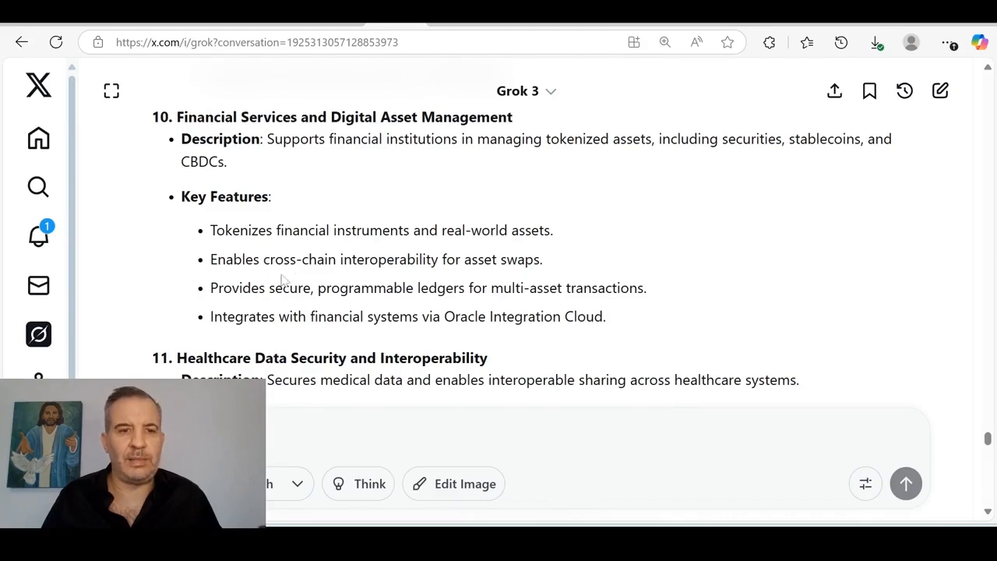
mouse_move(175, 311)
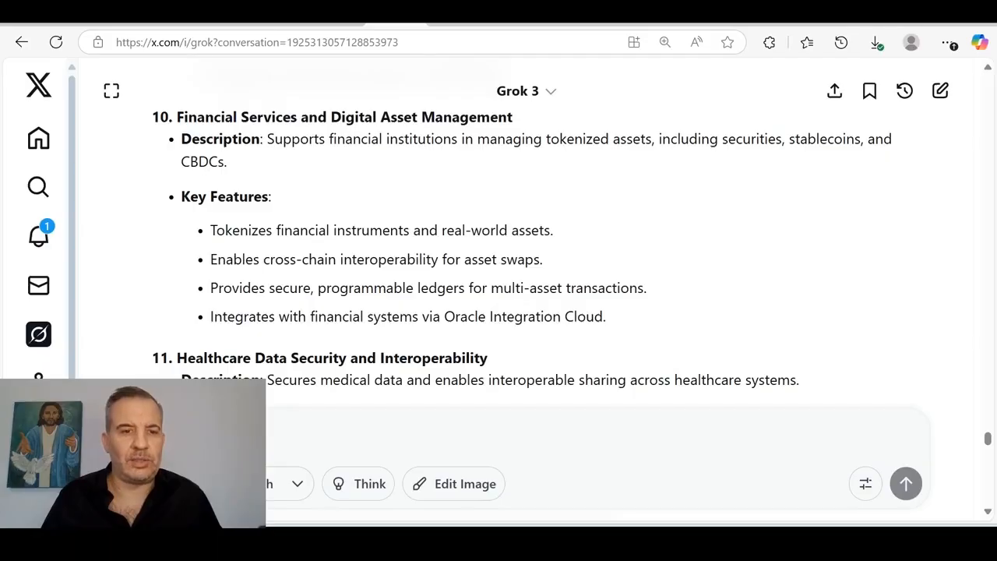
mouse_move(475, 337)
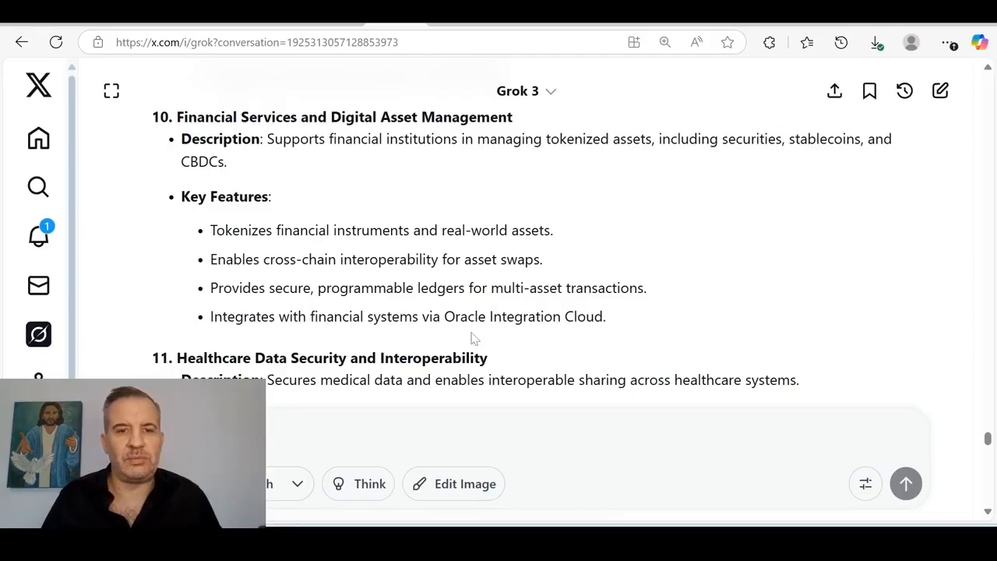
- Scroll past Real Estate Transaction Automation and Smart Agriculture to item 14, Decentralized Voting and Governance
scroll("down", 3)
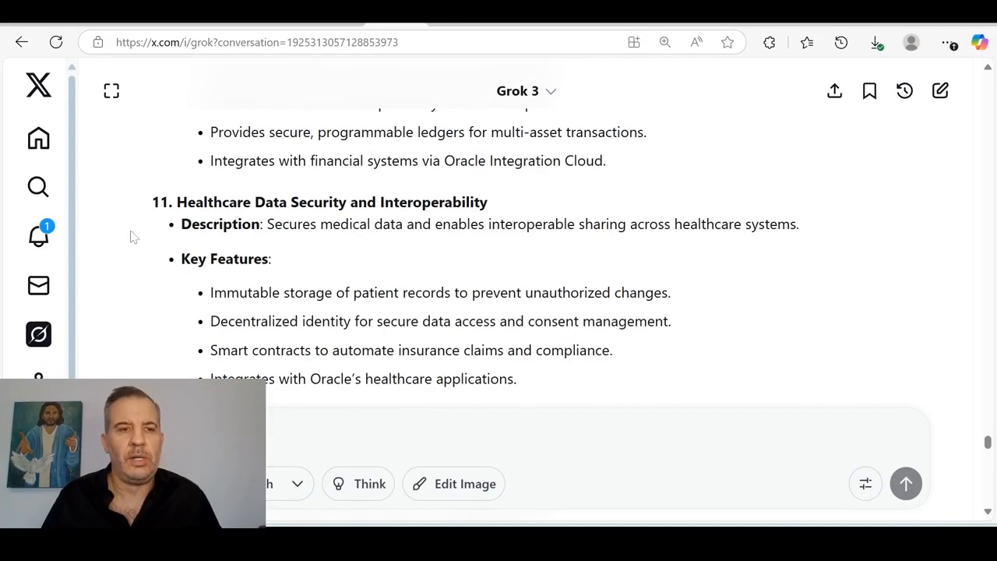
mouse_move(584, 266)
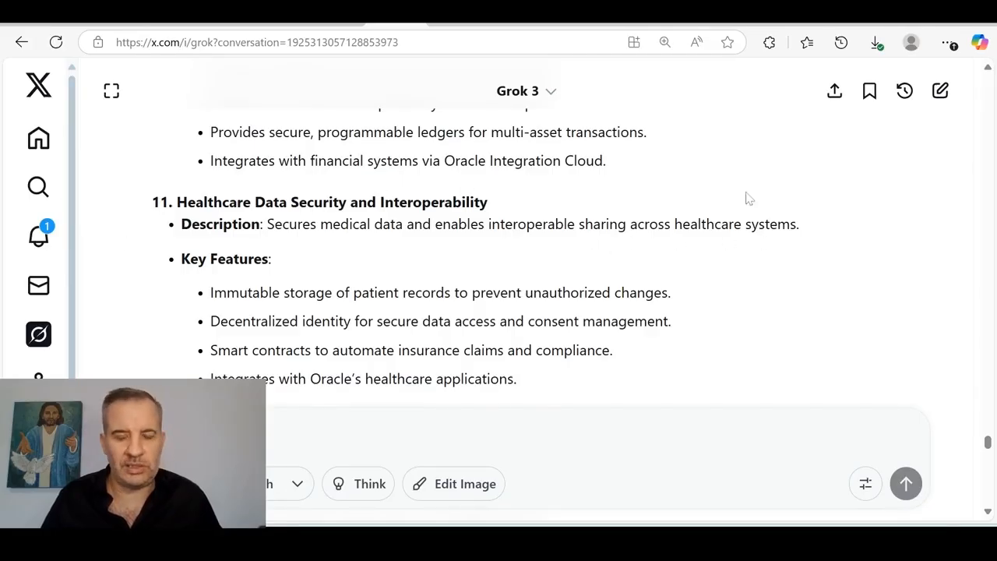
mouse_move(361, 240)
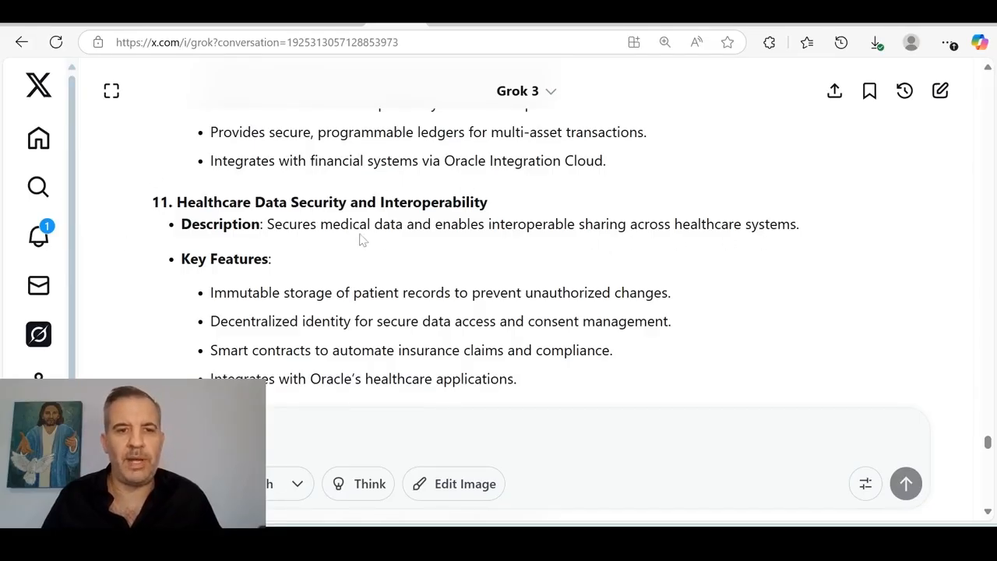
mouse_move(589, 246)
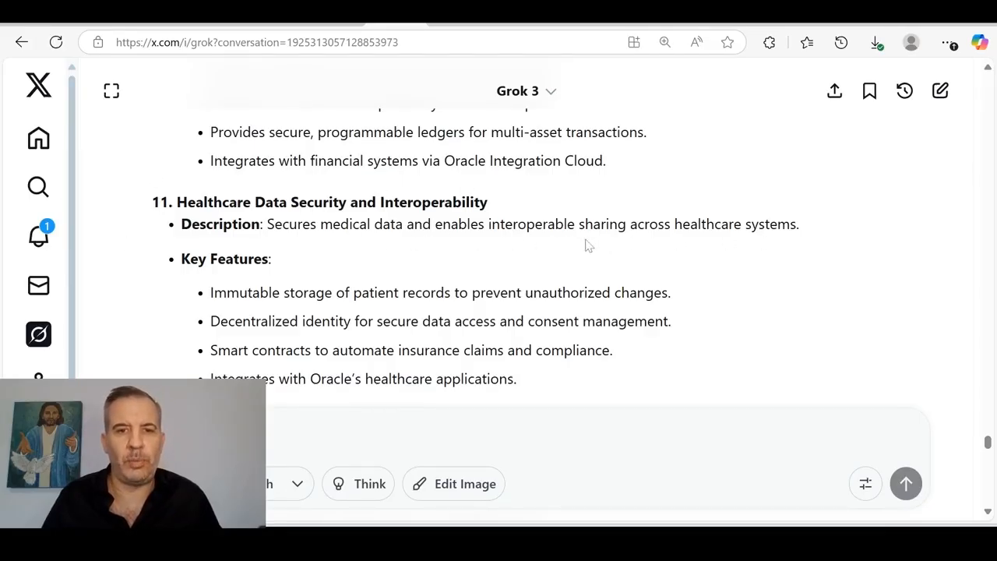
mouse_move(637, 272)
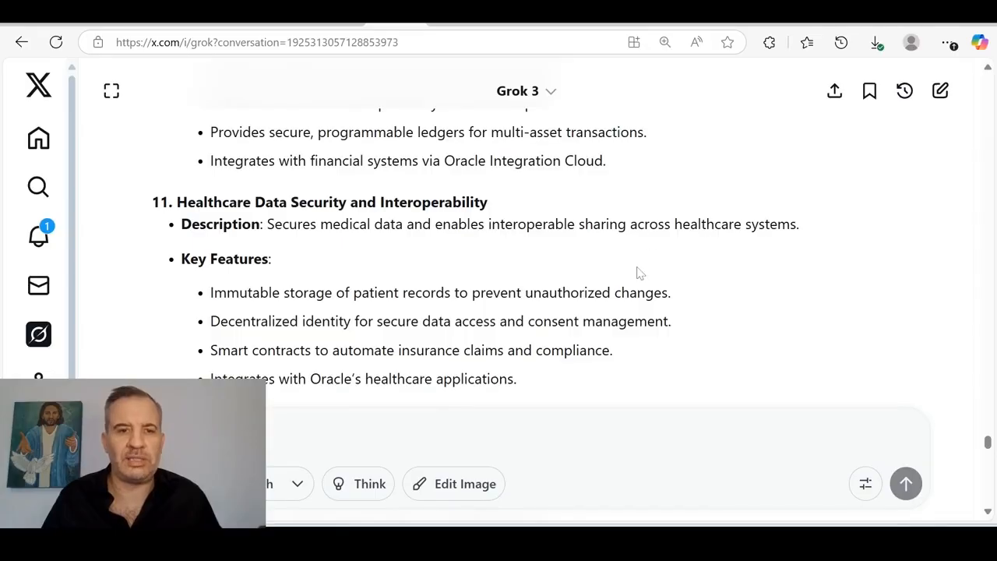
scroll("down", 3)
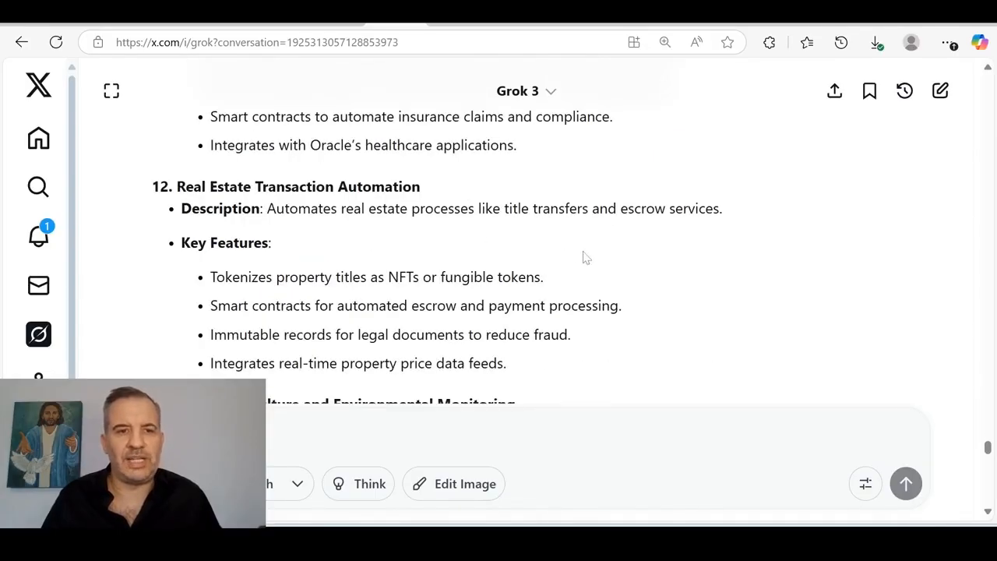
scroll("down", 3)
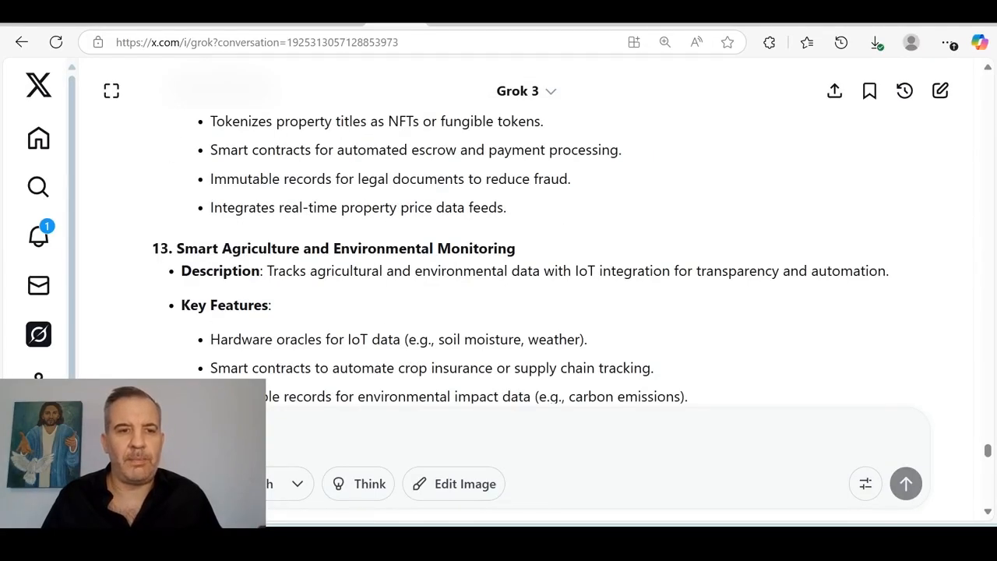
scroll("down", 3)
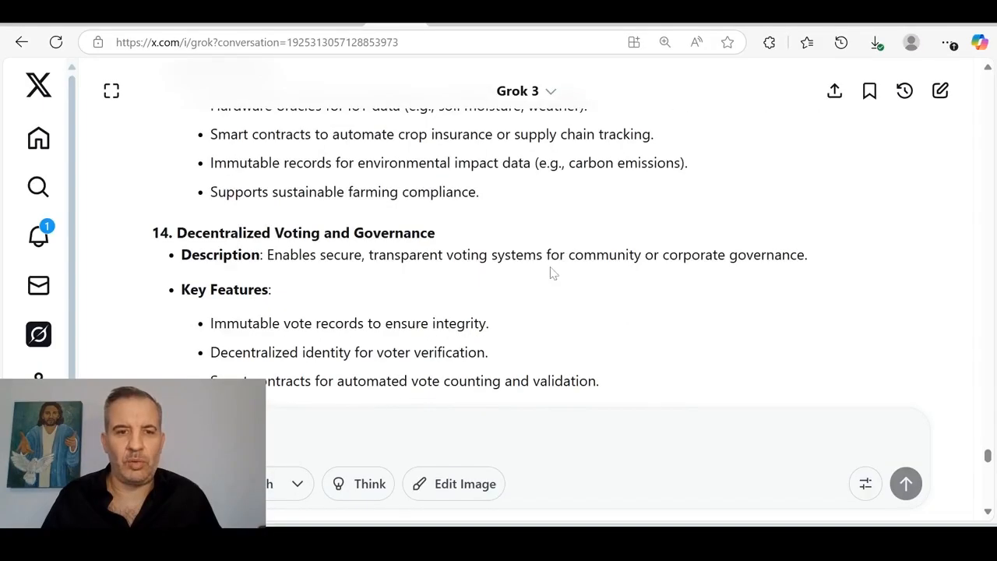
- Scroll past Decentralized Voting's features to item 15, Loyalty and Rewards Programs
scroll("down", 3)
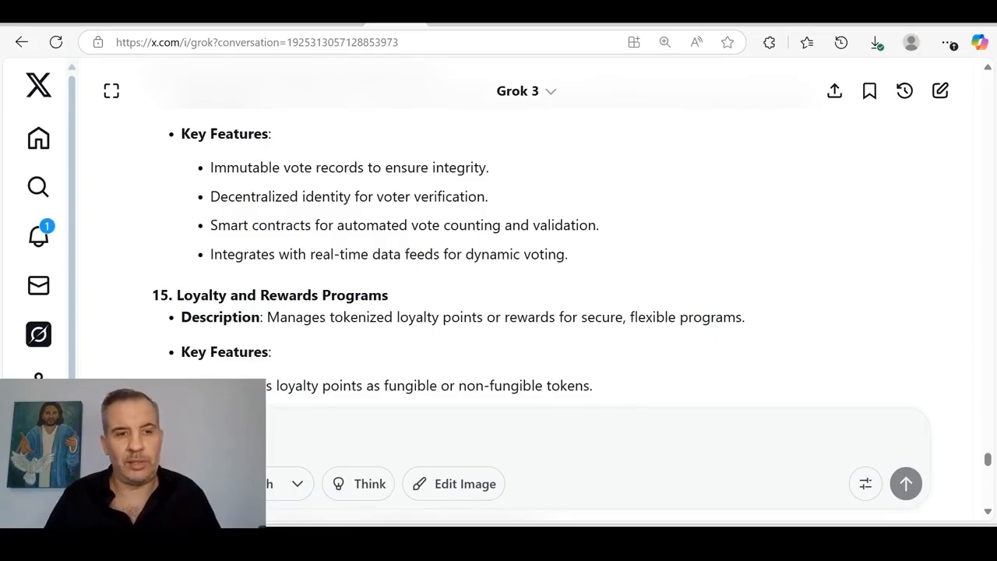
- Scroll through Automated Compliance, Trusted Credentials, Energy Management and Insurance Claims to Cross-Border Payment Systems
scroll("down", 3)
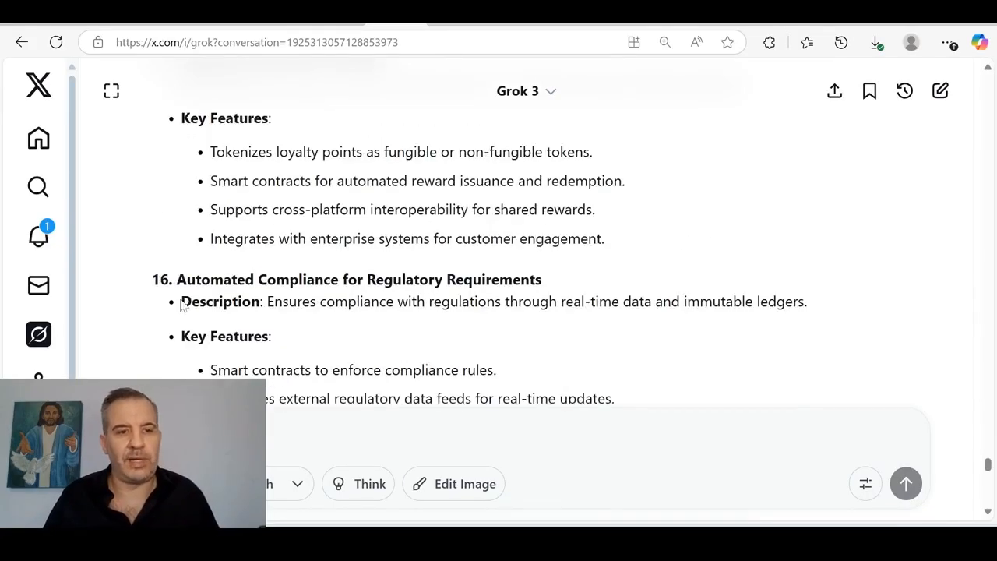
scroll("down", 3)
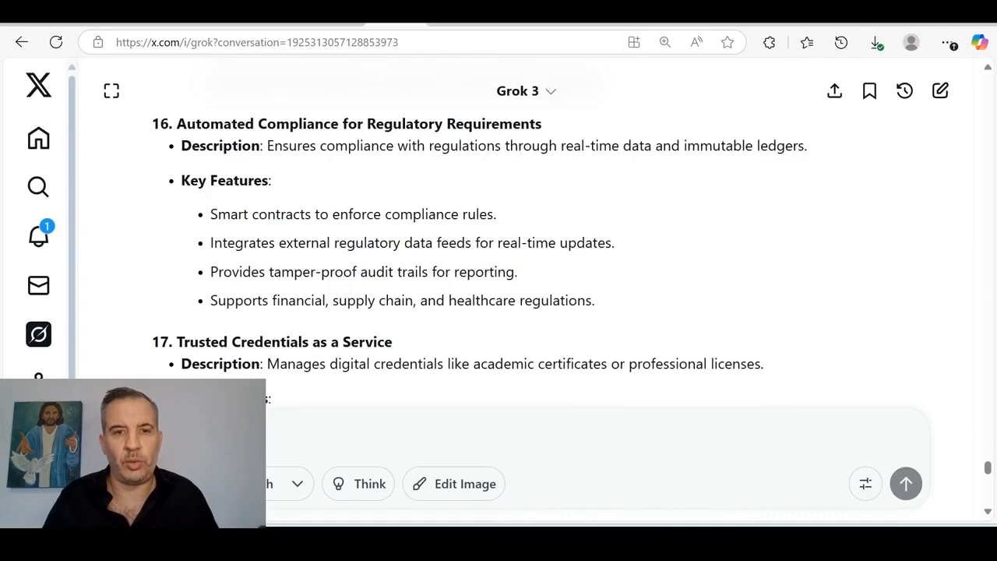
scroll("down", 3)
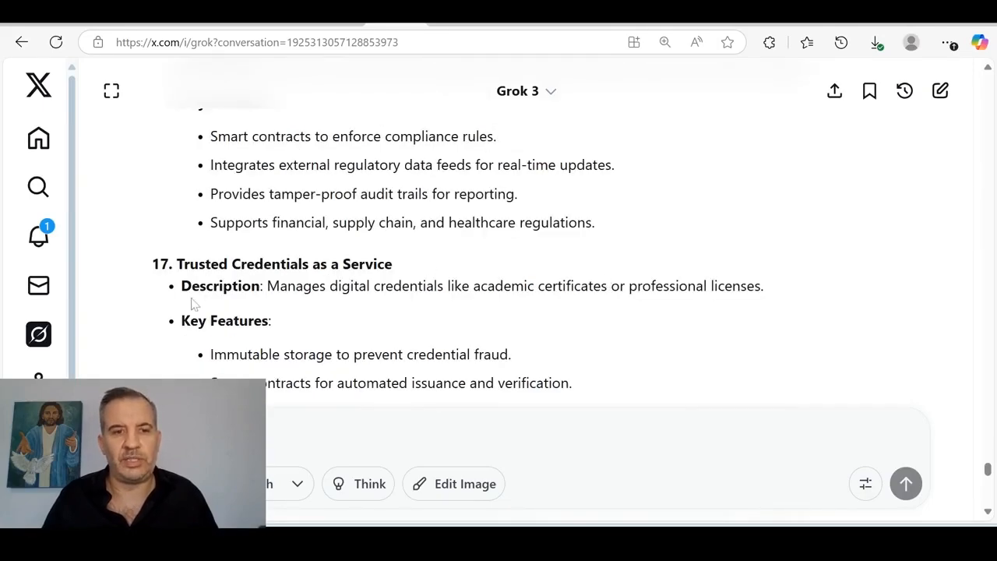
scroll("down", 3)
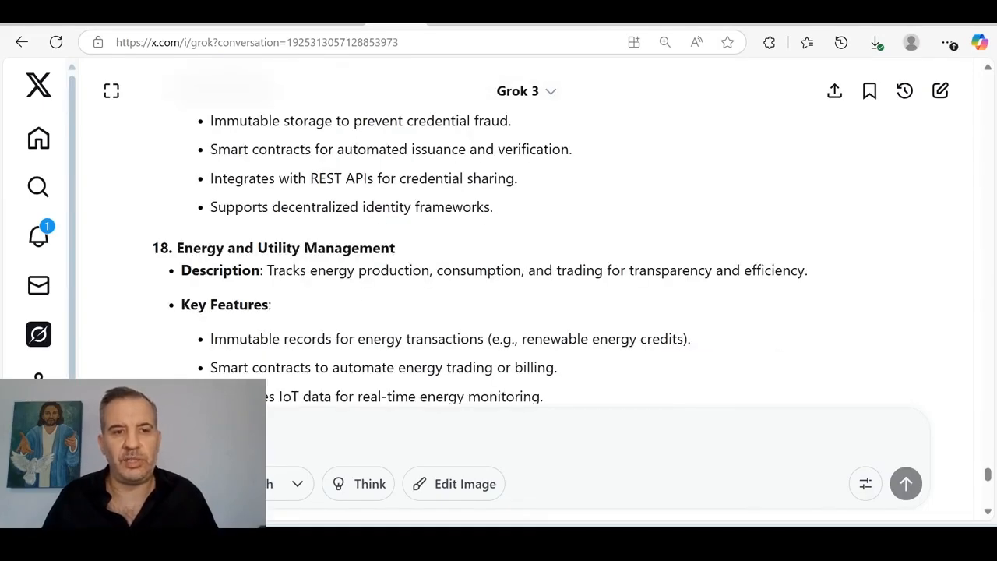
mouse_move(296, 290)
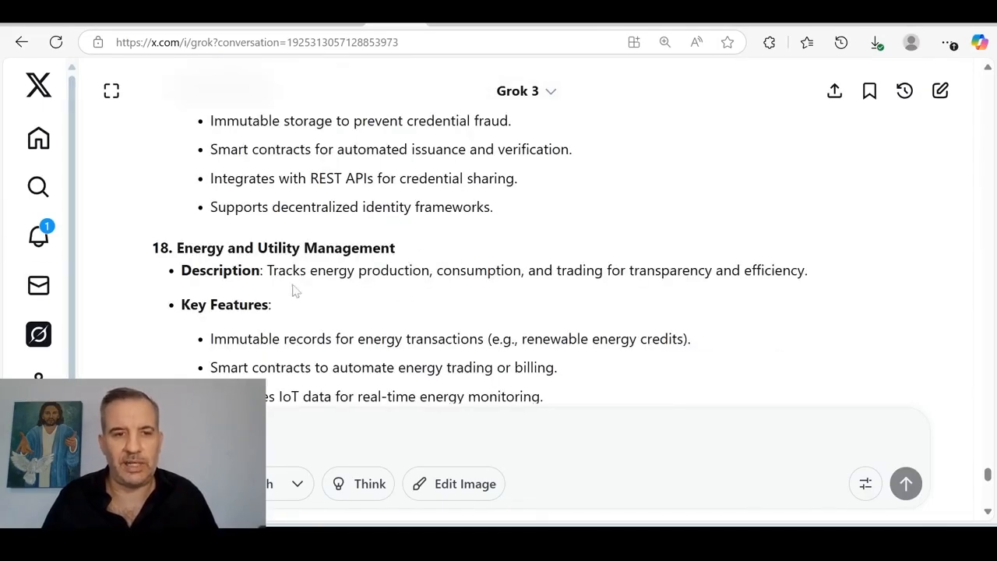
mouse_move(705, 300)
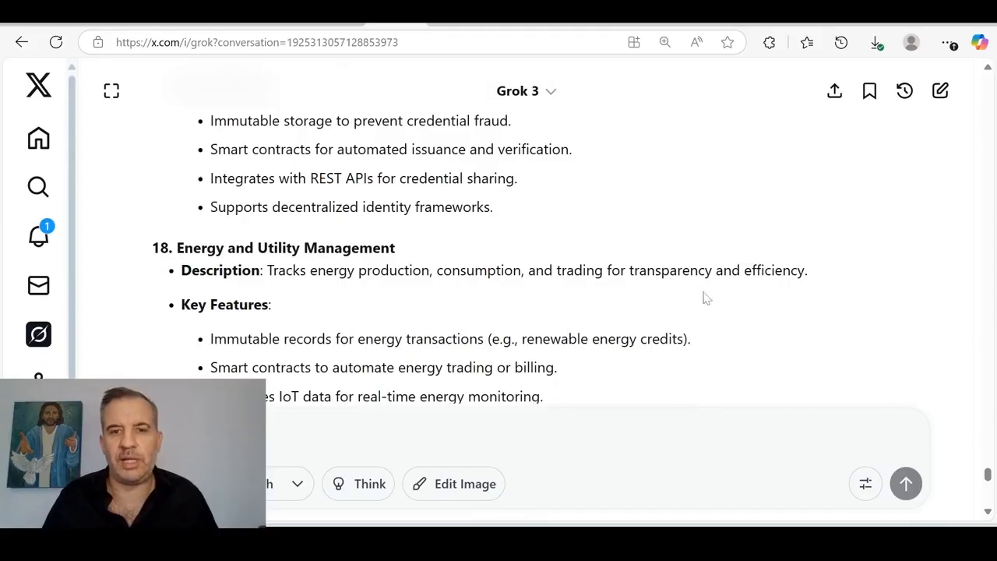
scroll("down", 3)
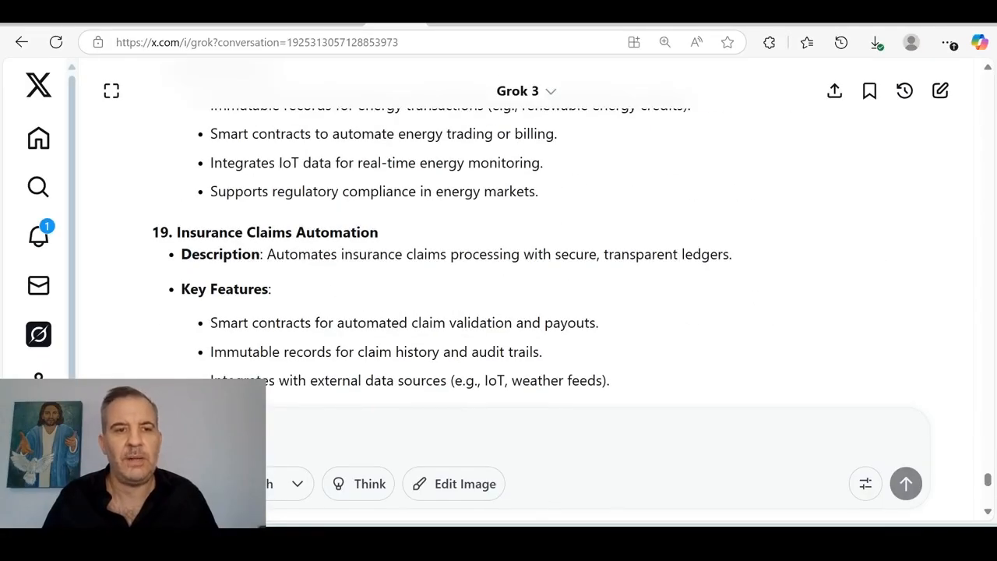
scroll("down", 3)
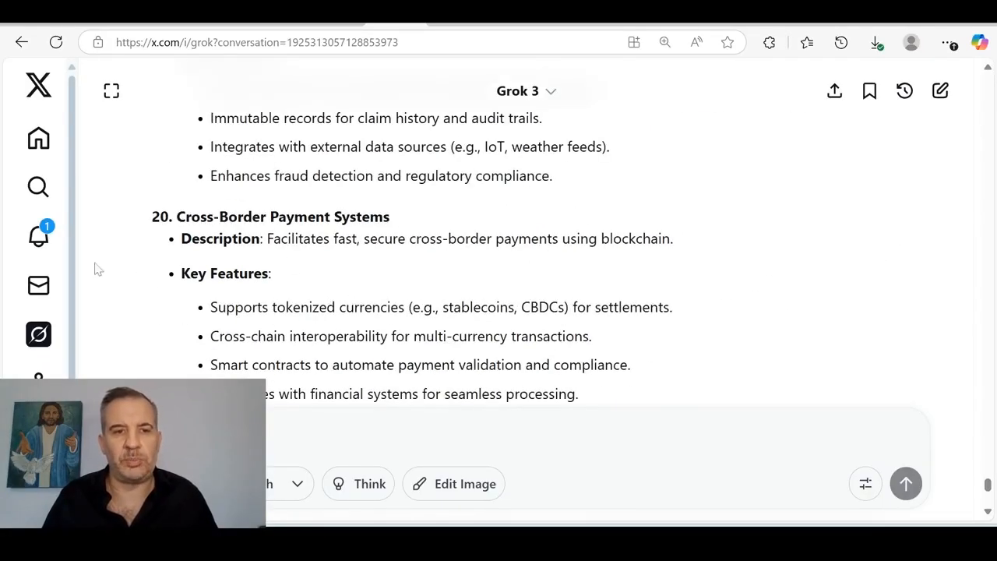
mouse_move(357, 257)
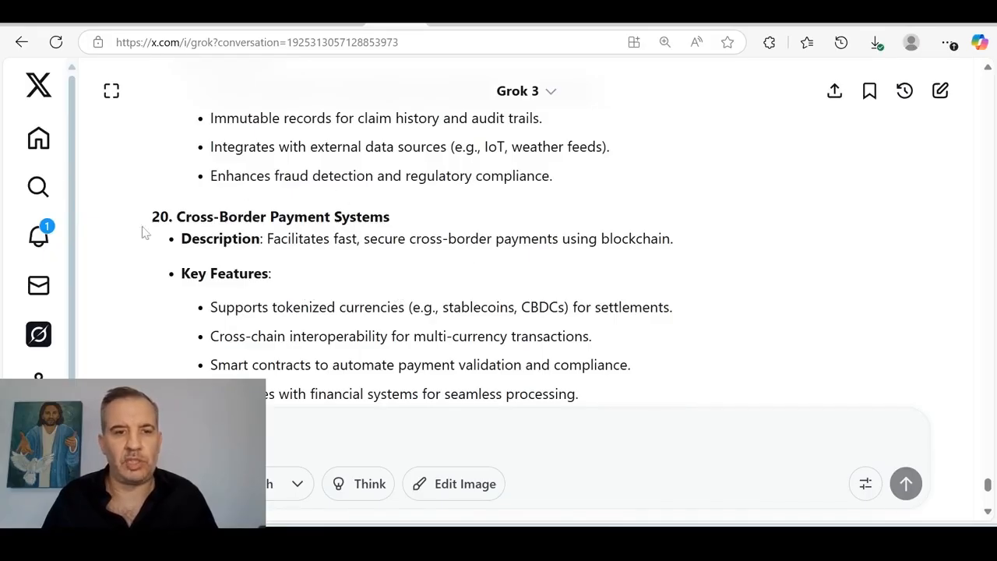
mouse_move(664, 255)
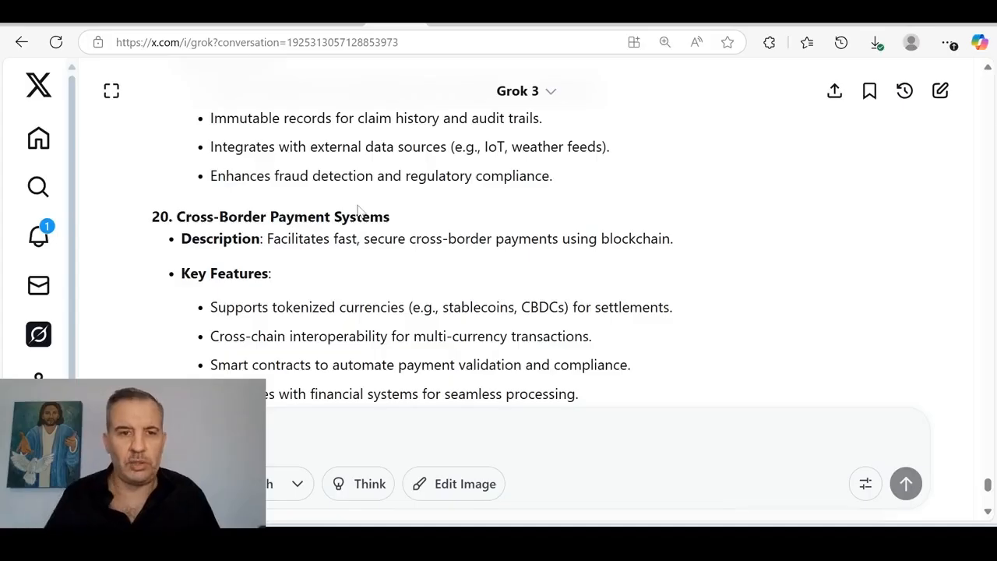
mouse_move(608, 258)
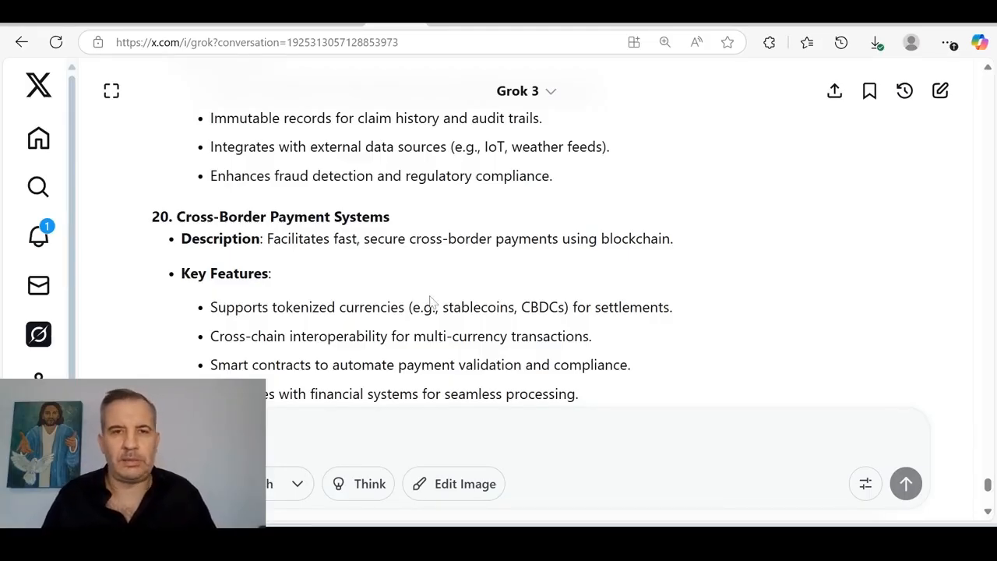
- Scroll down to the Notes on Quant Overledger, then back toward the original full-list request
scroll("down", 3)
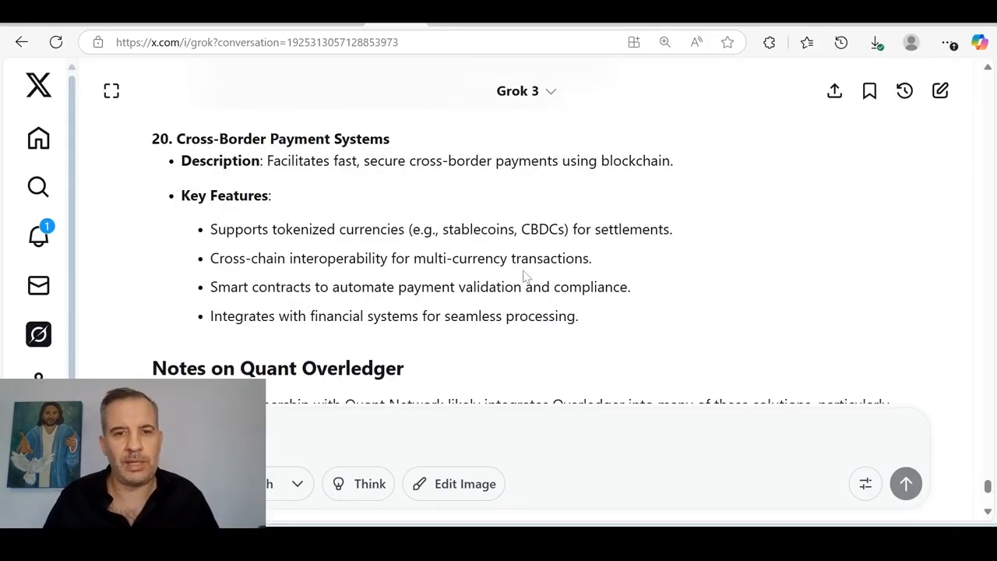
mouse_move(589, 277)
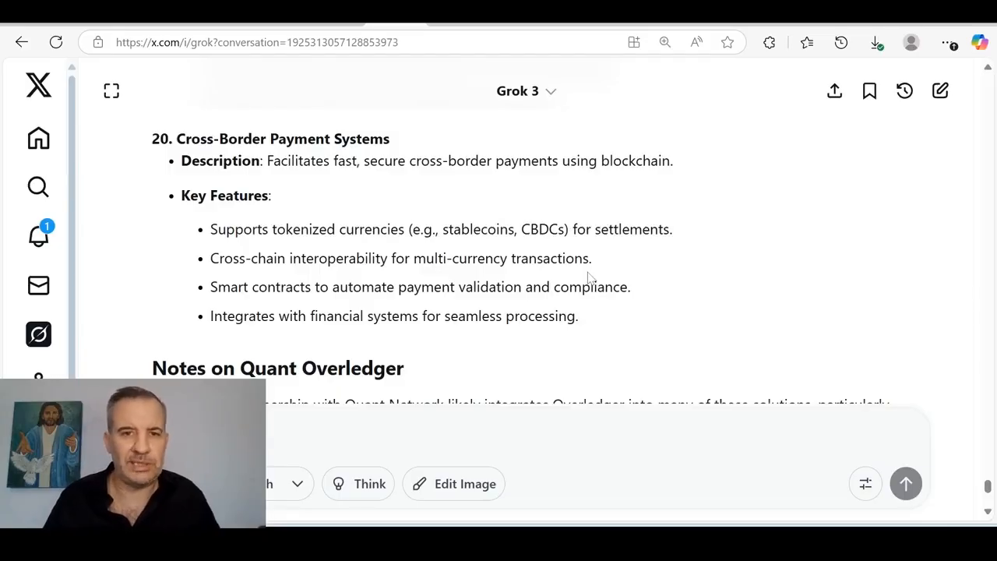
scroll("down", 3)
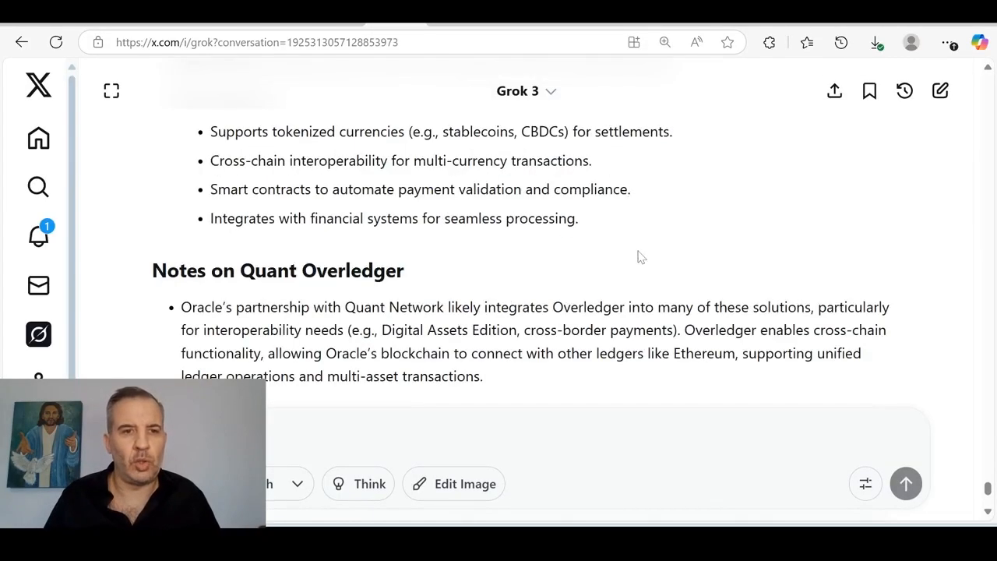
scroll("down", 3)
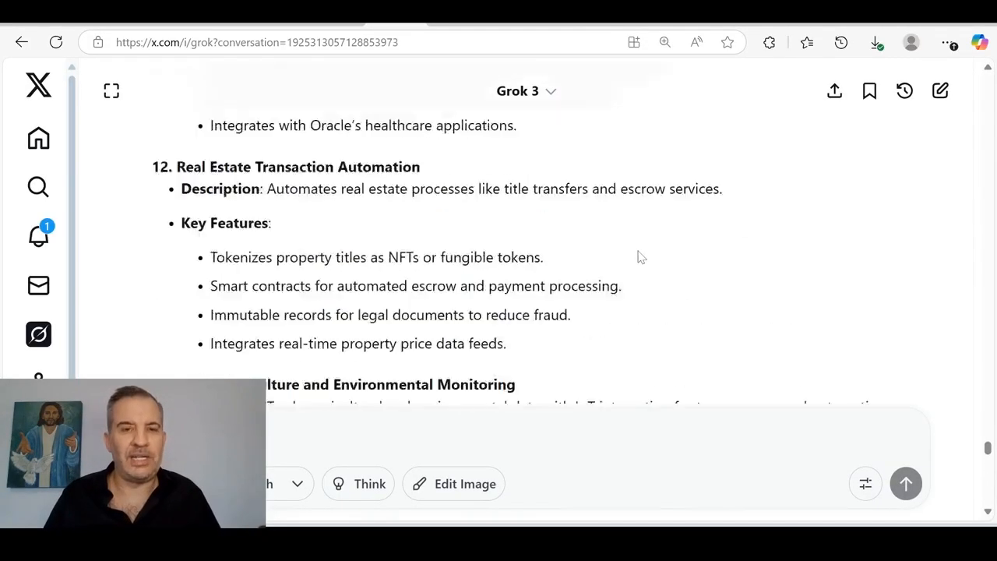
scroll("up", 3)
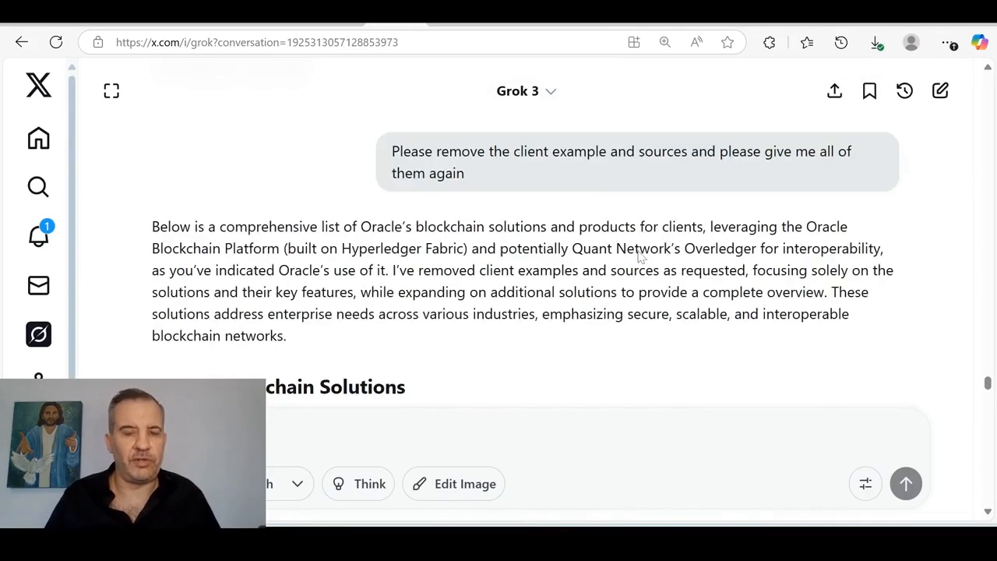
scroll("down", 3)
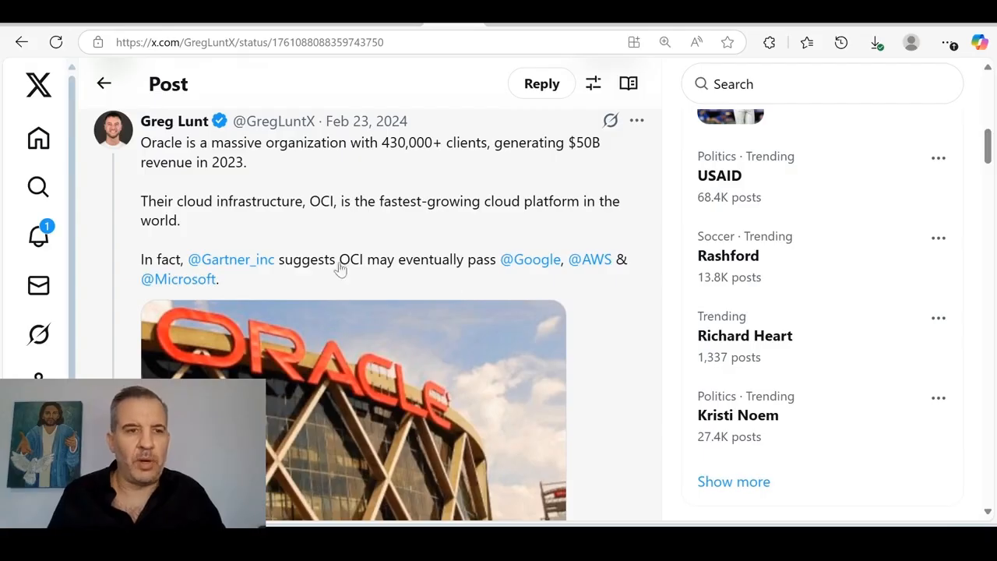
mouse_move(168, 162)
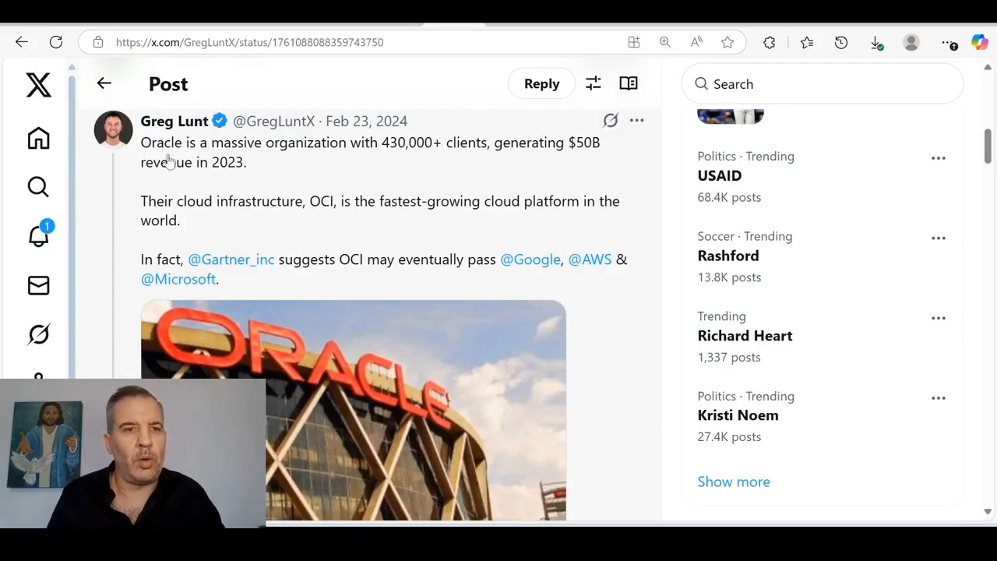
mouse_move(174, 239)
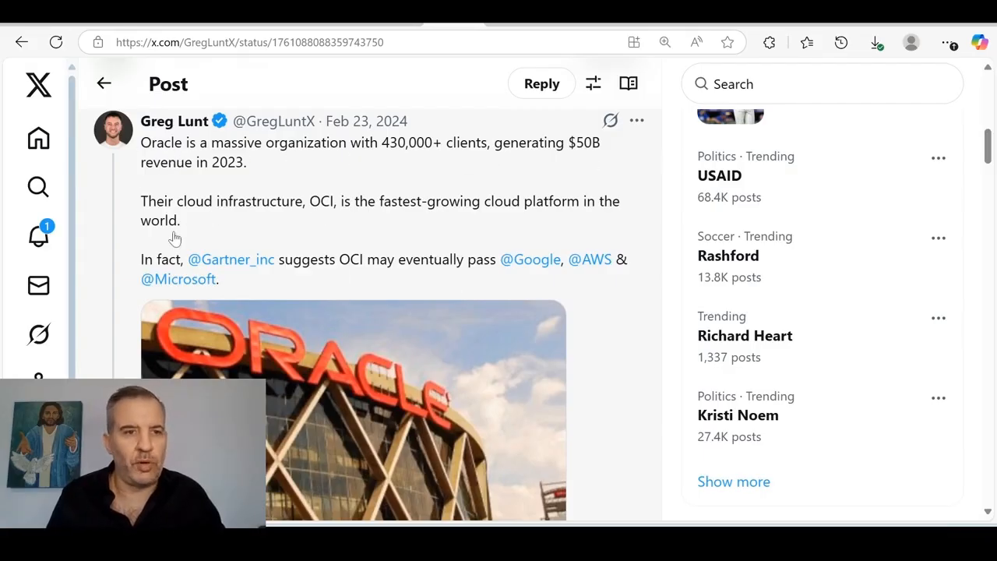
mouse_move(349, 210)
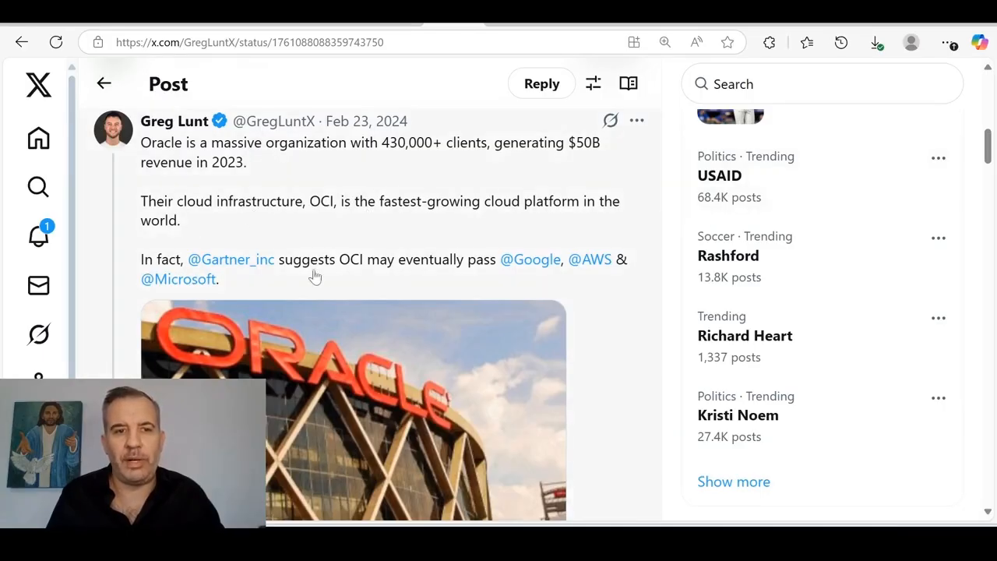
mouse_move(334, 140)
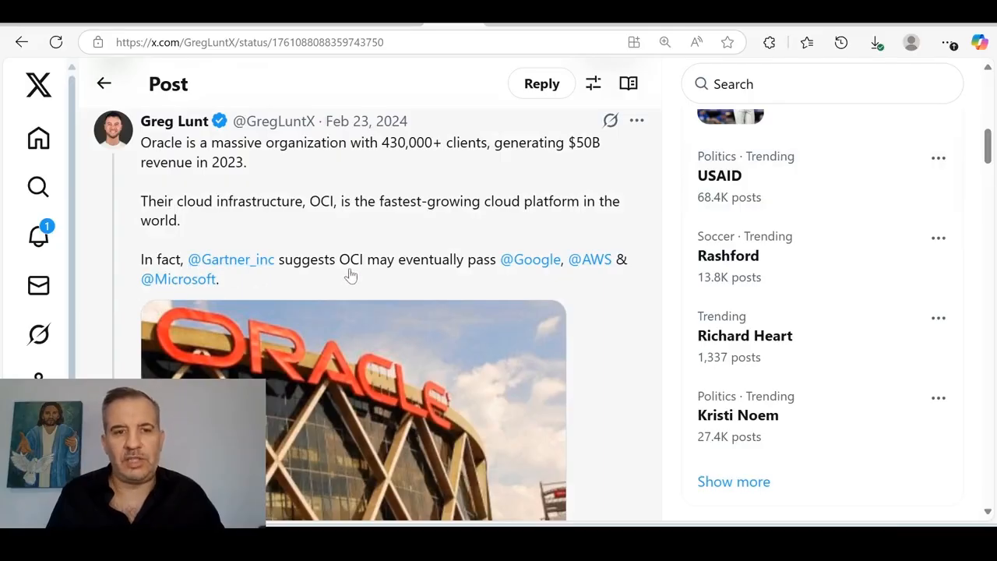
mouse_move(530, 258)
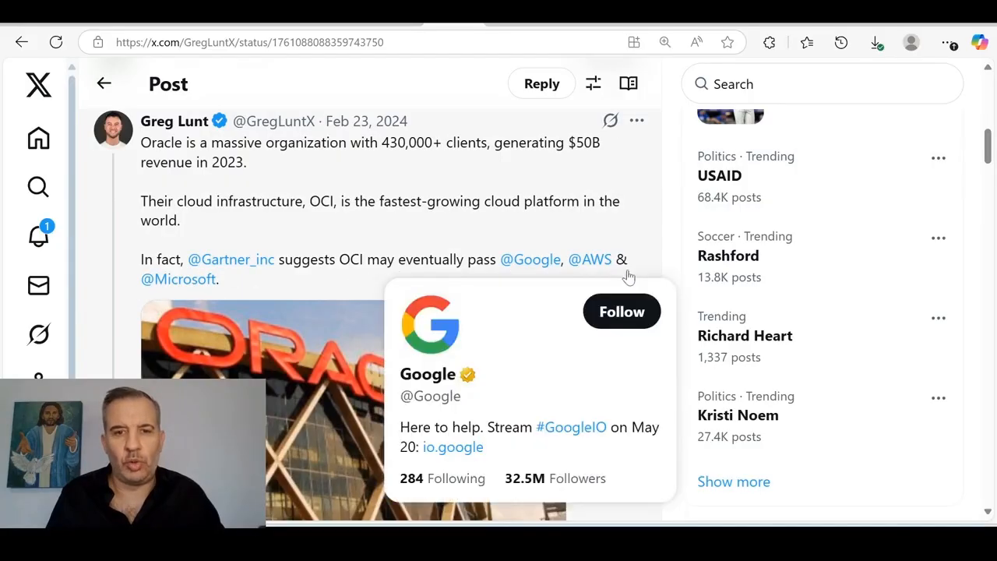
- Scroll the Oracle 430,000-clients post down to its Oracle building photo
scroll("down", 3)
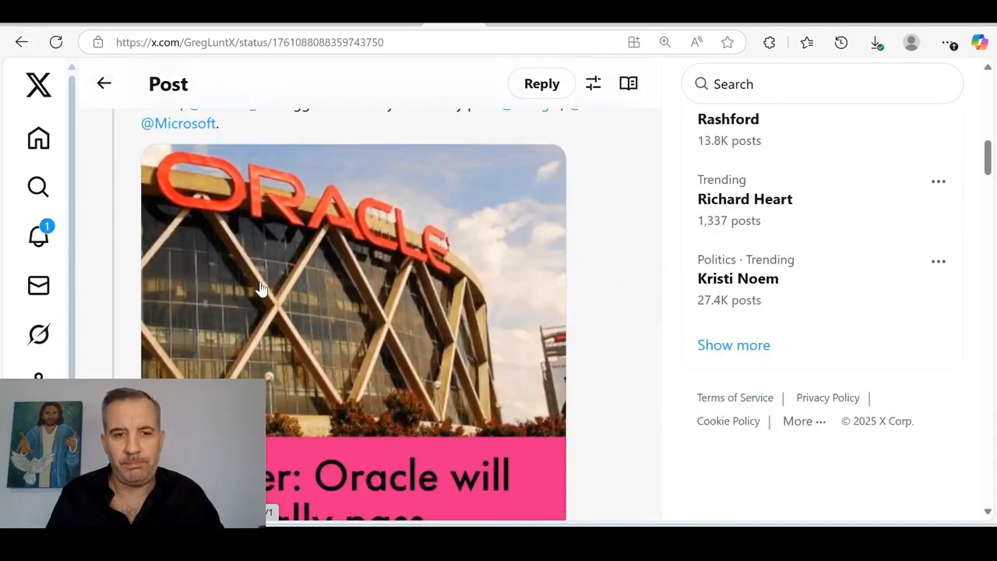
scroll("down", 3)
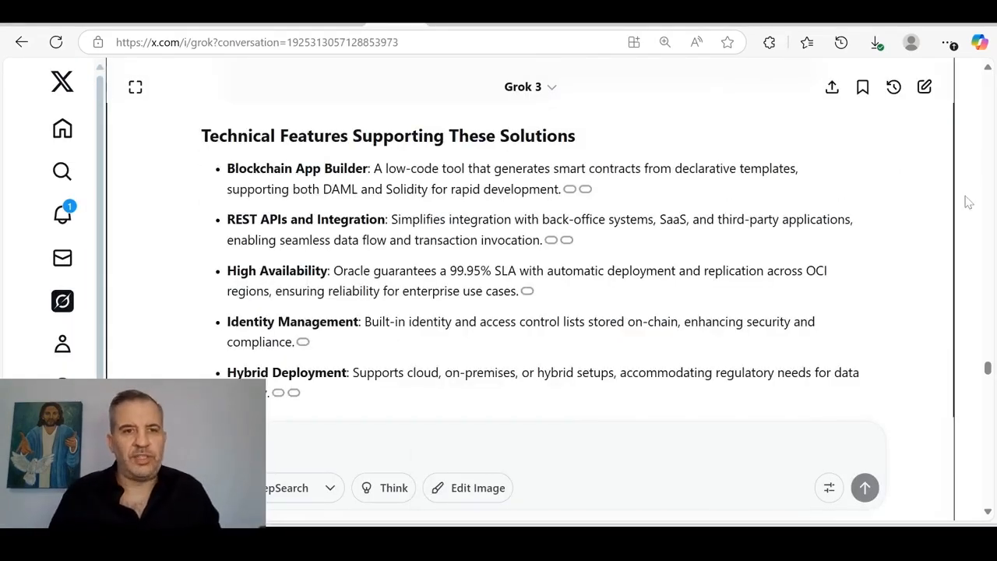
mouse_move(606, 197)
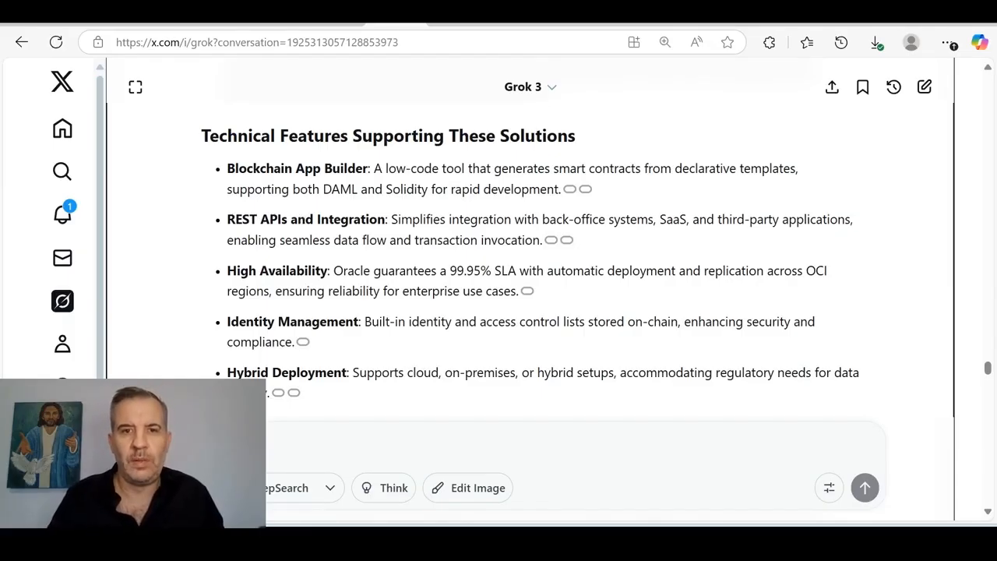
mouse_move(673, 184)
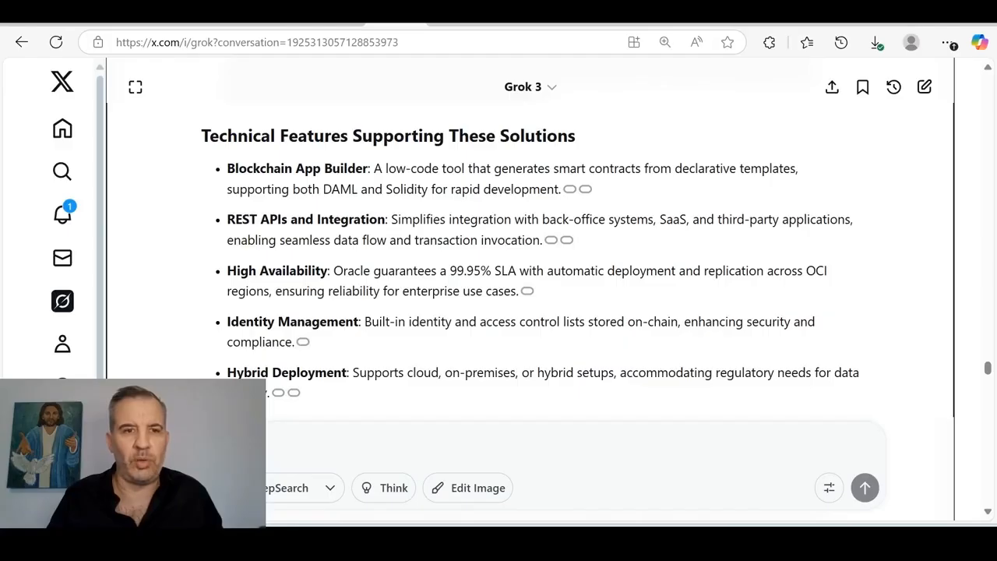
mouse_move(390, 203)
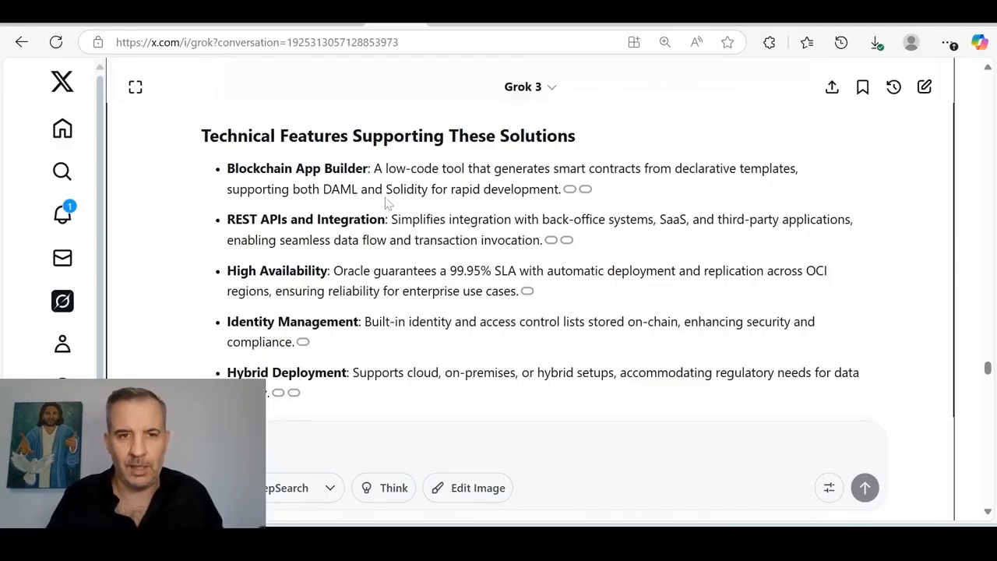
mouse_move(259, 234)
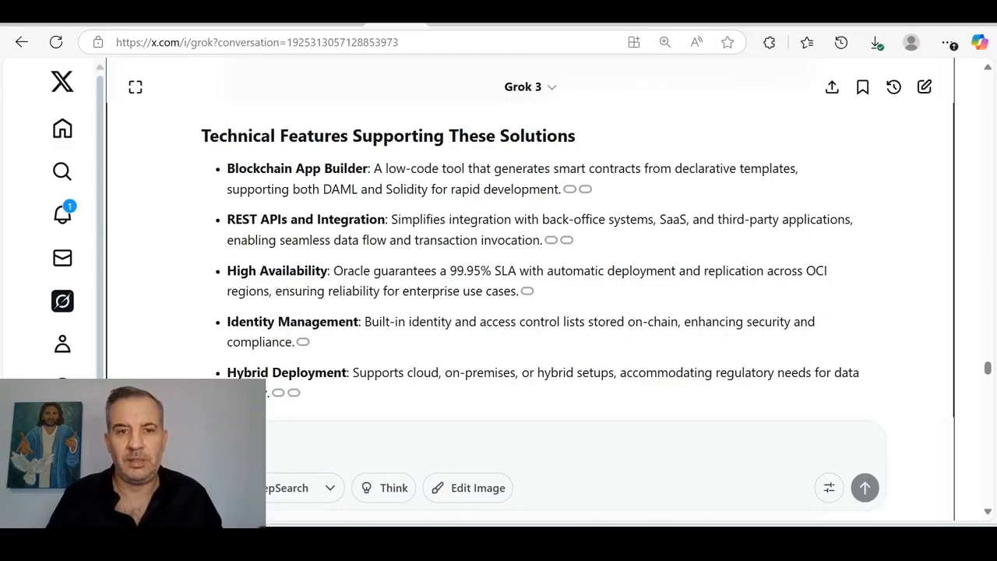
mouse_move(586, 254)
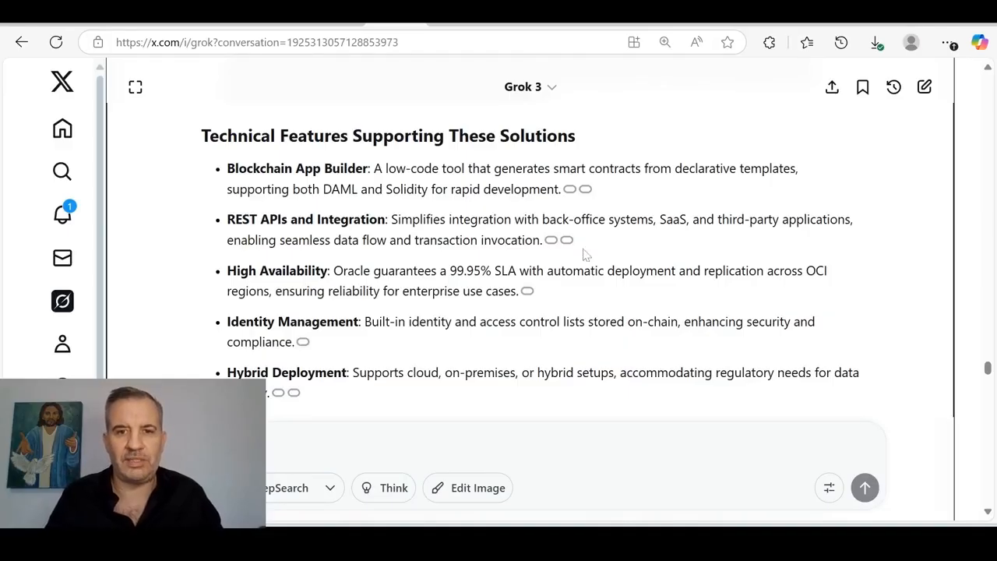
mouse_move(725, 259)
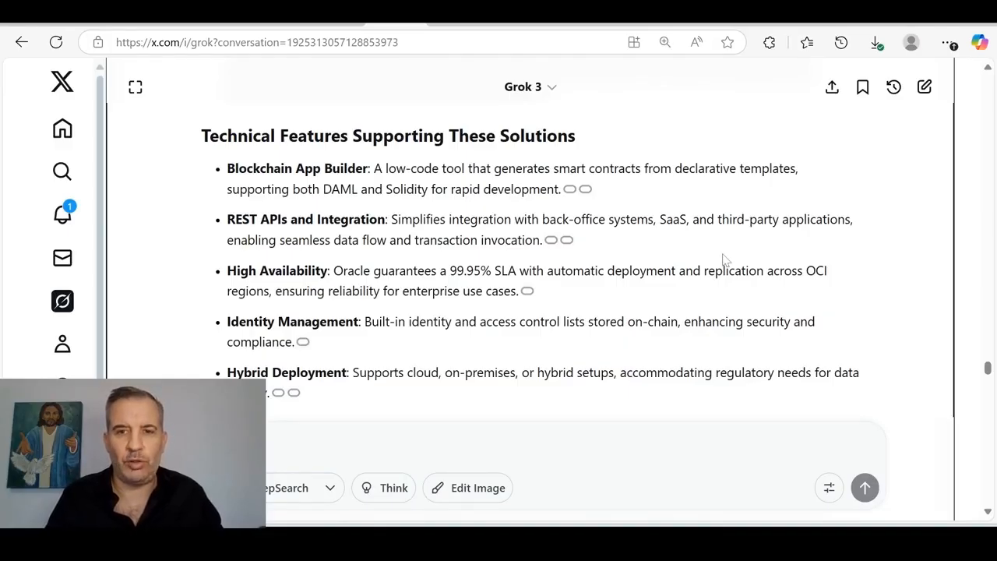
mouse_move(349, 266)
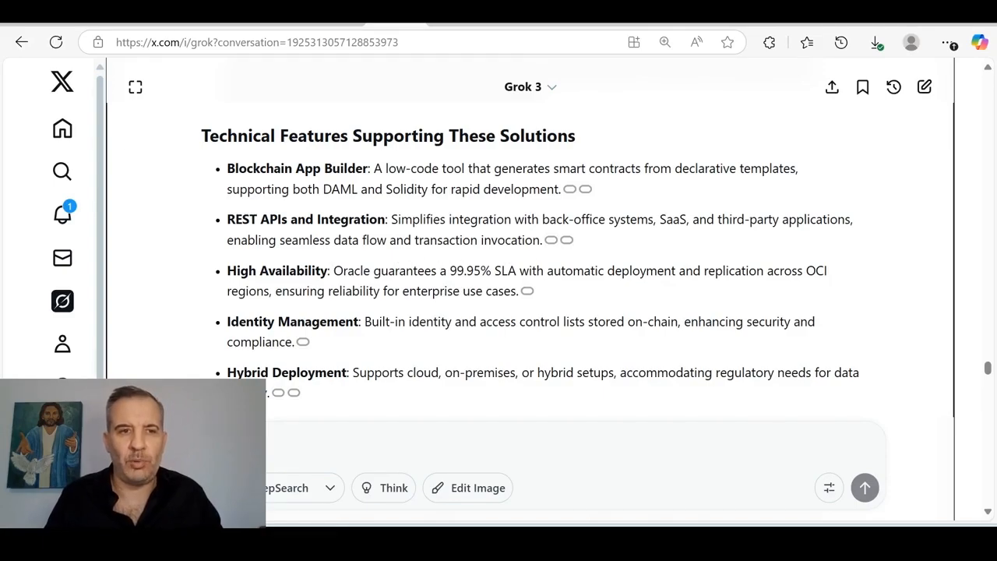
mouse_move(415, 155)
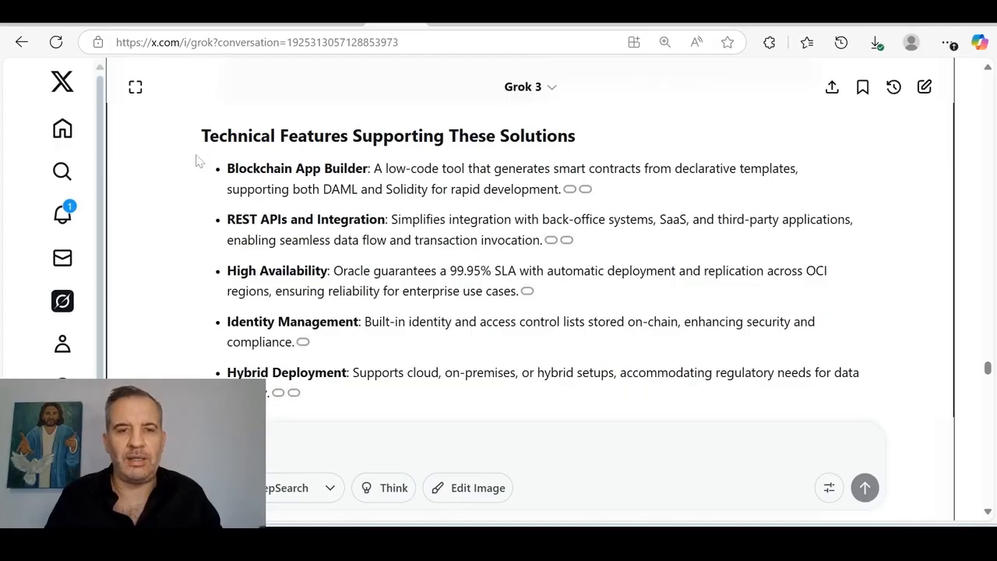
mouse_move(181, 154)
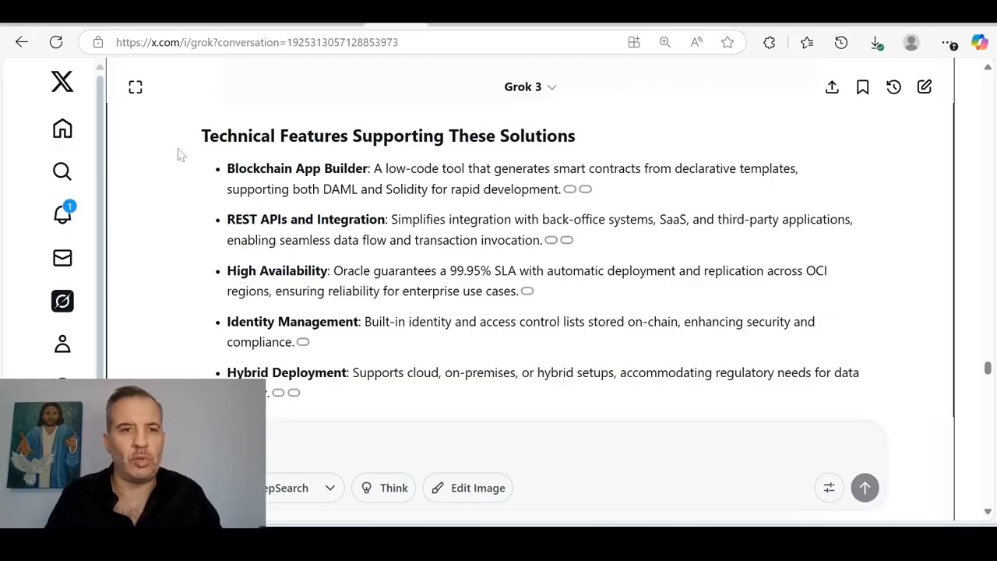
mouse_move(642, 159)
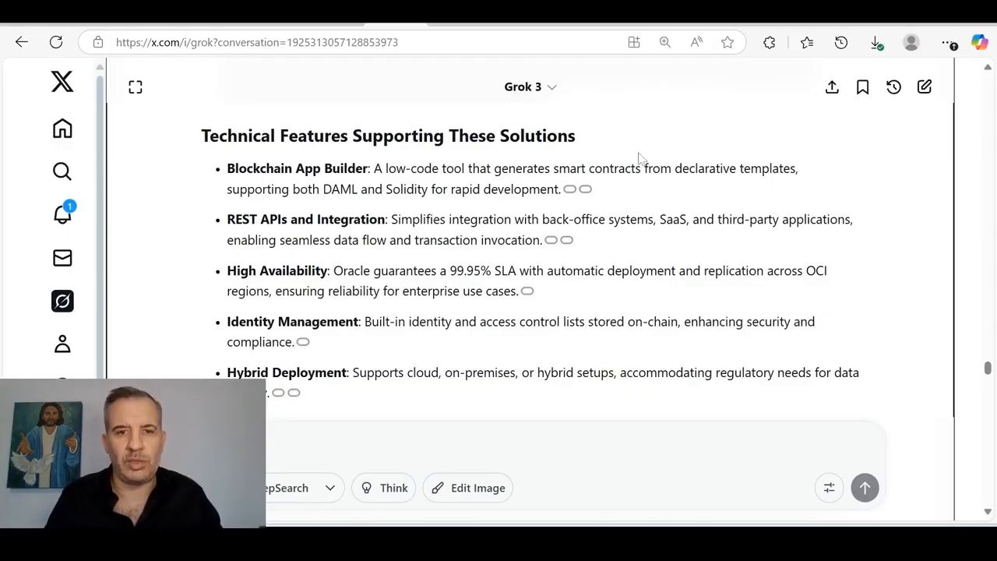
mouse_move(258, 285)
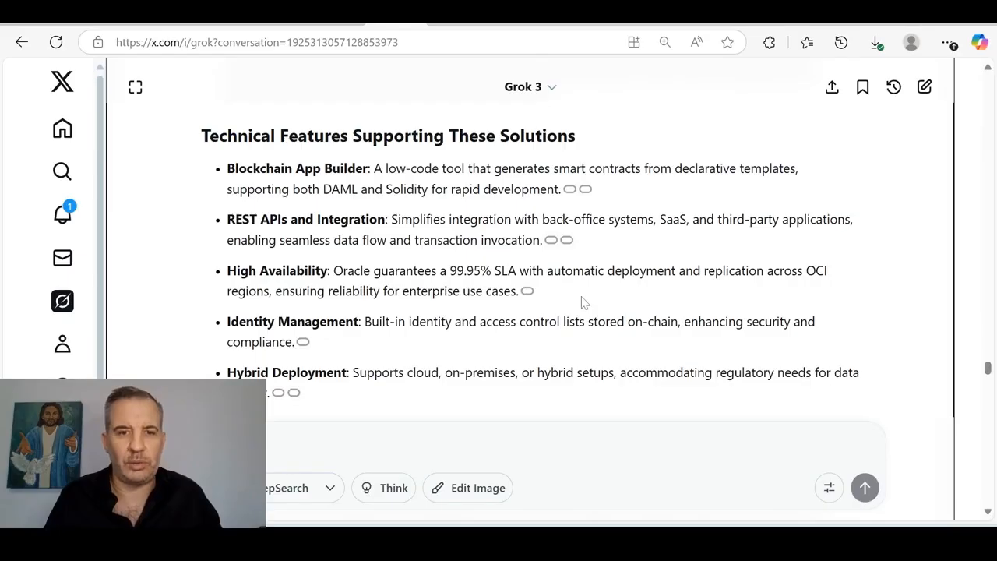
mouse_move(311, 336)
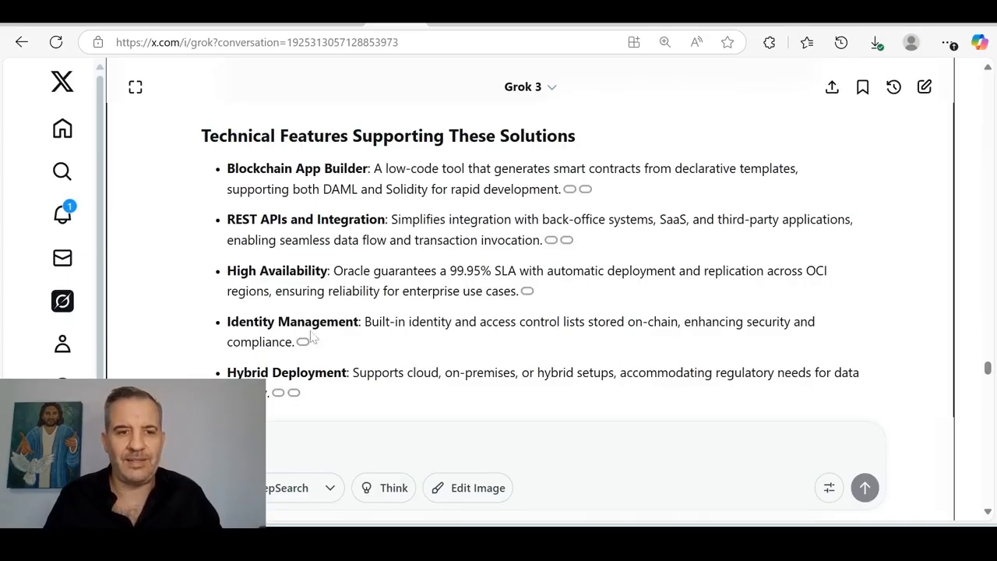
mouse_move(529, 352)
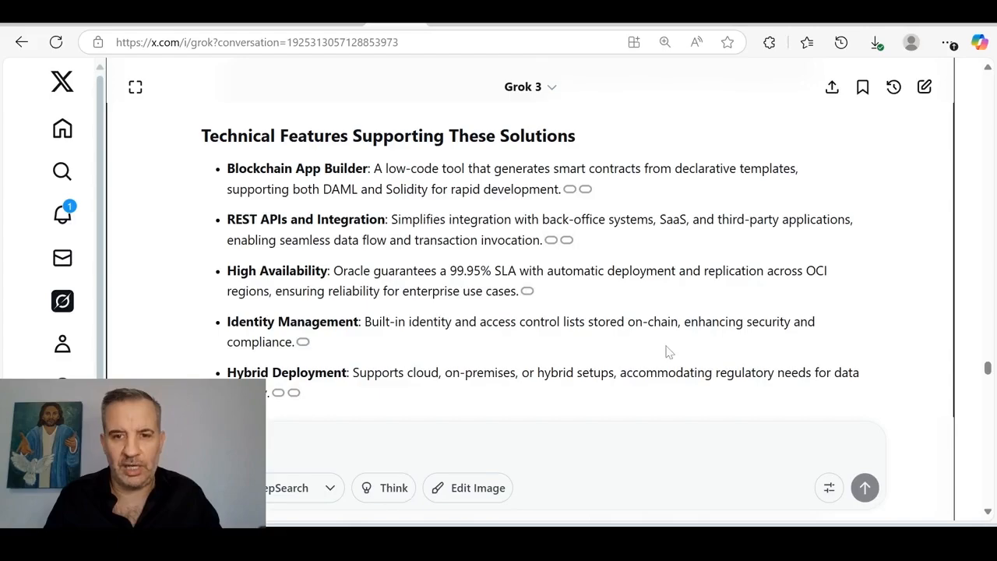
mouse_move(436, 357)
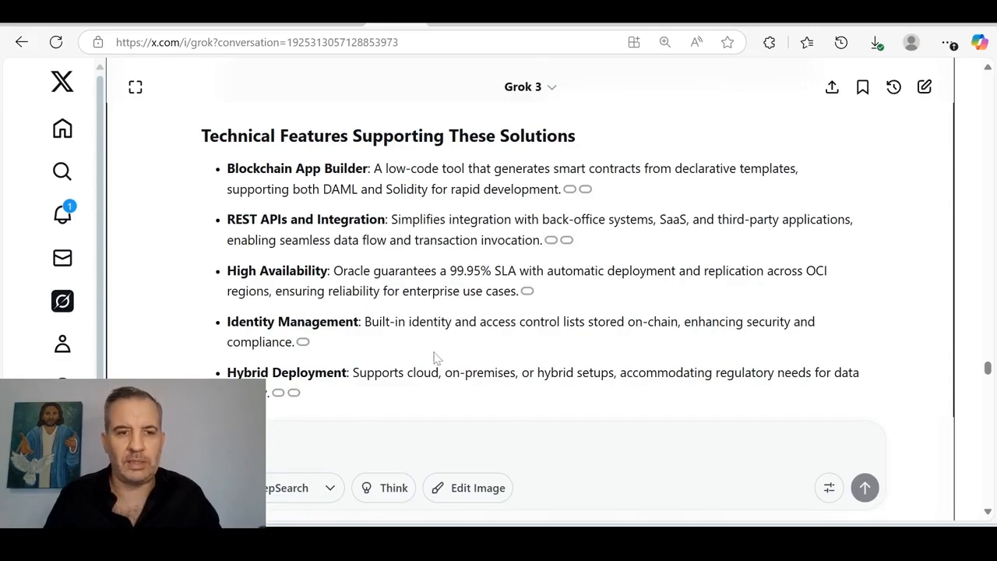
scroll("down", 3)
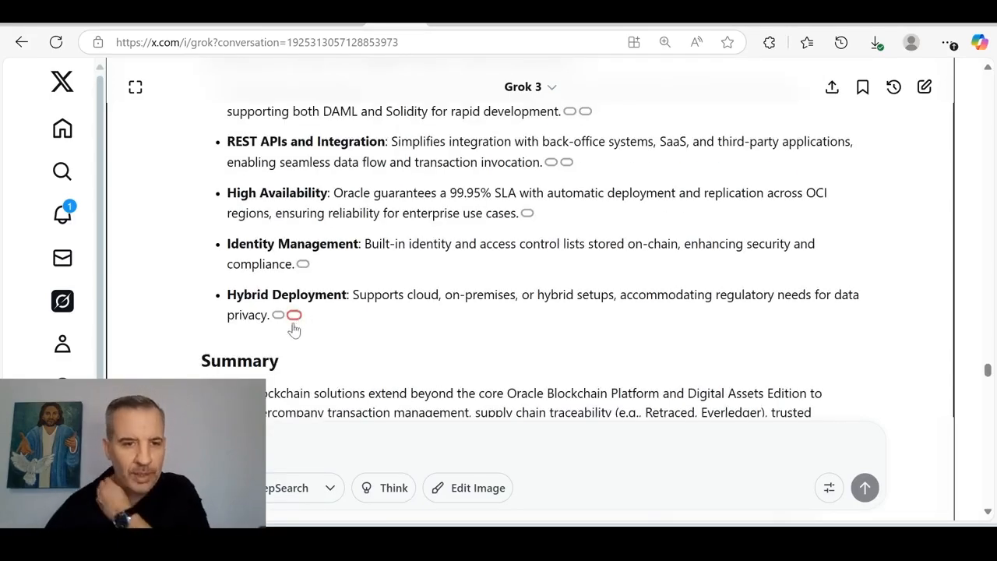
mouse_move(498, 312)
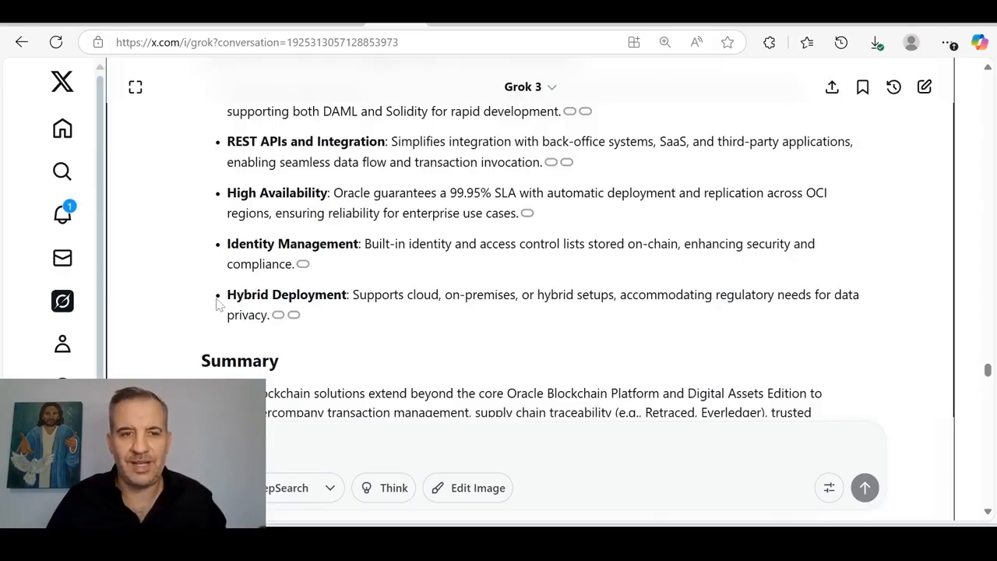
mouse_move(414, 315)
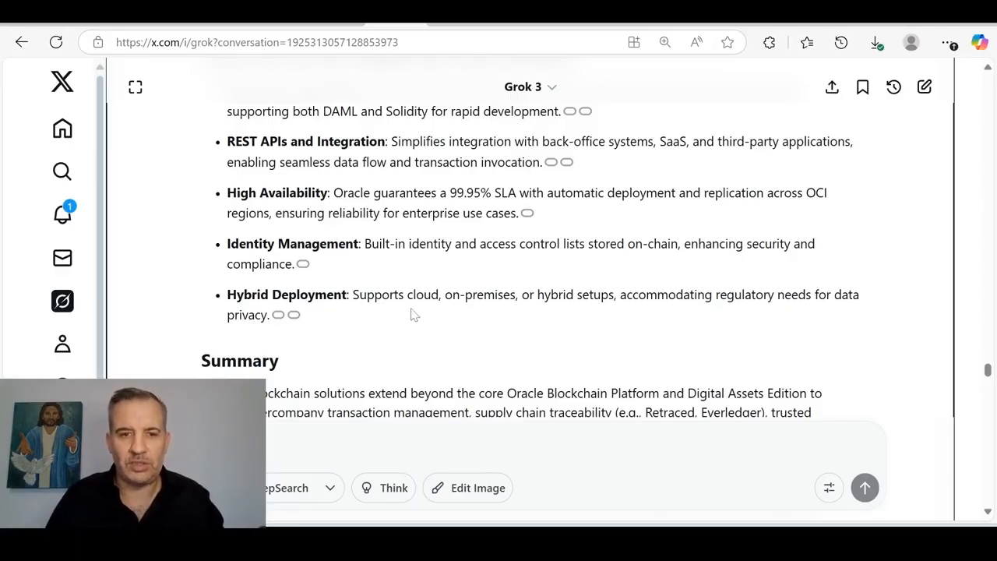
mouse_move(538, 309)
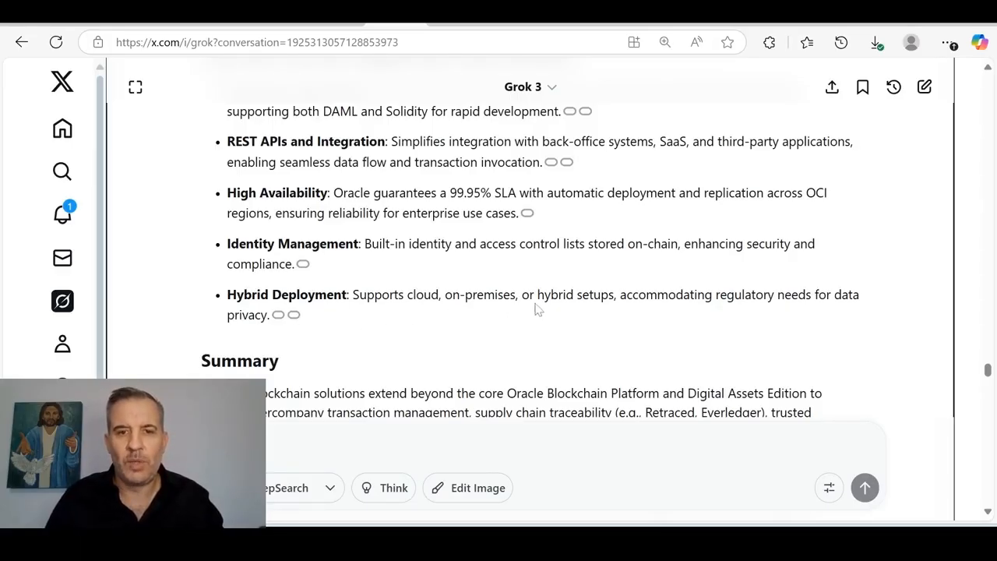
mouse_move(662, 318)
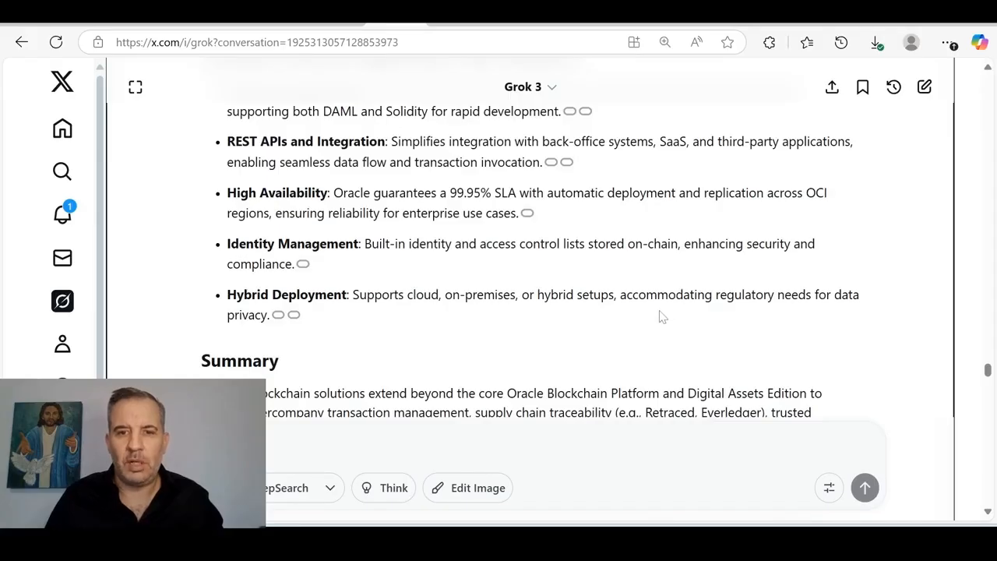
mouse_move(807, 316)
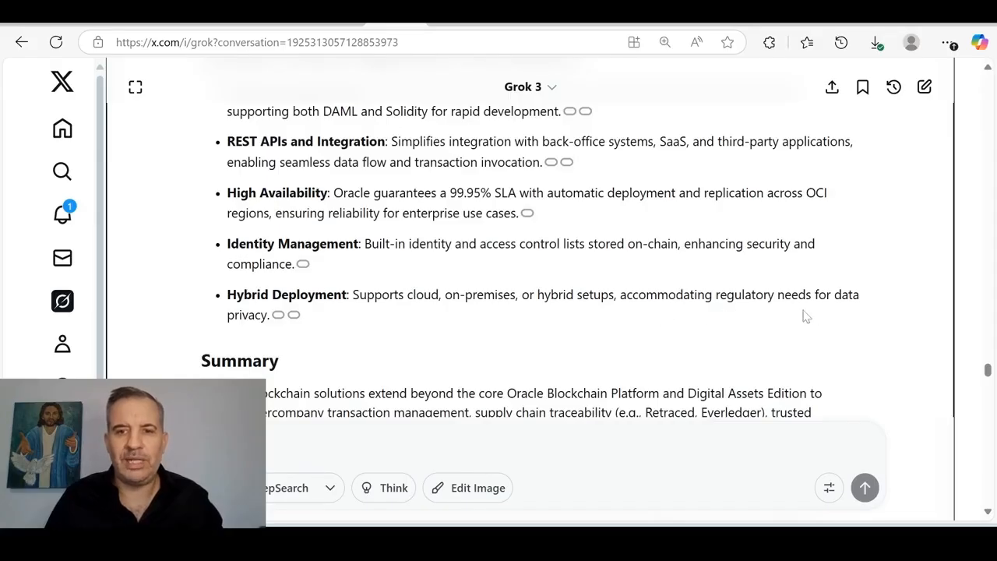
mouse_move(246, 330)
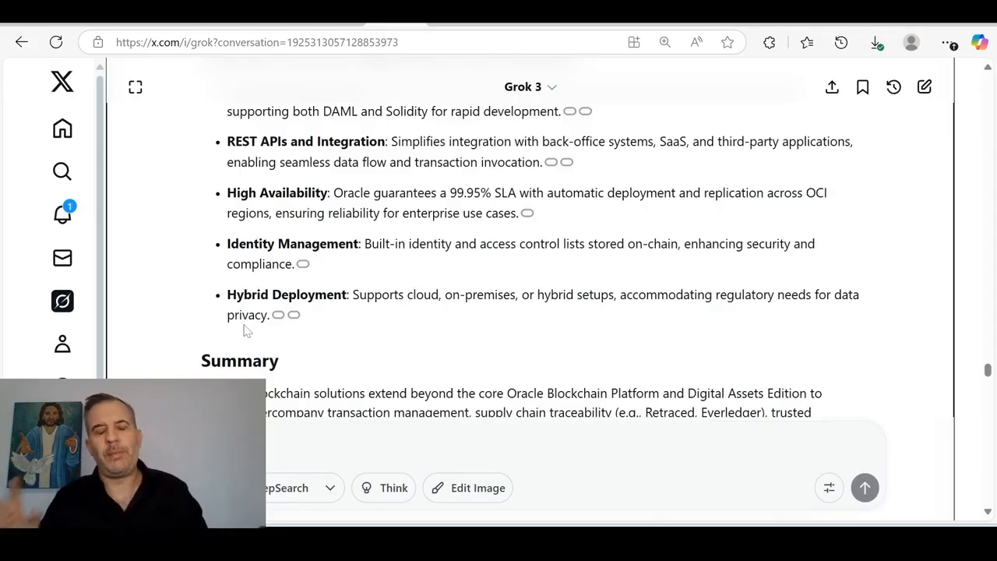